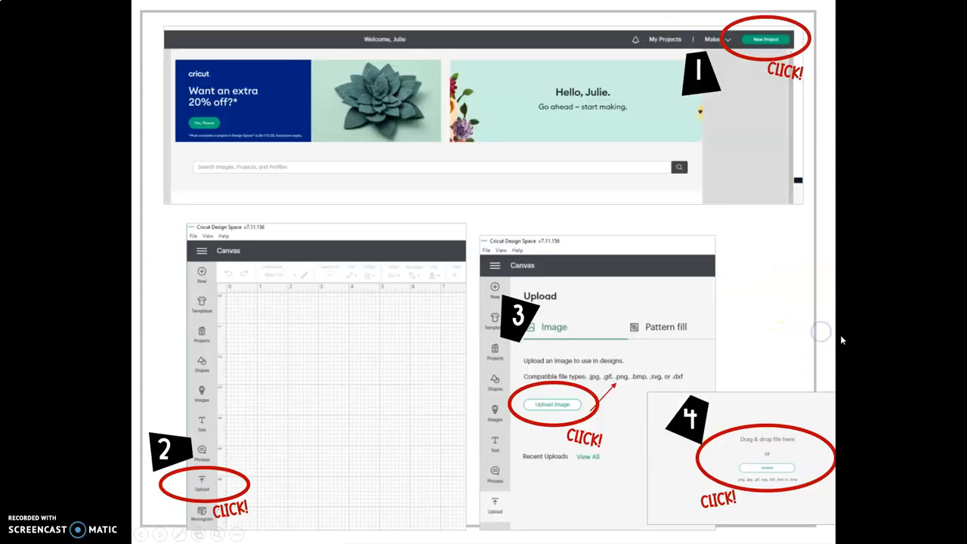
mouse_move(821, 331)
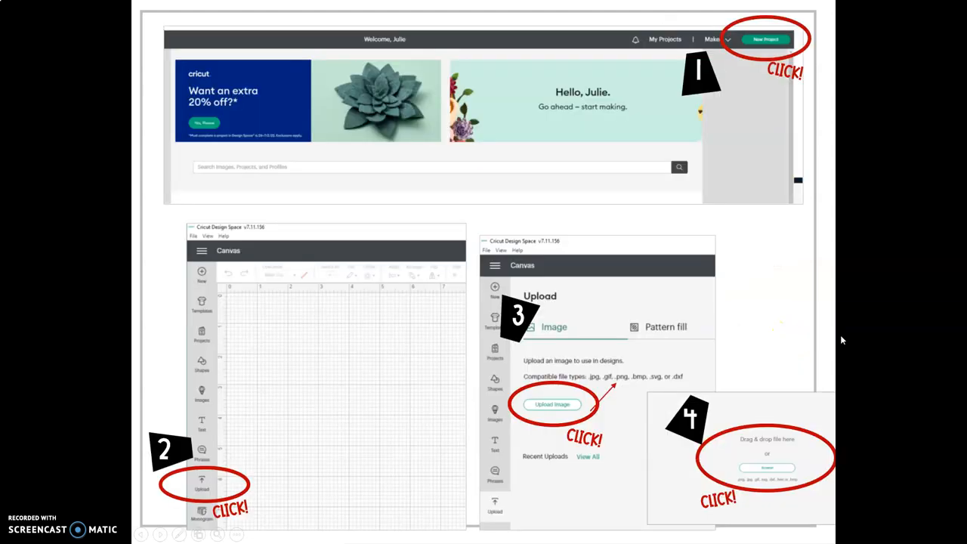
mouse_move(824, 127)
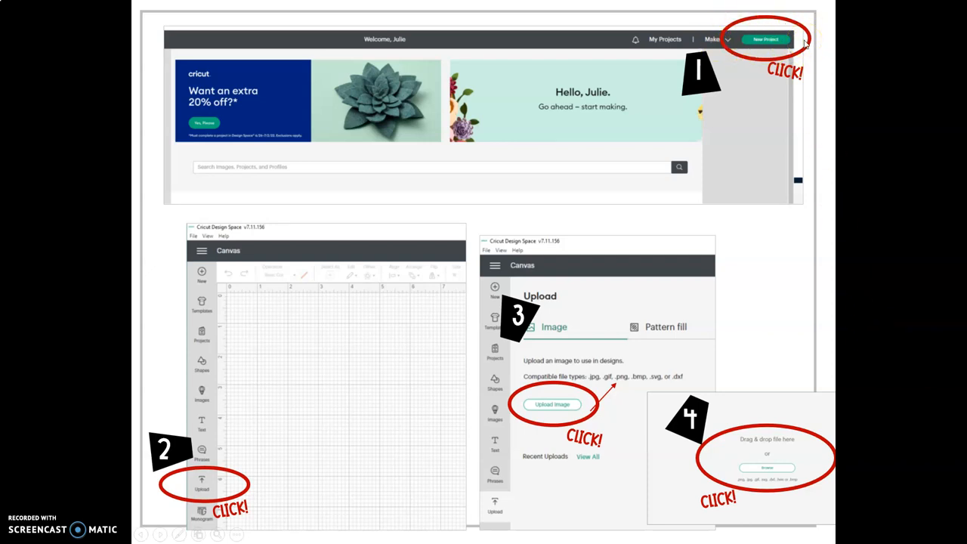
mouse_move(178, 460)
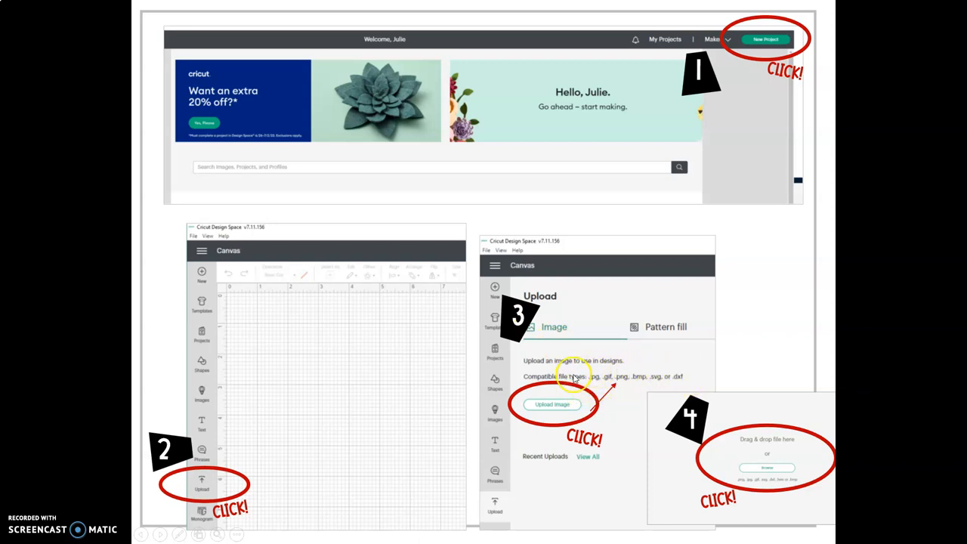
mouse_move(625, 384)
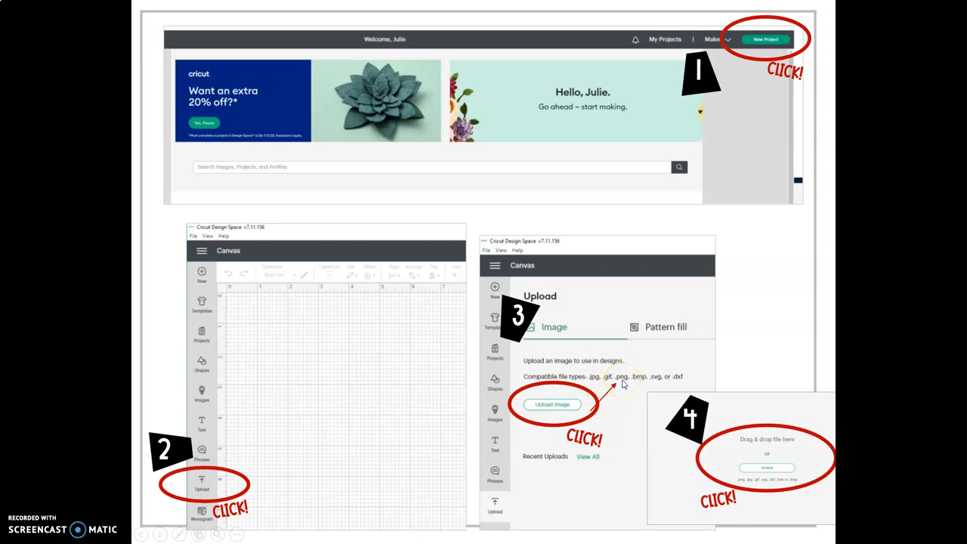
mouse_move(786, 454)
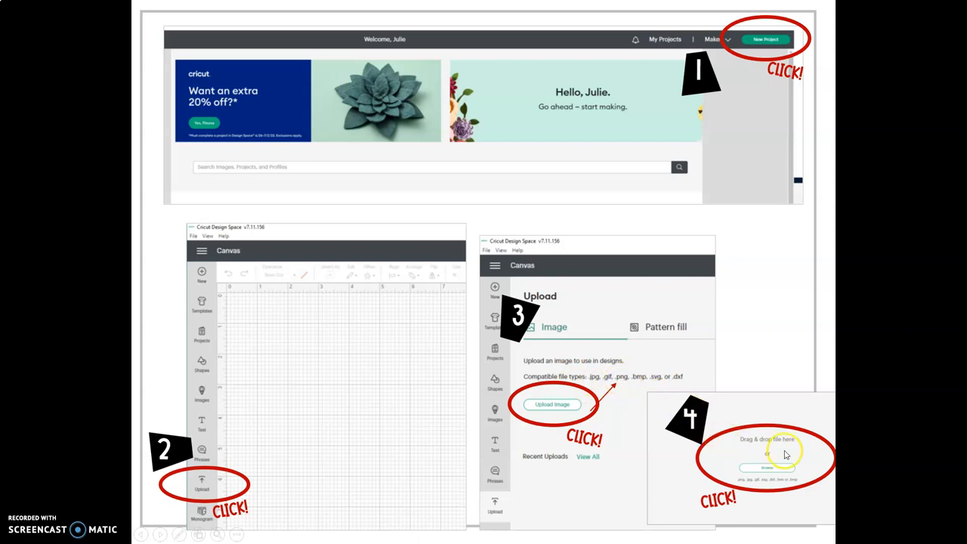
mouse_move(820, 444)
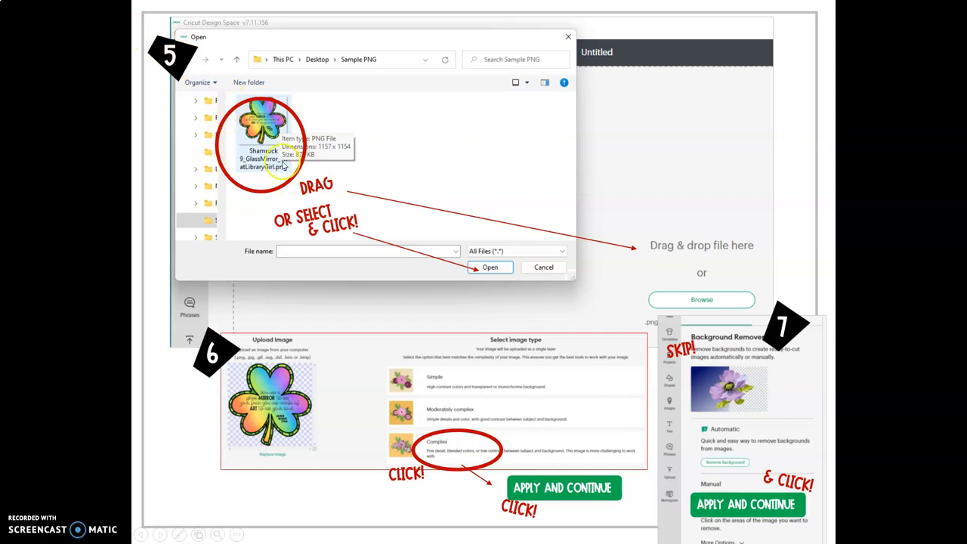
mouse_move(281, 106)
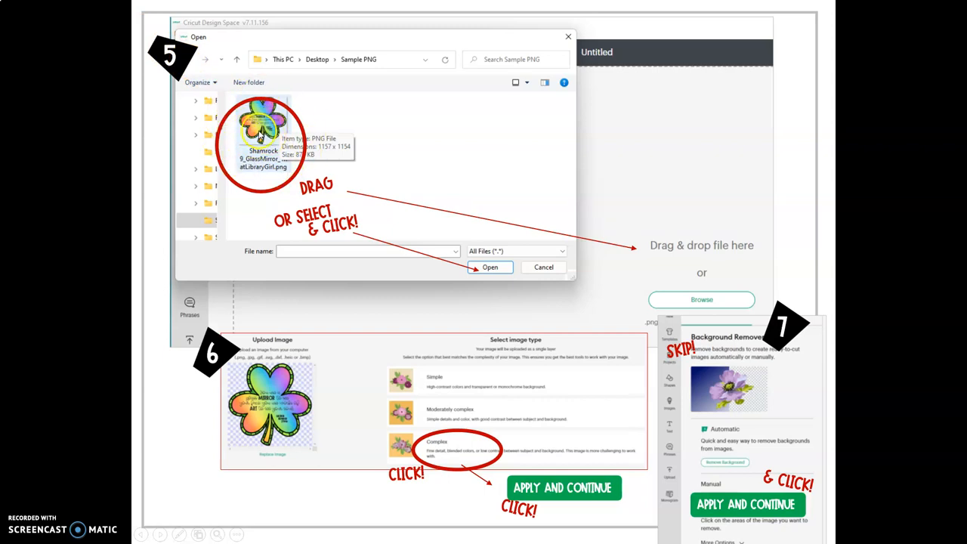
mouse_move(685, 254)
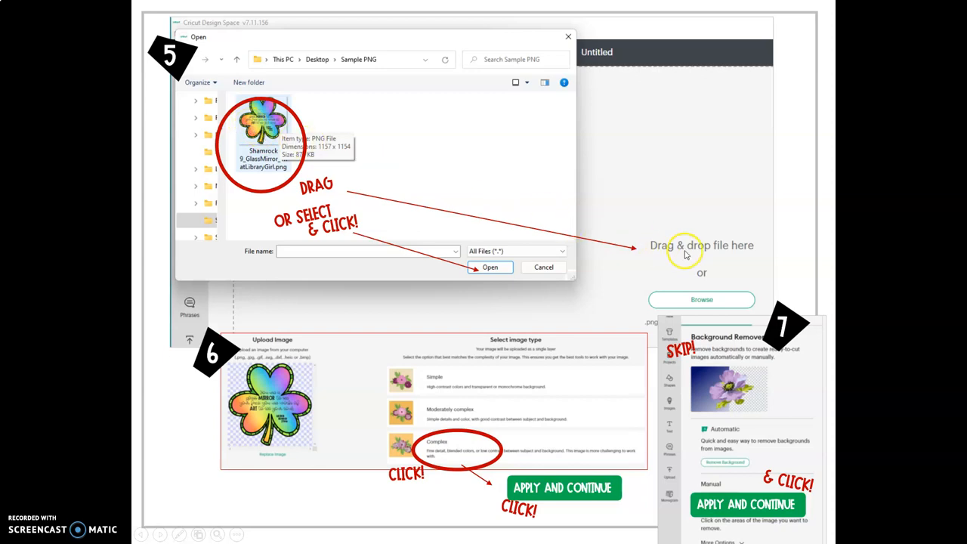
mouse_move(503, 273)
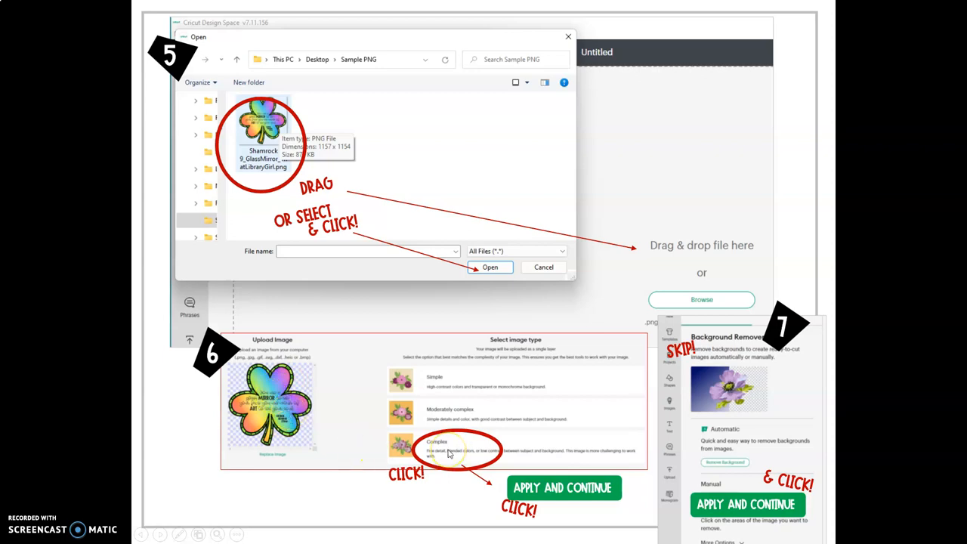
mouse_move(584, 498)
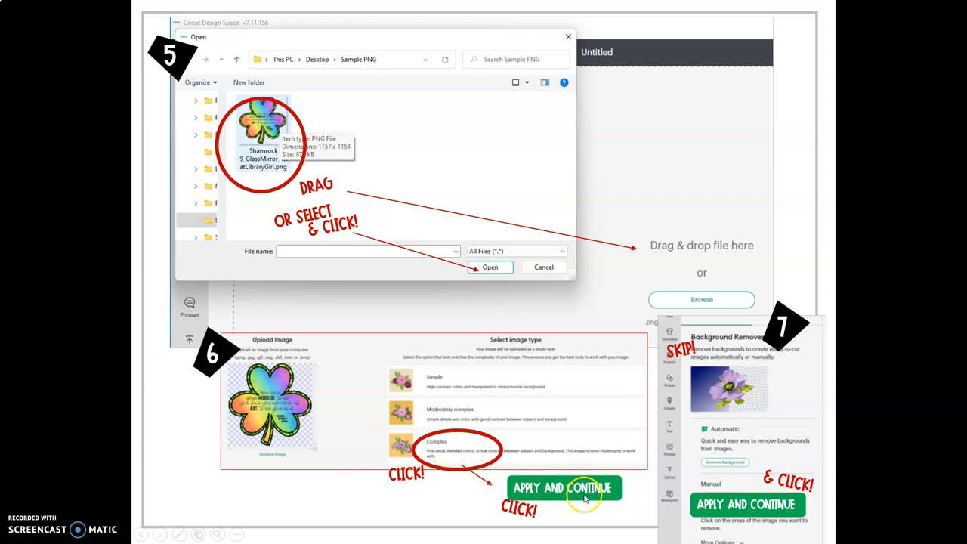
mouse_move(788, 327)
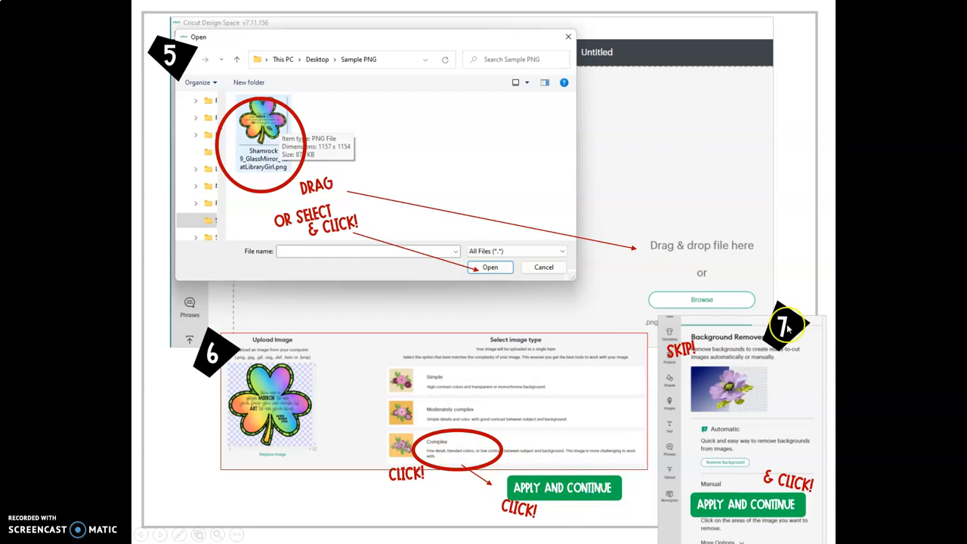
mouse_move(737, 361)
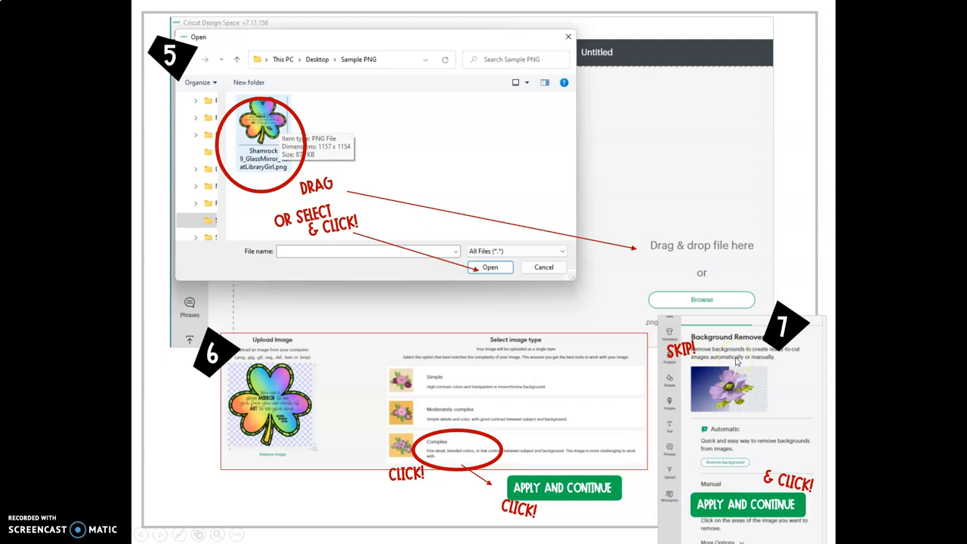
mouse_move(737, 363)
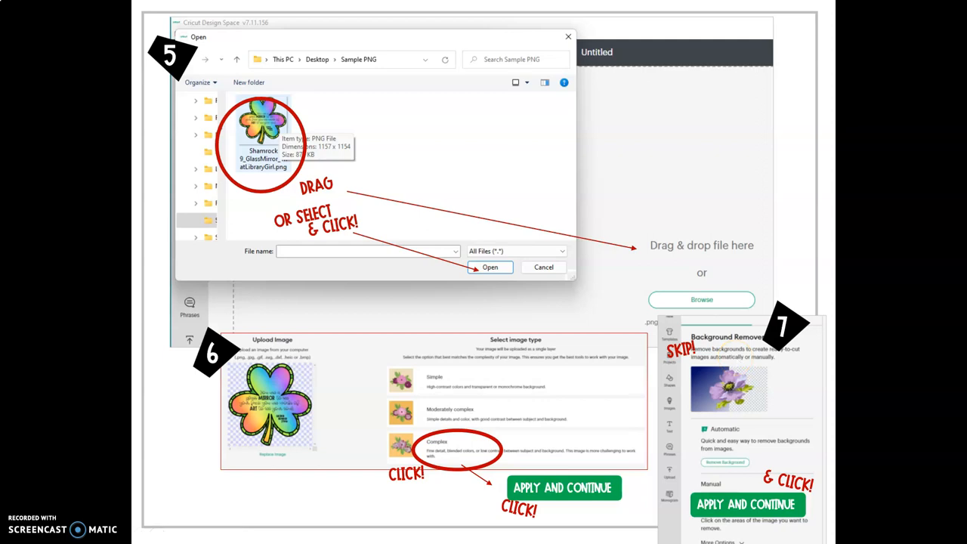
mouse_move(778, 423)
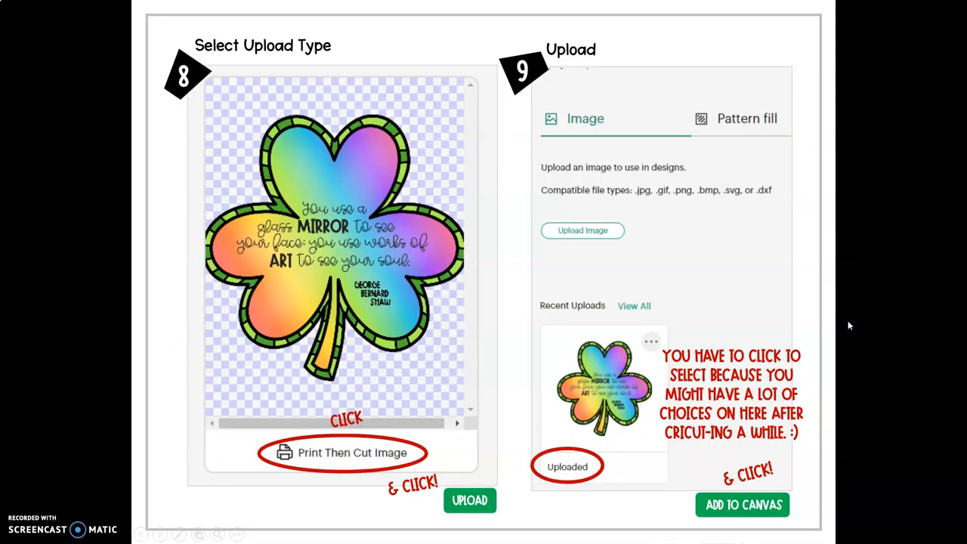
mouse_move(459, 326)
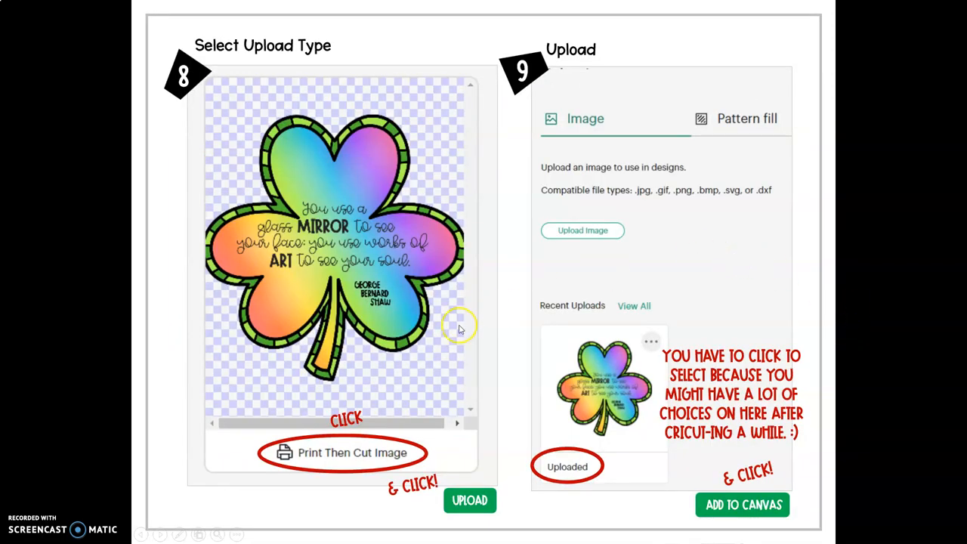
mouse_move(275, 452)
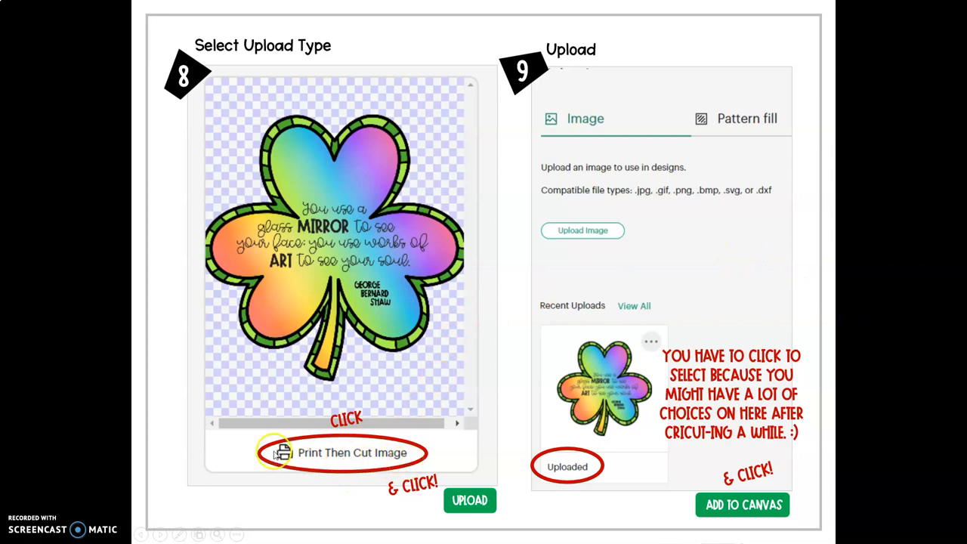
mouse_move(377, 473)
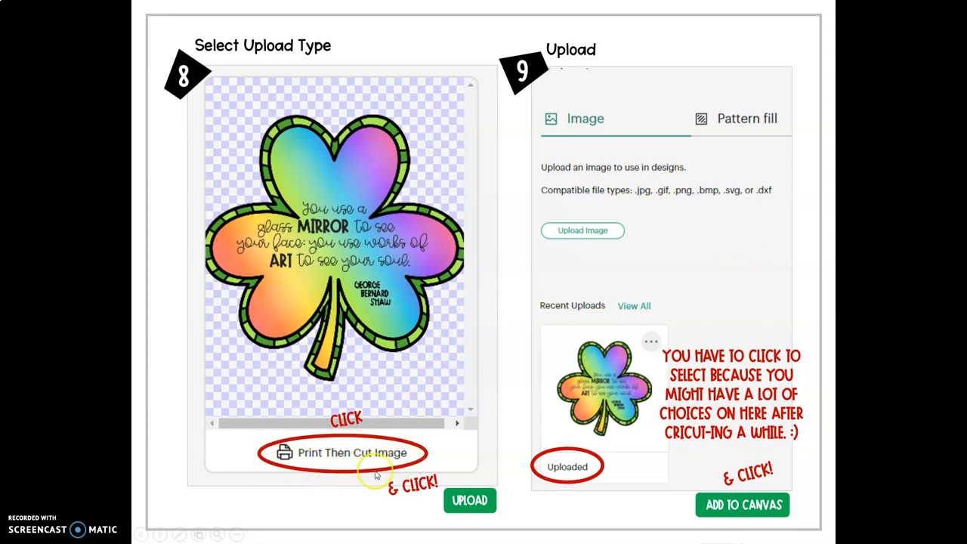
mouse_move(380, 468)
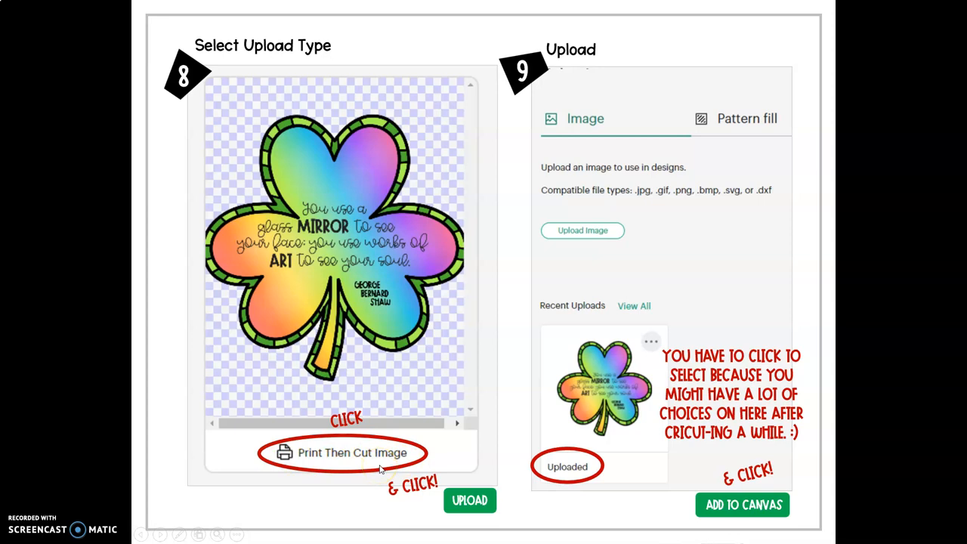
mouse_move(404, 271)
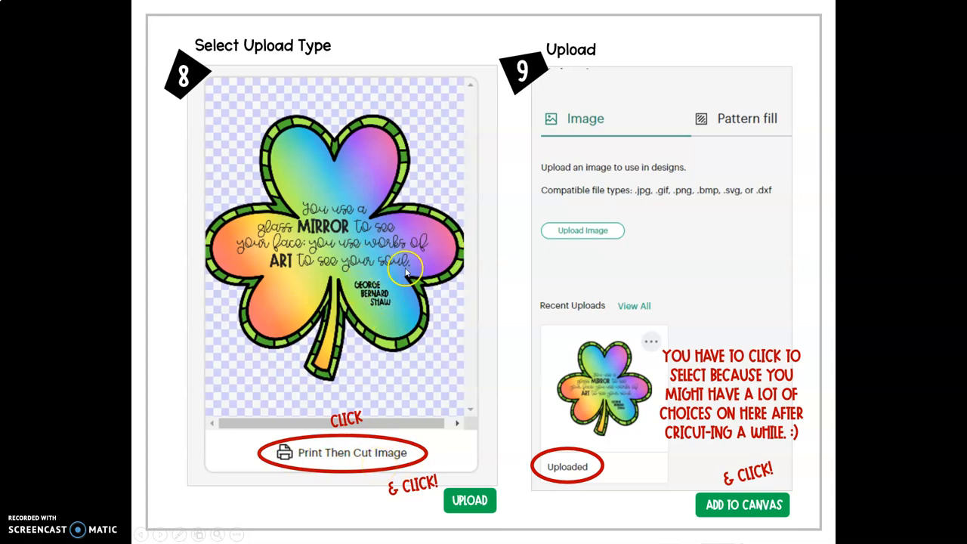
mouse_move(411, 276)
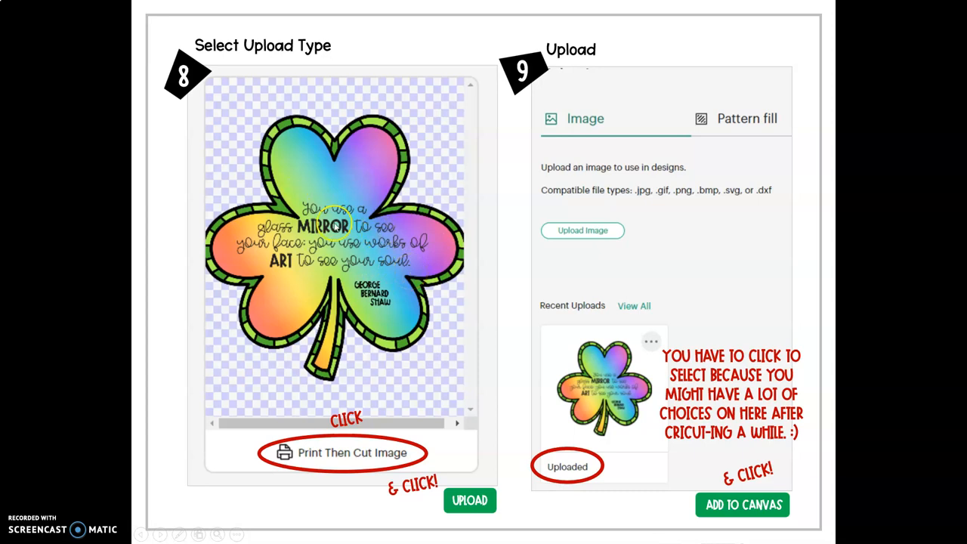
mouse_move(408, 308)
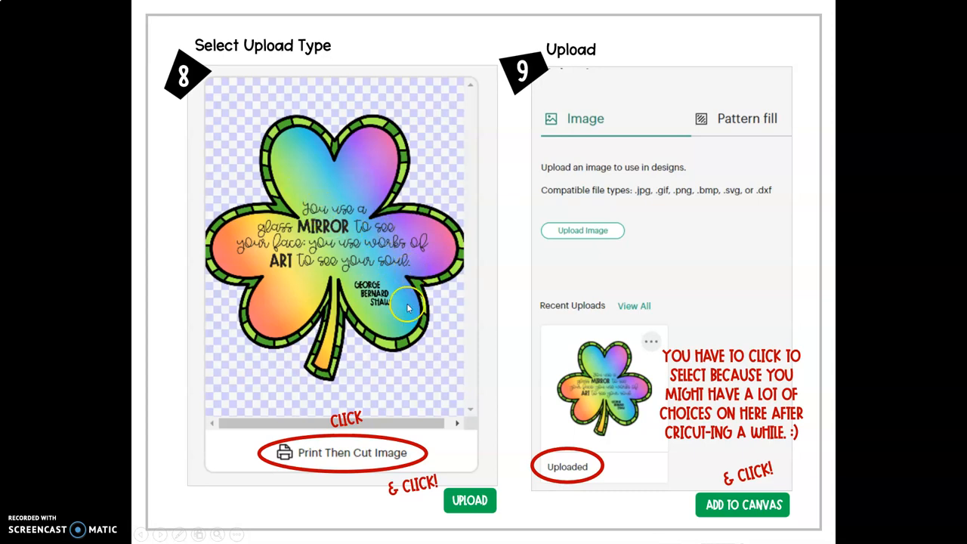
mouse_move(664, 433)
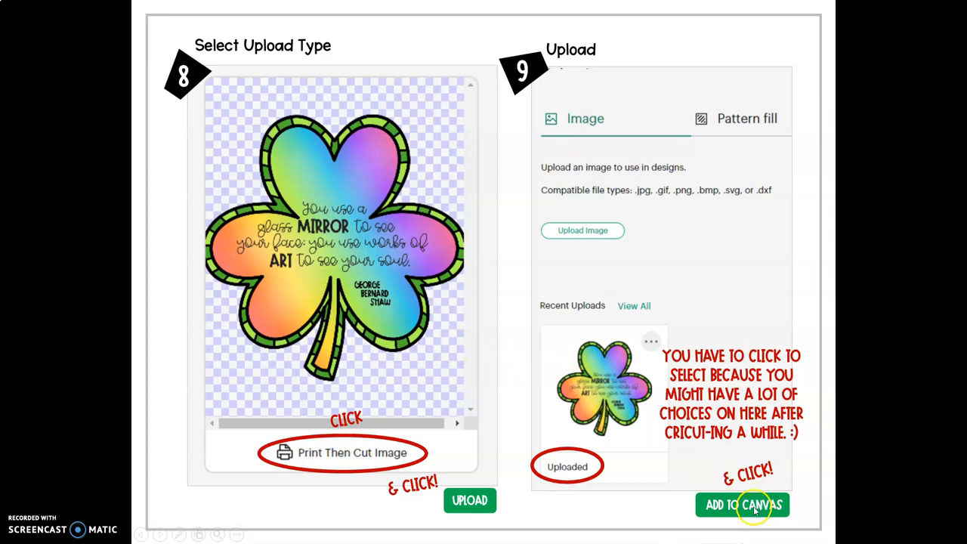
Move past the steps 8–9 upload slide to the step 10 shamrock-canvas slide
click(742, 505)
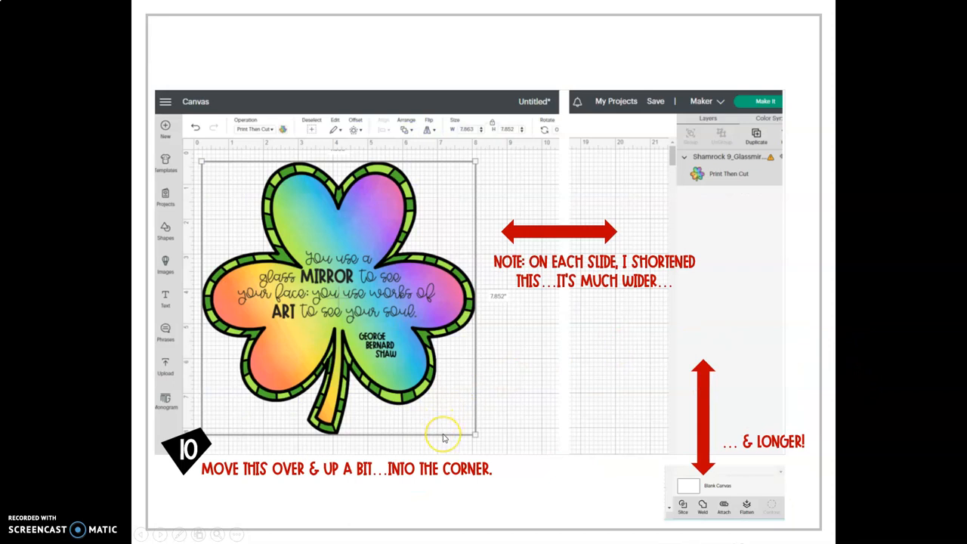
mouse_move(442, 440)
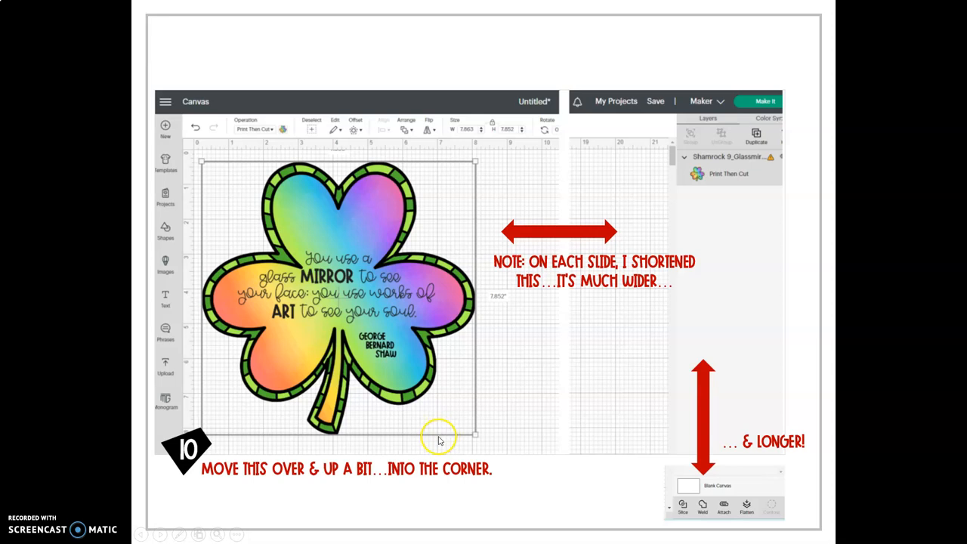
mouse_move(453, 313)
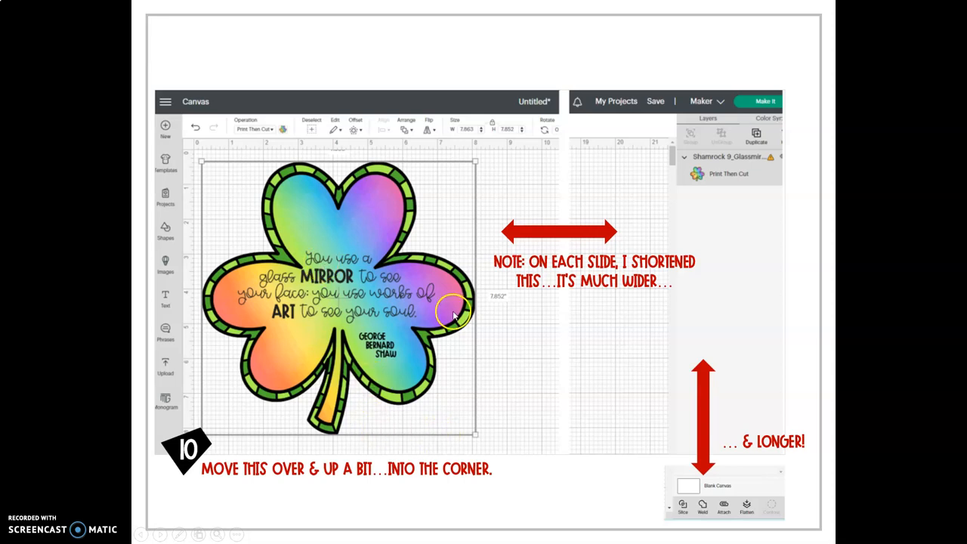
mouse_move(772, 161)
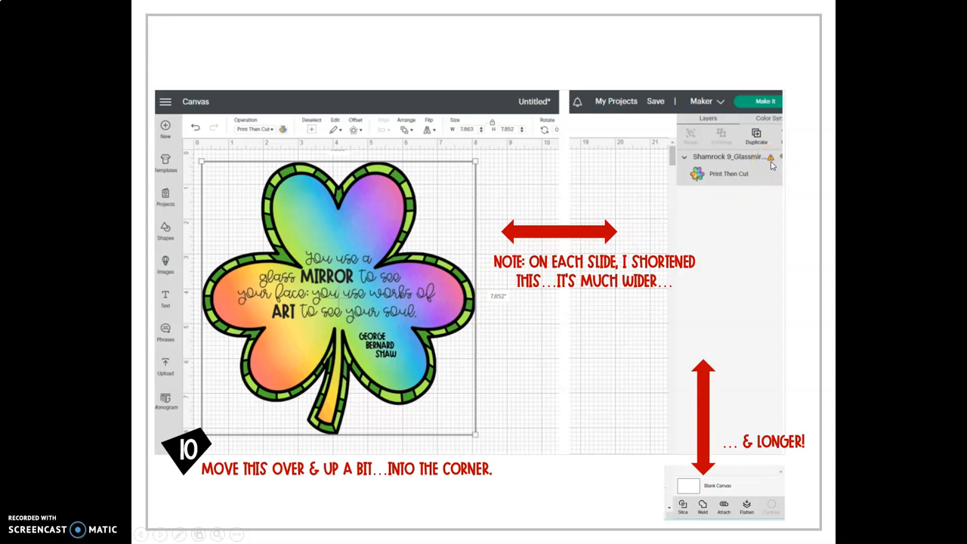
mouse_move(417, 128)
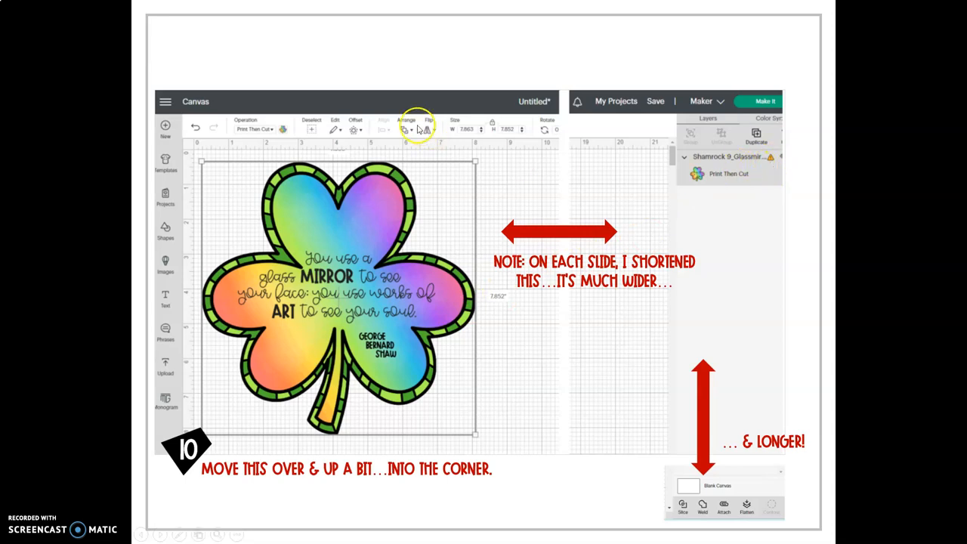
mouse_move(518, 136)
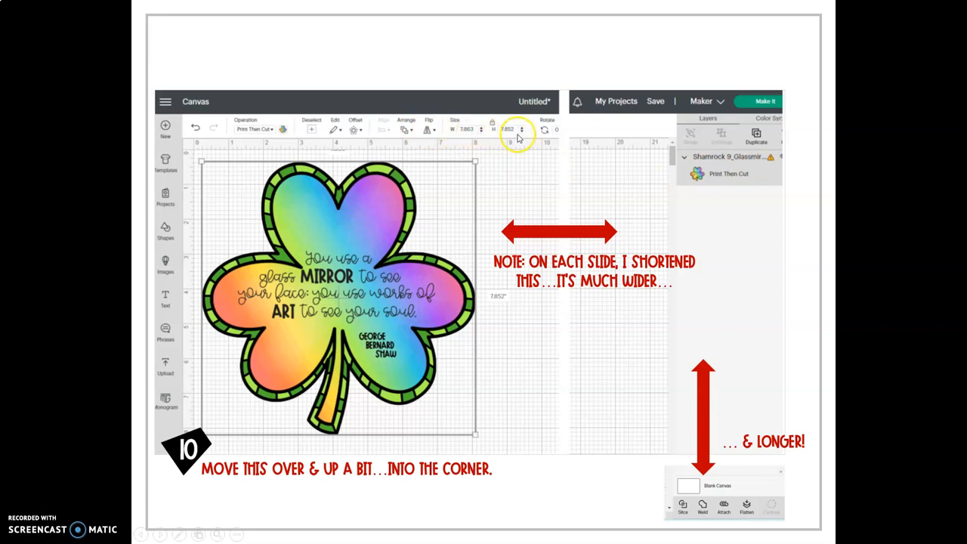
mouse_move(467, 135)
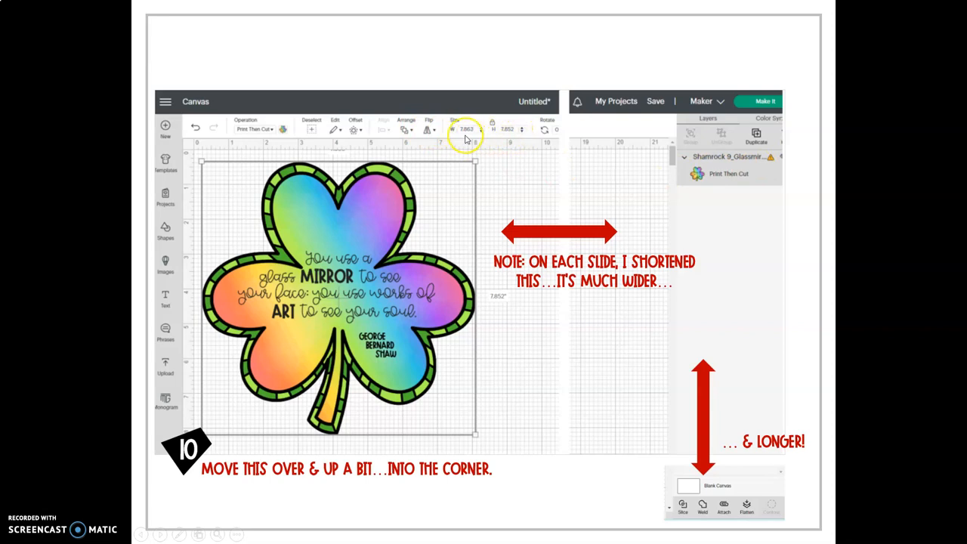
mouse_move(475, 161)
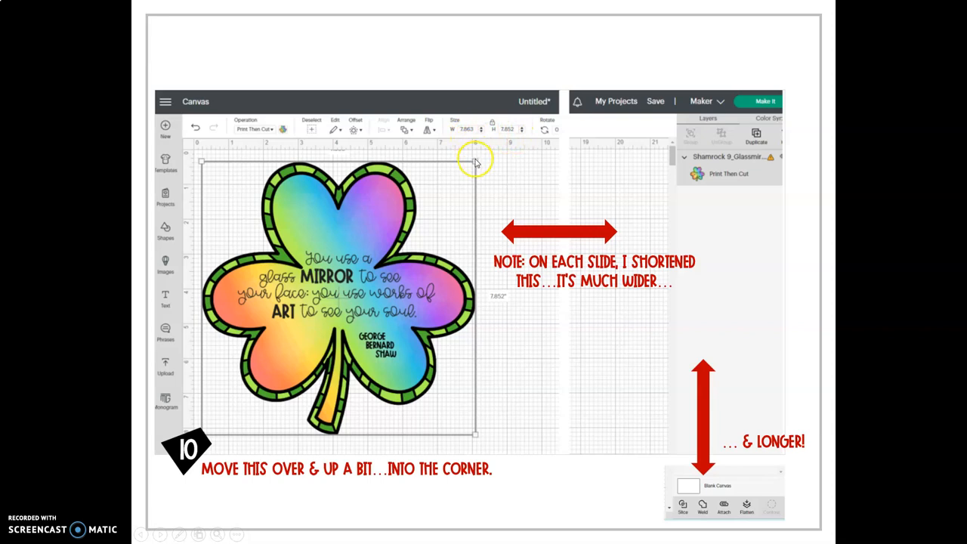
mouse_move(484, 202)
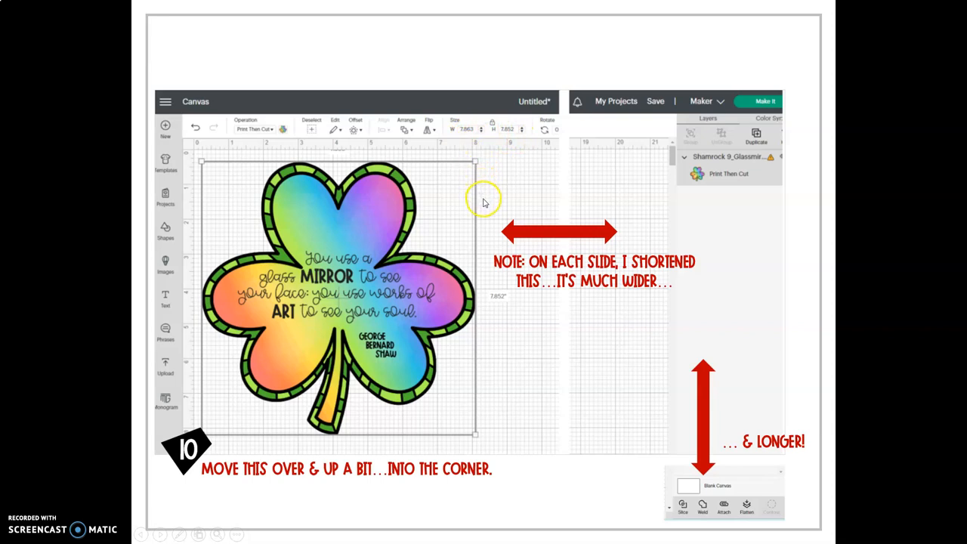
mouse_move(634, 100)
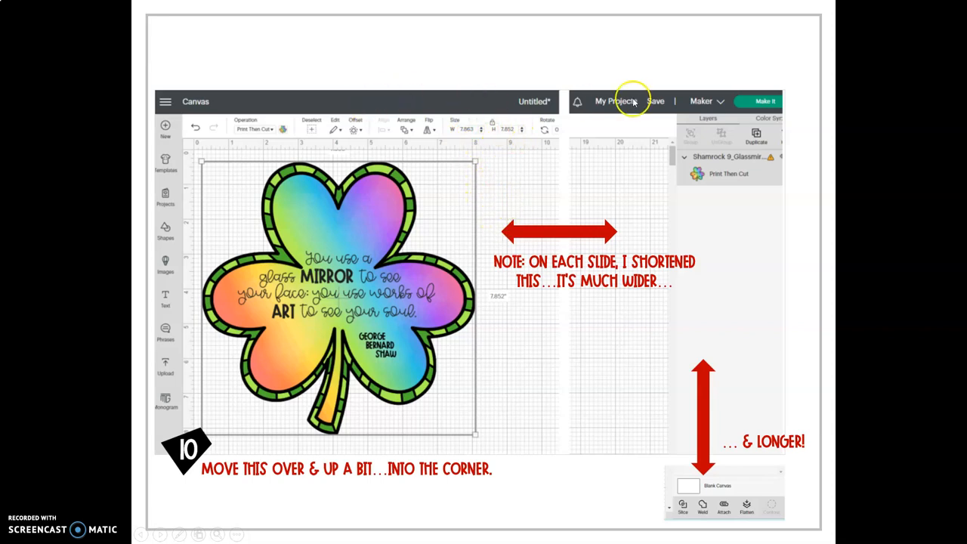
mouse_move(759, 419)
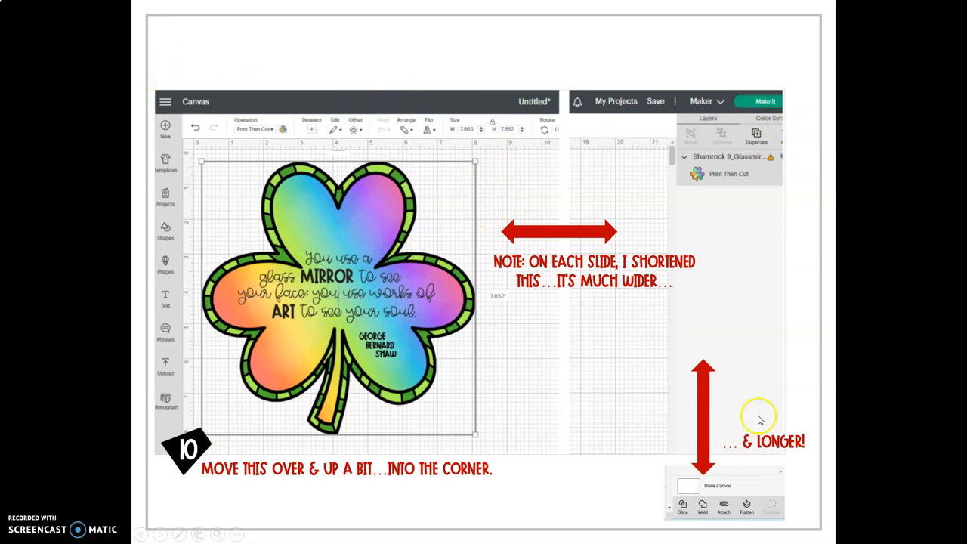
mouse_move(569, 446)
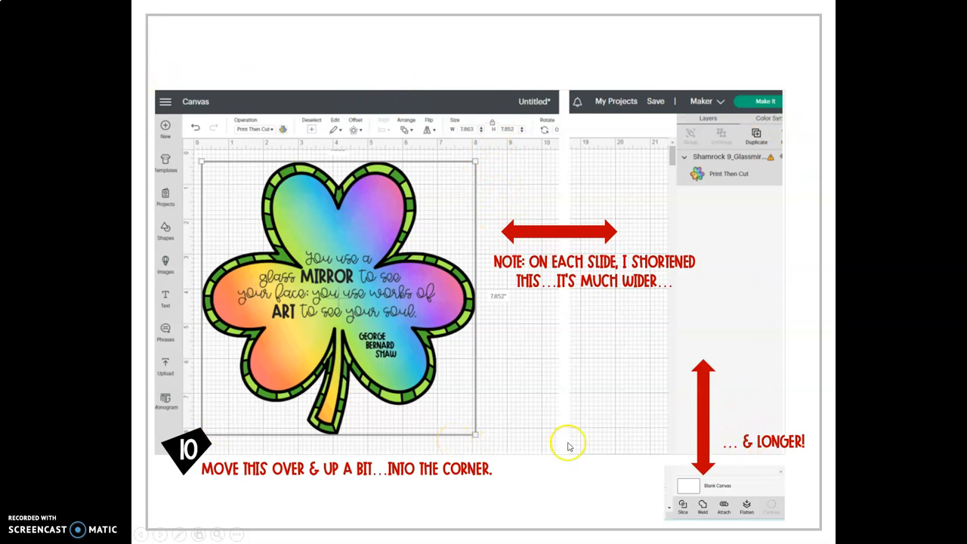
mouse_move(571, 94)
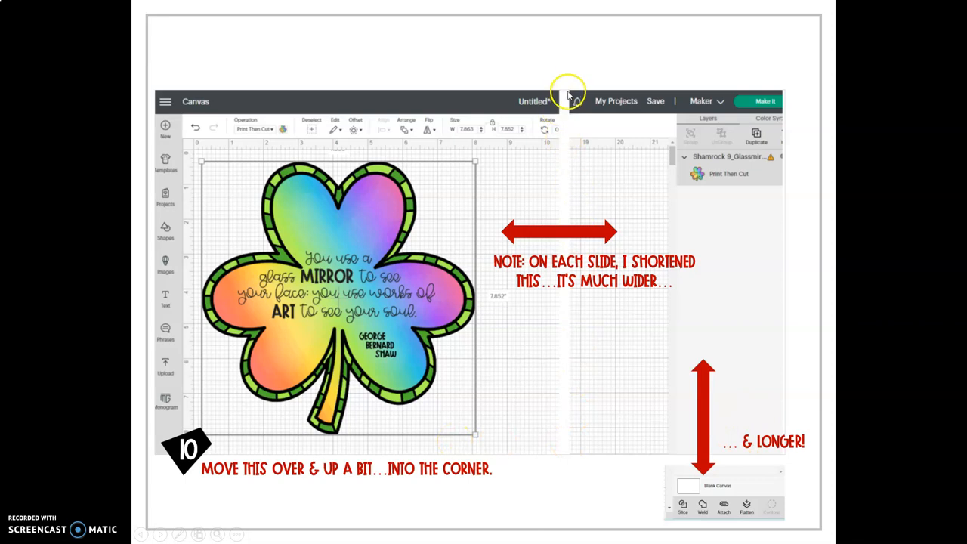
mouse_move(514, 257)
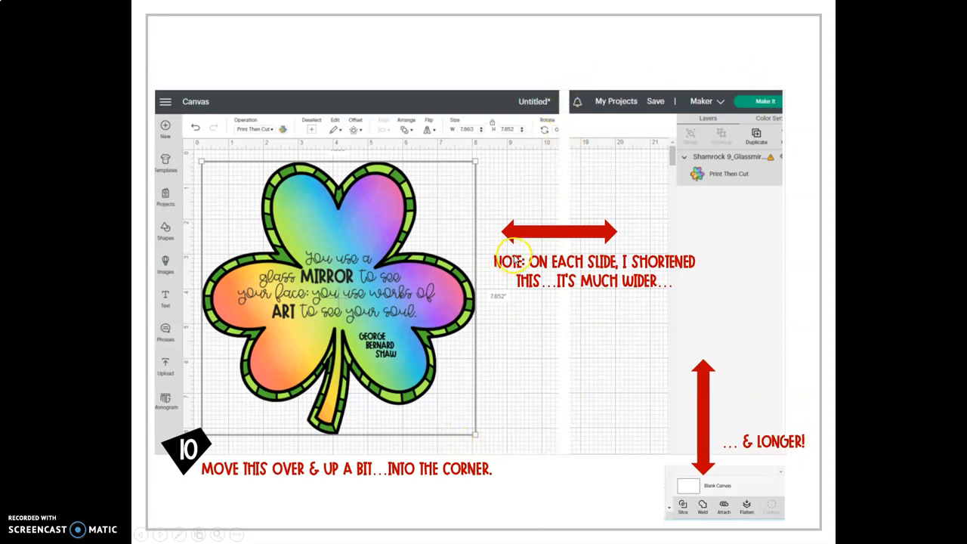
mouse_move(592, 293)
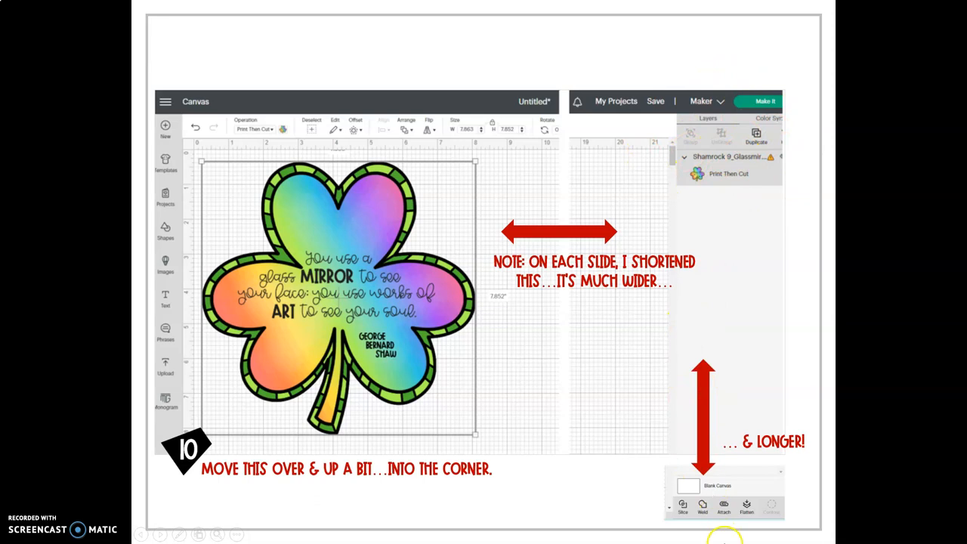
mouse_move(724, 505)
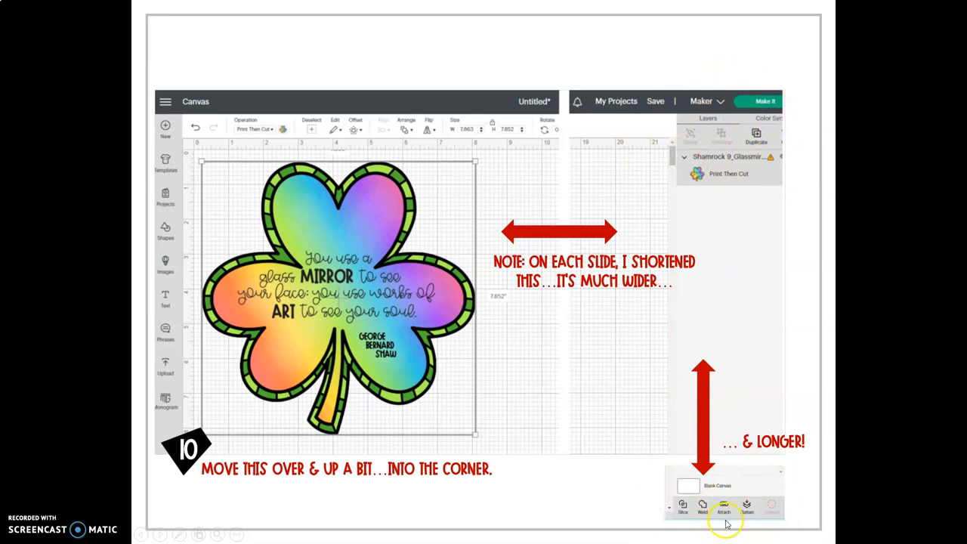
mouse_move(845, 312)
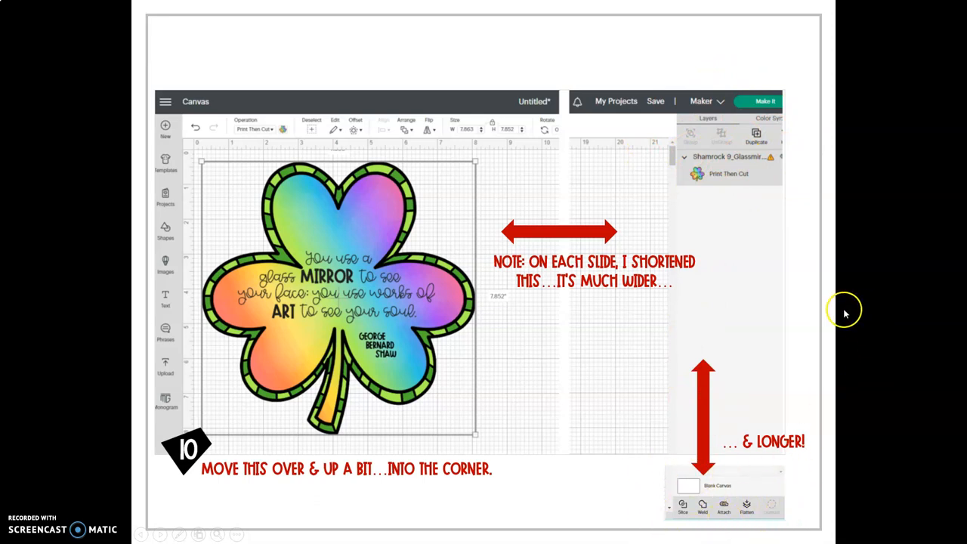
mouse_move(845, 313)
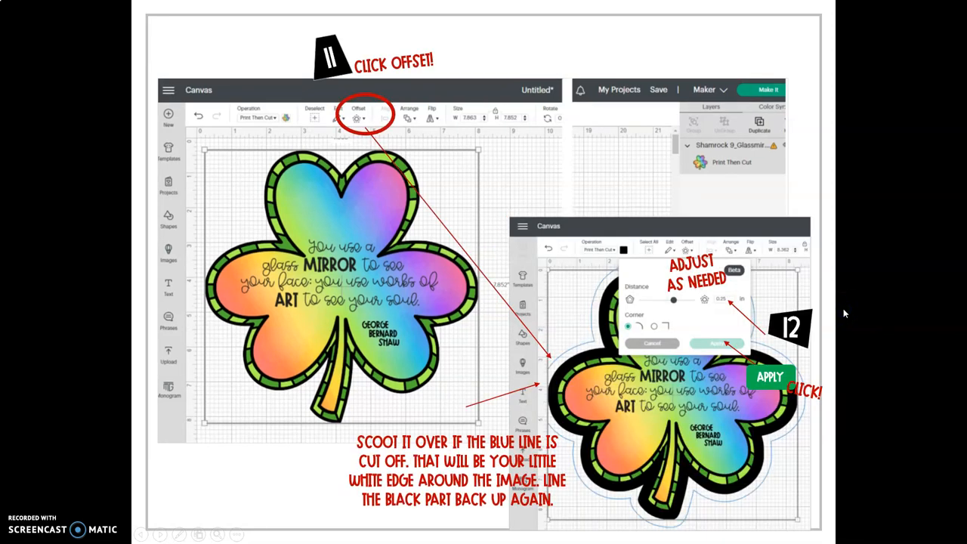
mouse_move(831, 320)
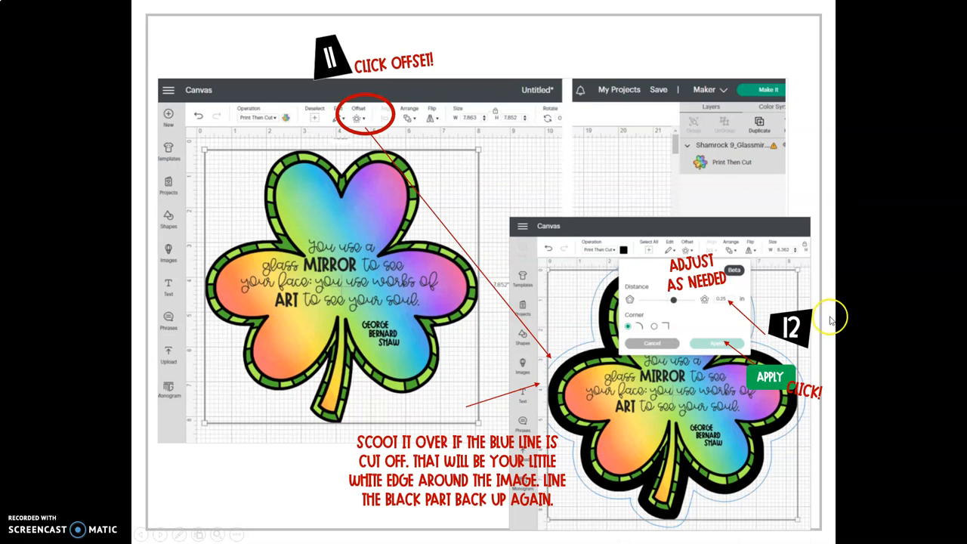
mouse_move(446, 336)
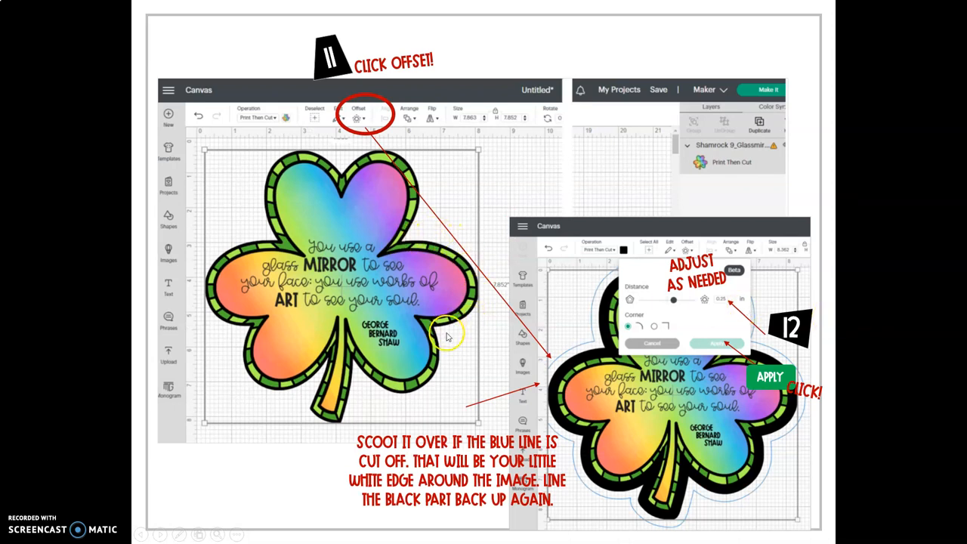
mouse_move(331, 432)
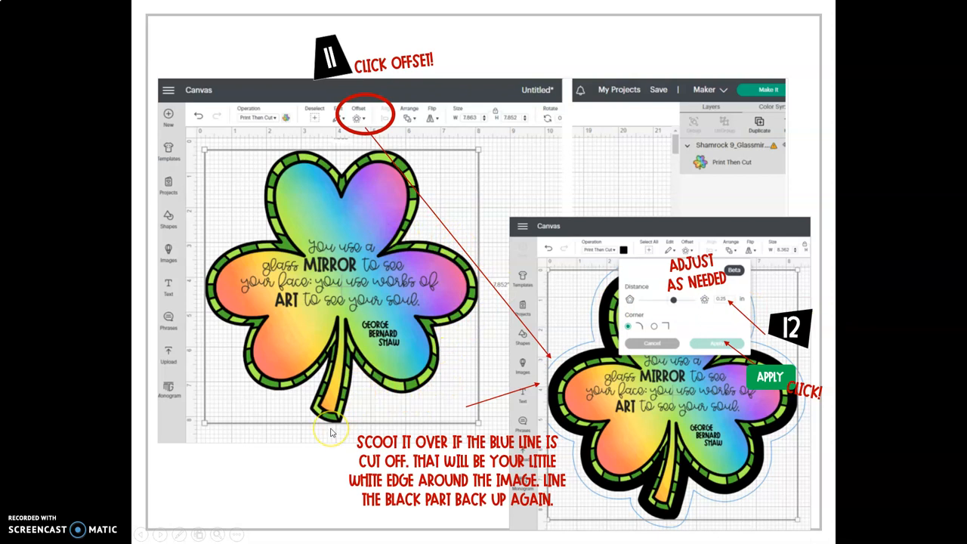
mouse_move(416, 294)
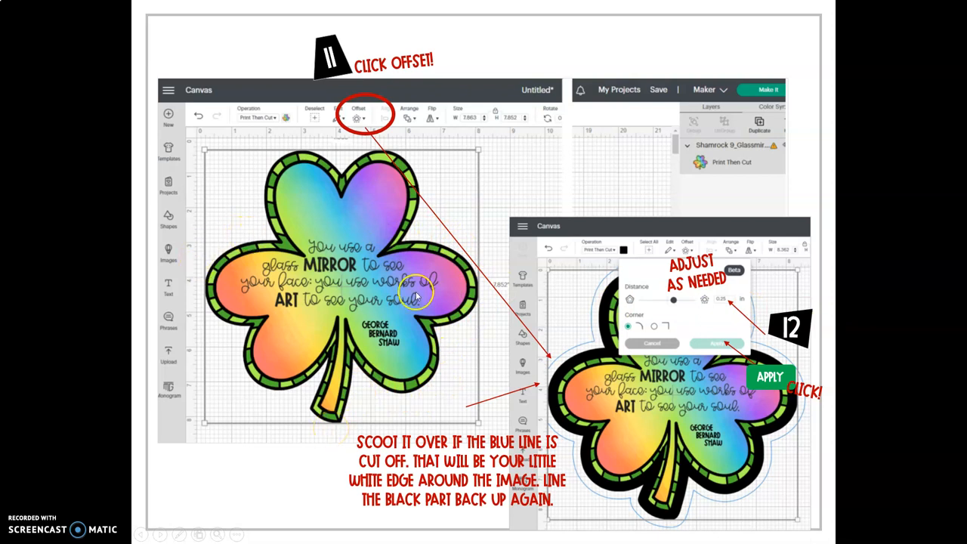
mouse_move(489, 228)
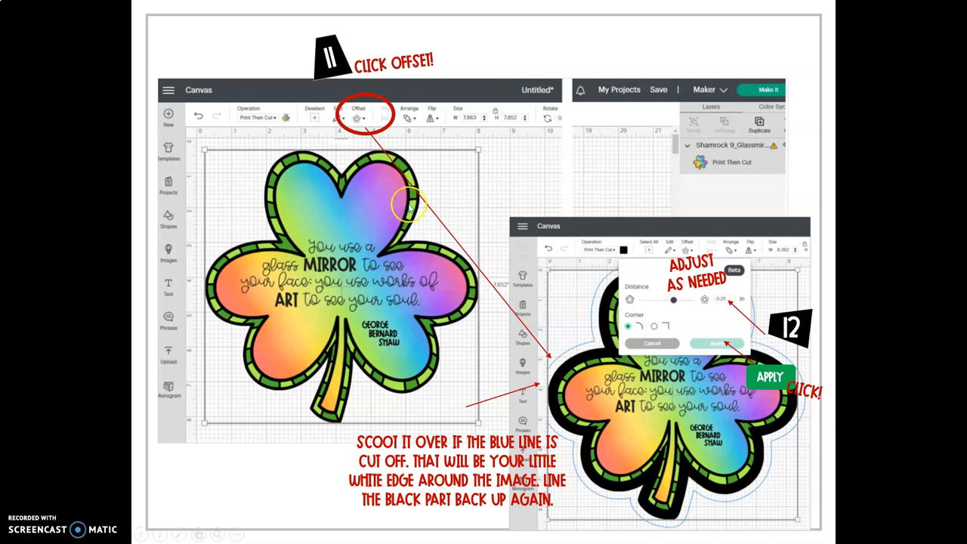
mouse_move(260, 166)
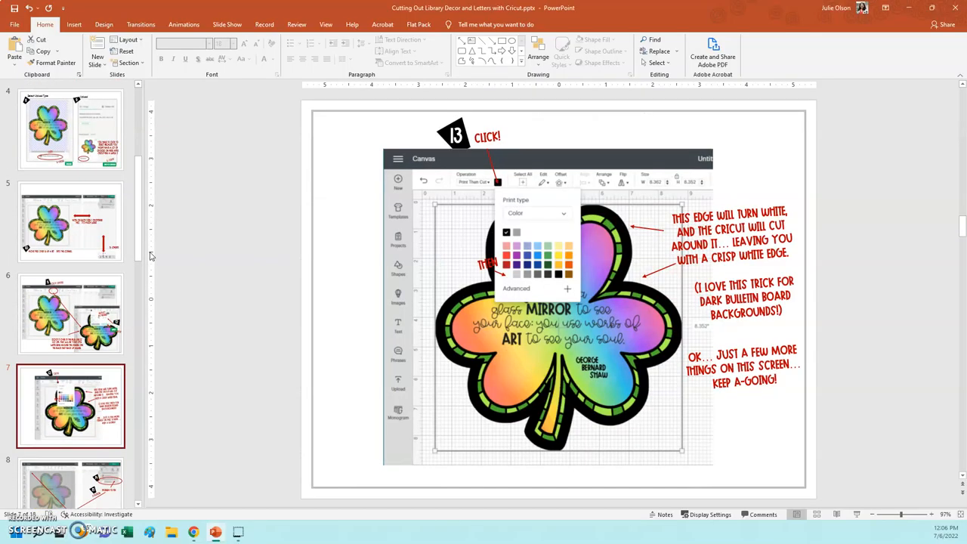
Select the Offset slide (slide 6) and resume the slideshow from it
click(71, 221)
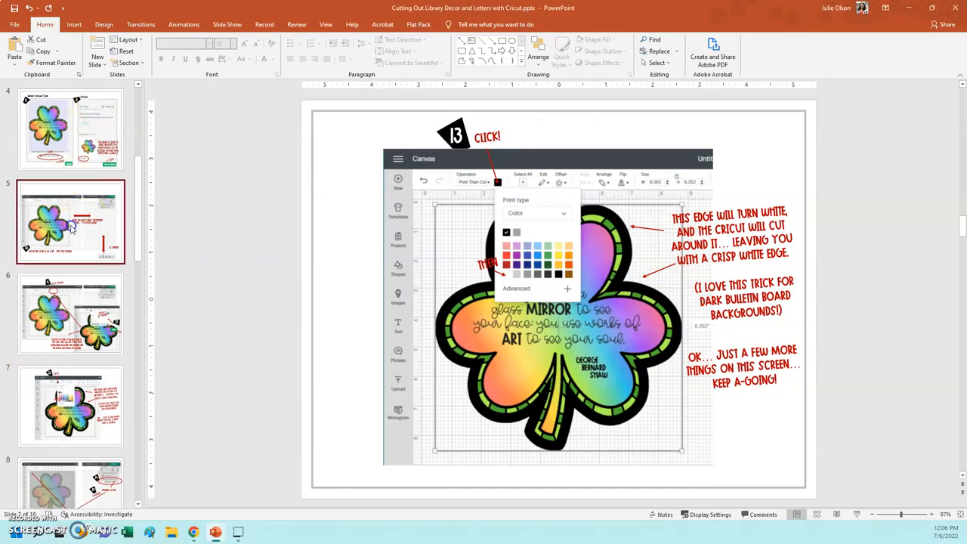
click(70, 313)
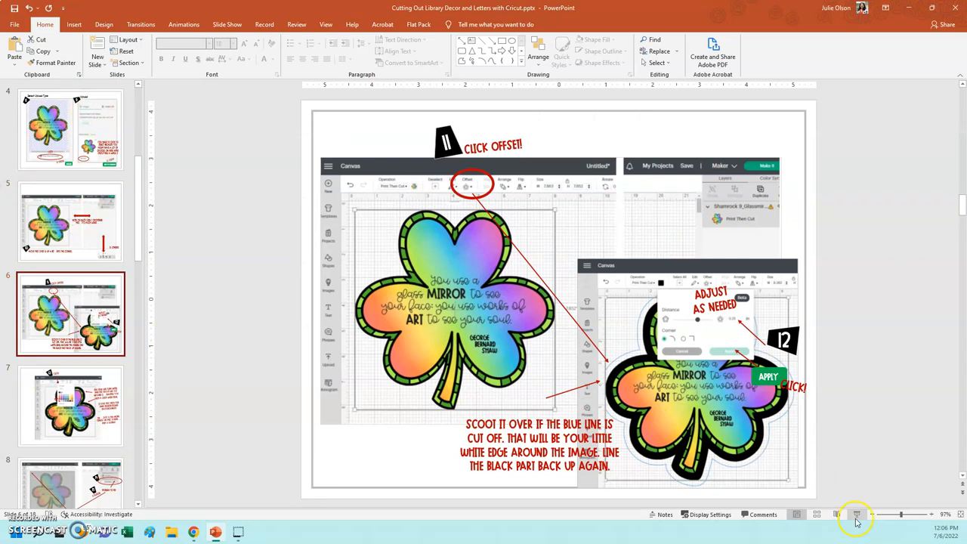
click(857, 515)
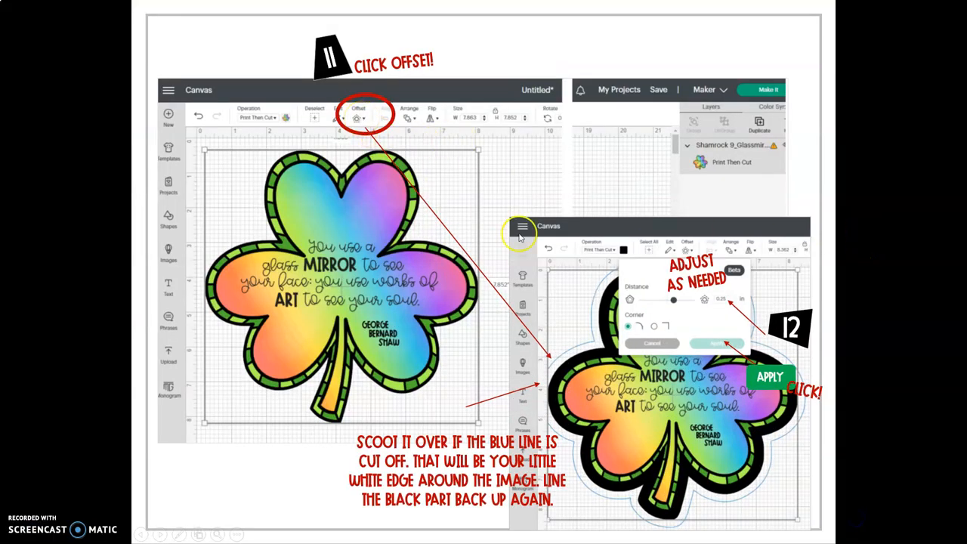
mouse_move(545, 371)
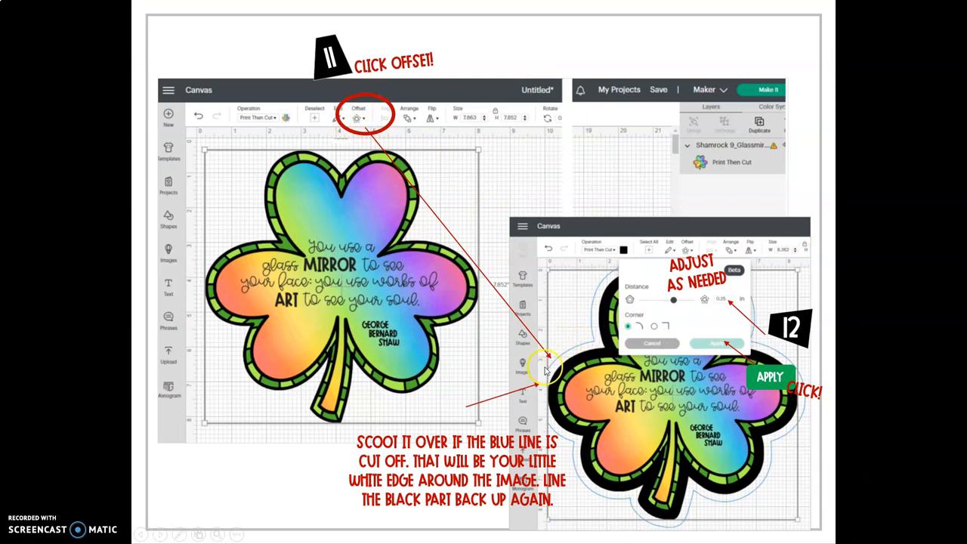
mouse_move(664, 259)
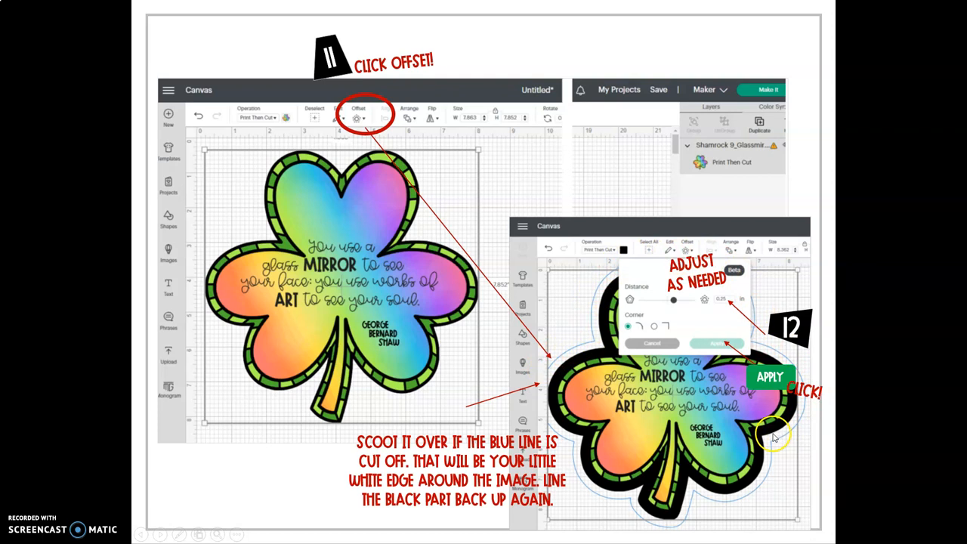
mouse_move(621, 505)
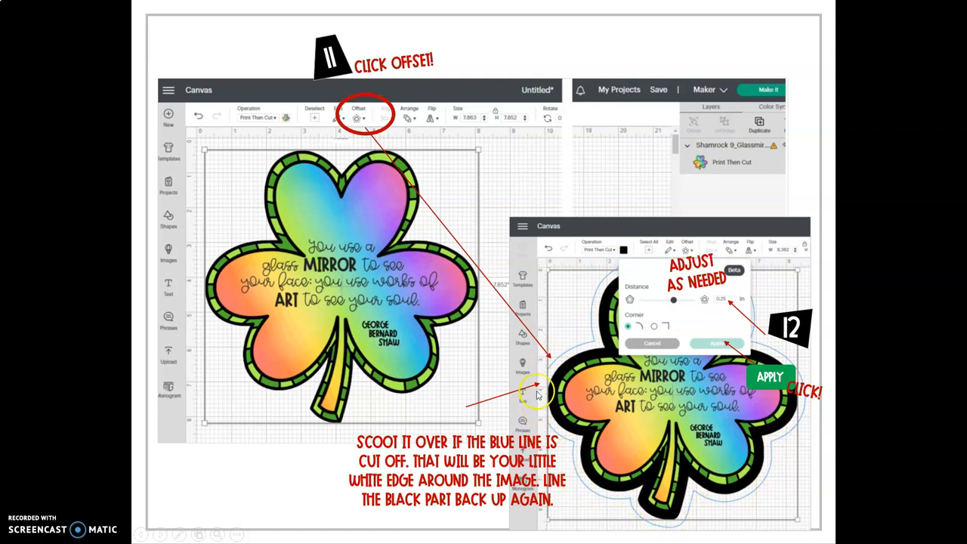
mouse_move(558, 355)
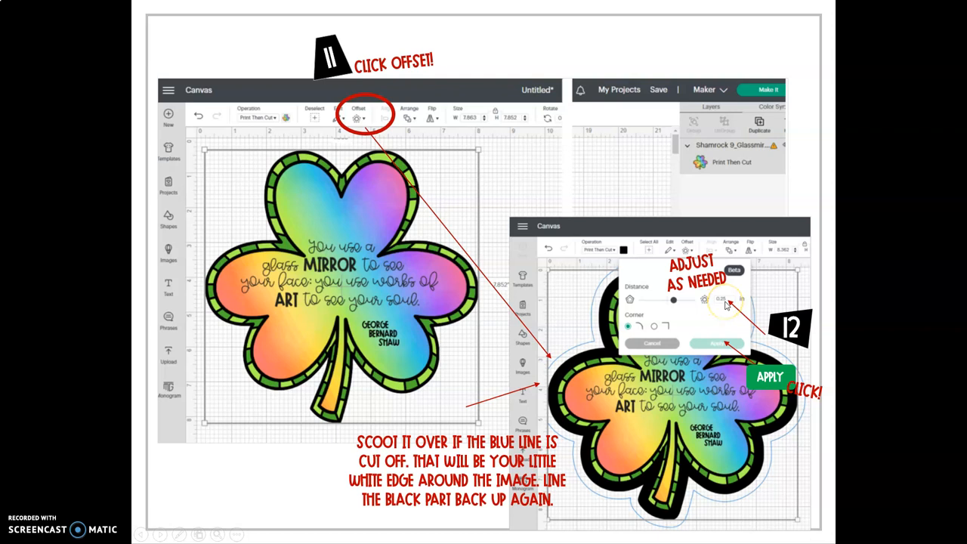
mouse_move(665, 303)
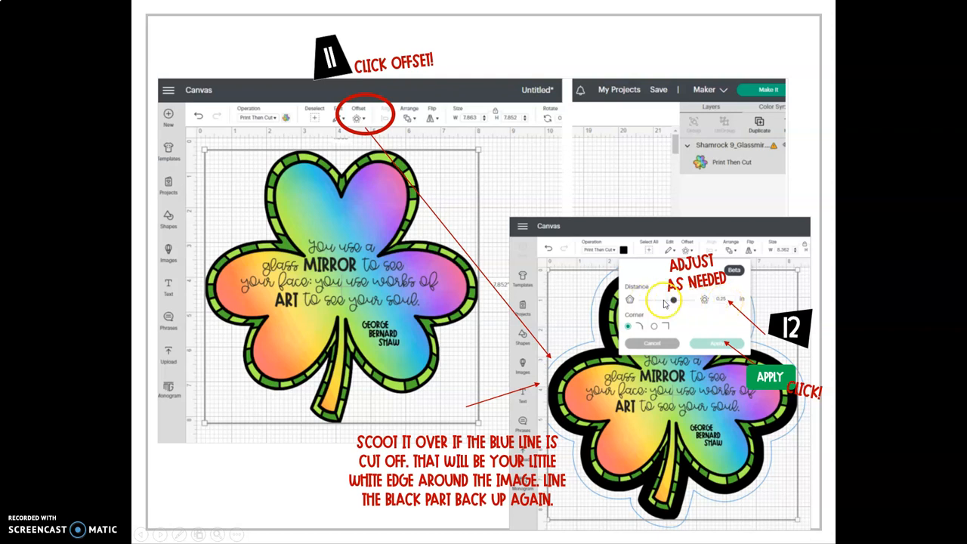
mouse_move(724, 306)
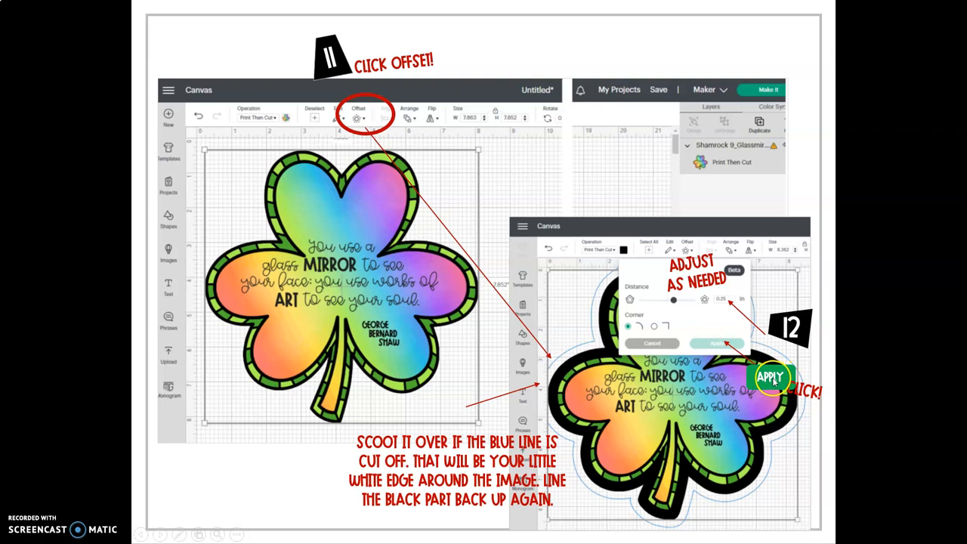
mouse_move(546, 369)
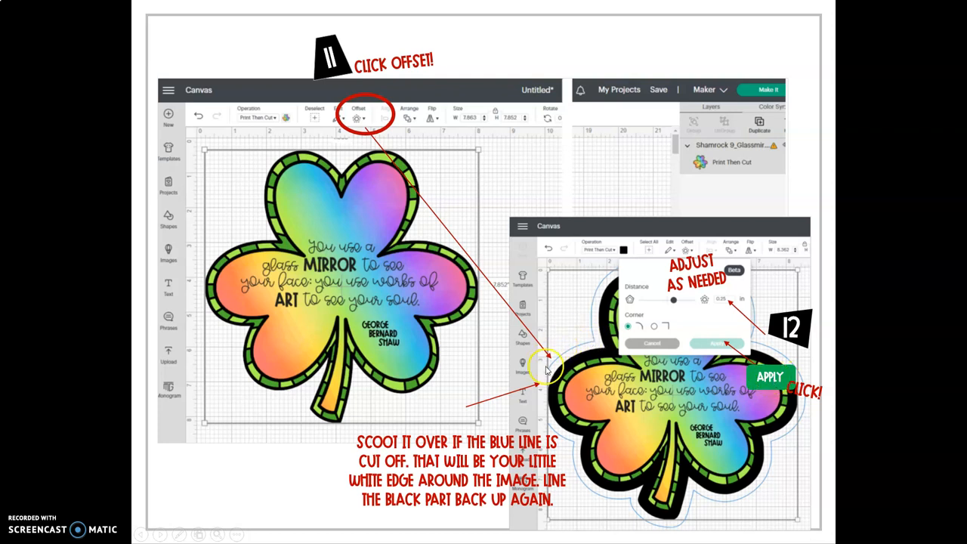
mouse_move(852, 351)
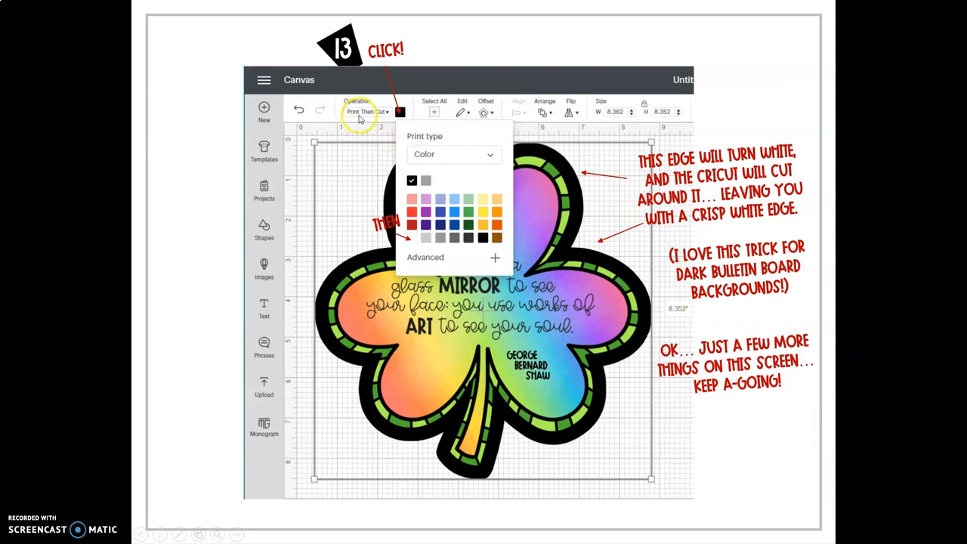
mouse_move(400, 112)
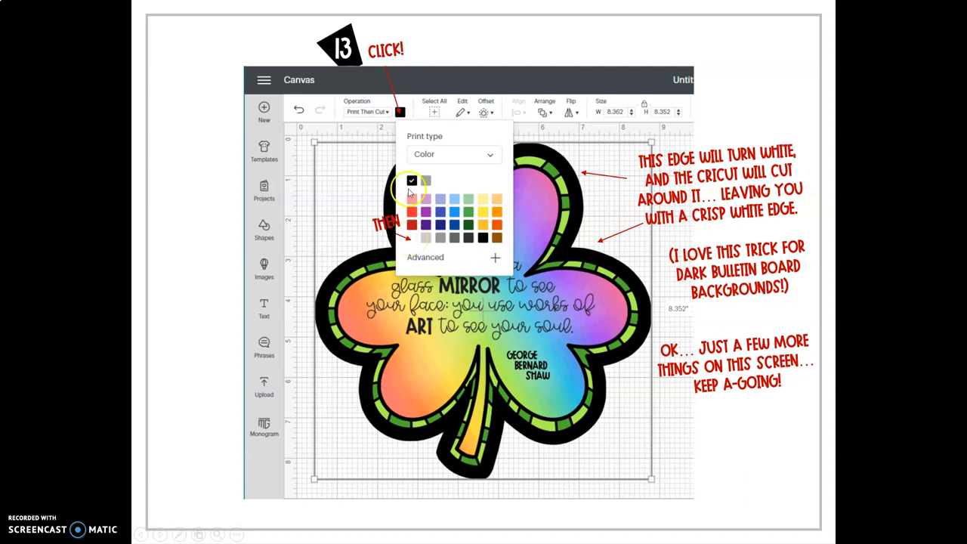
mouse_move(612, 263)
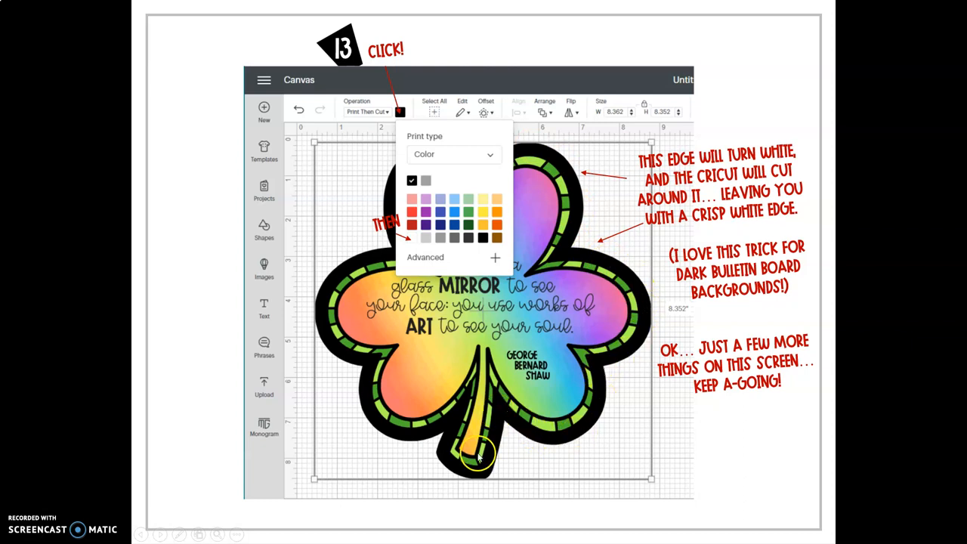
mouse_move(362, 253)
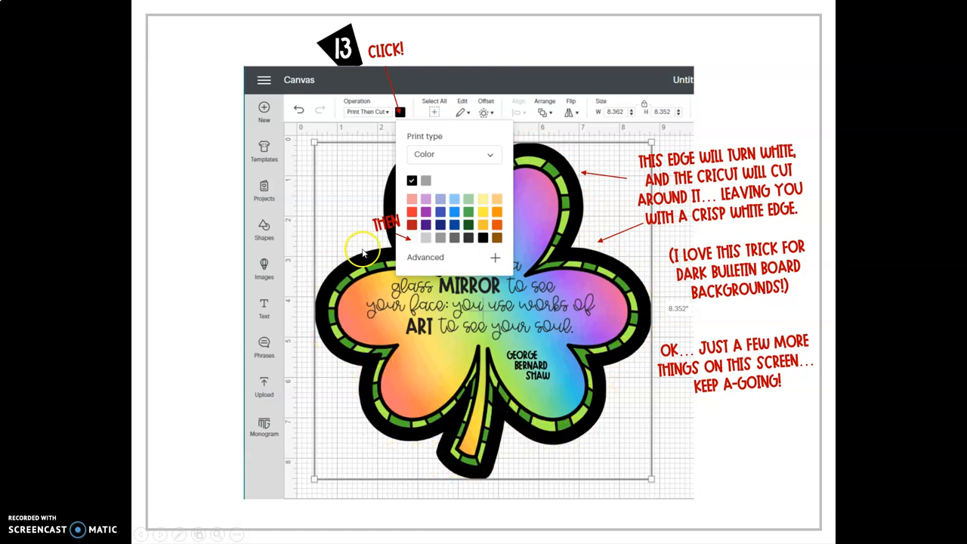
mouse_move(400, 179)
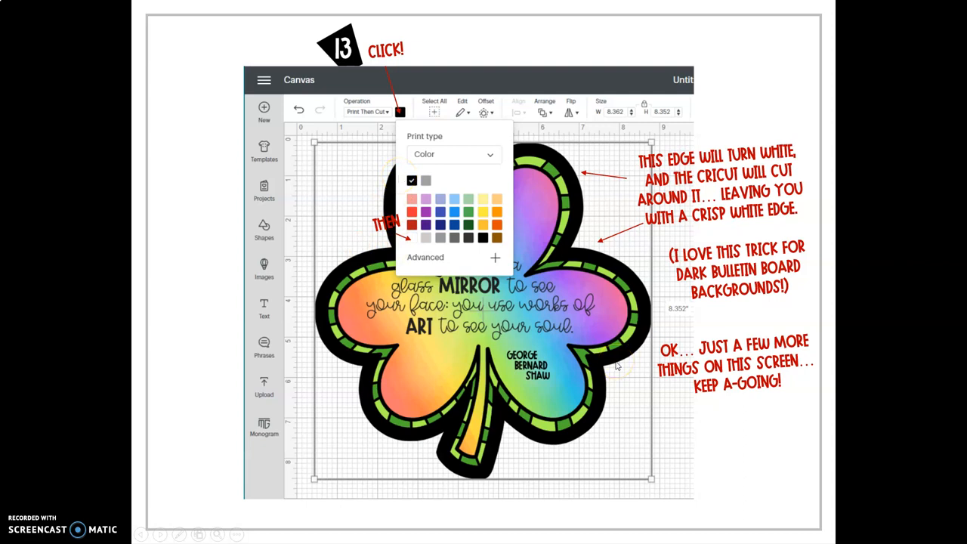
mouse_move(844, 301)
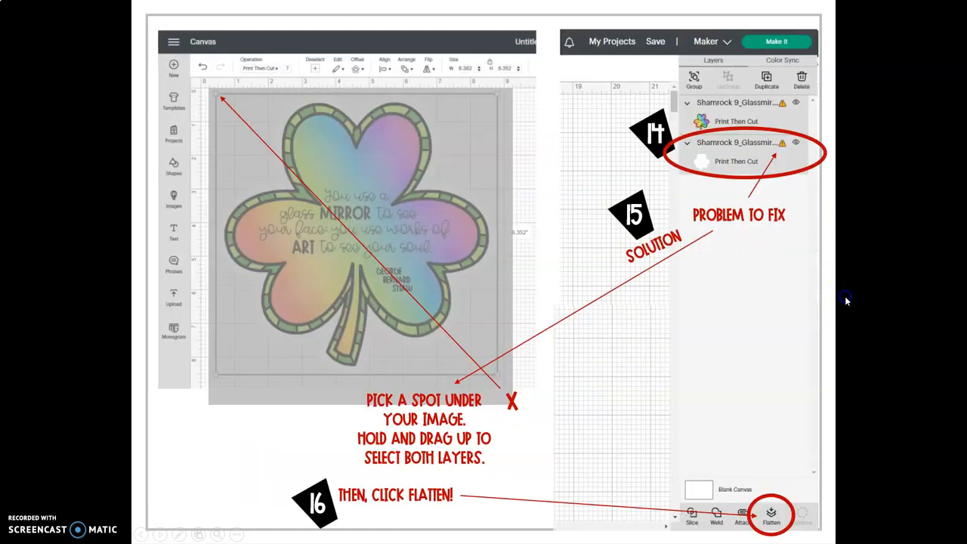
mouse_move(259, 190)
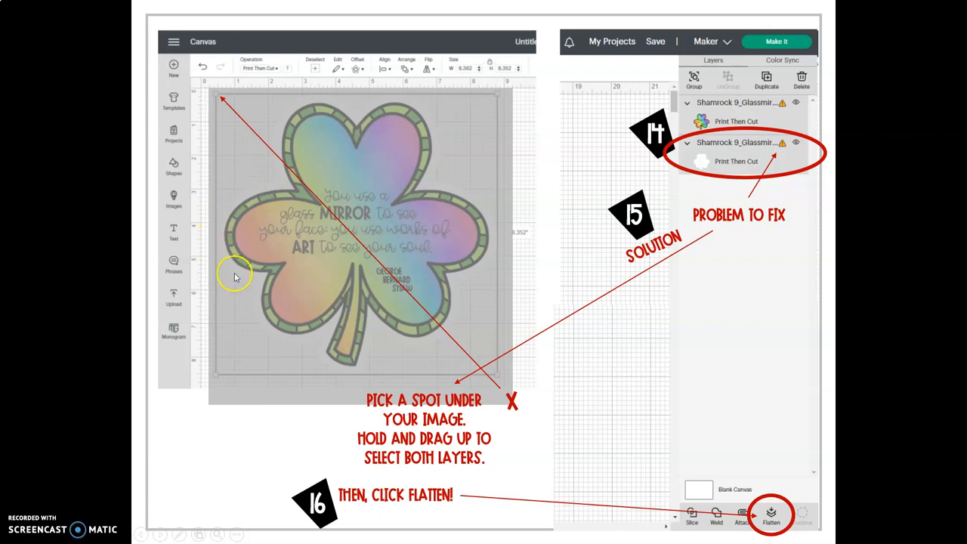
mouse_move(329, 331)
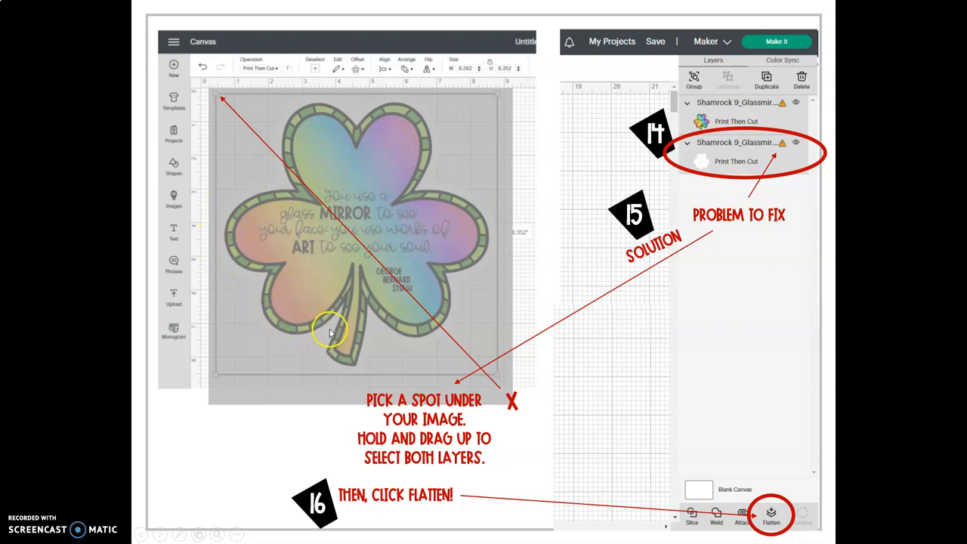
mouse_move(388, 263)
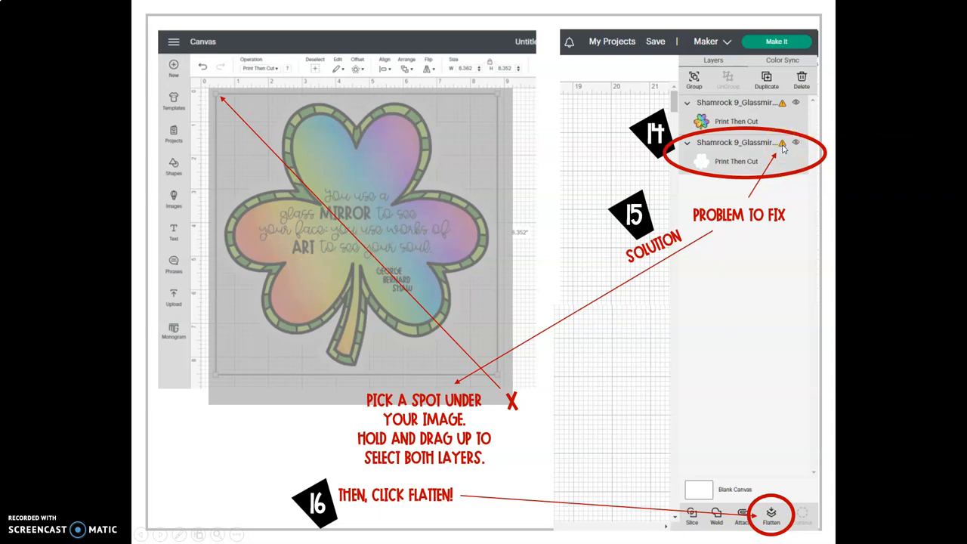
mouse_move(752, 191)
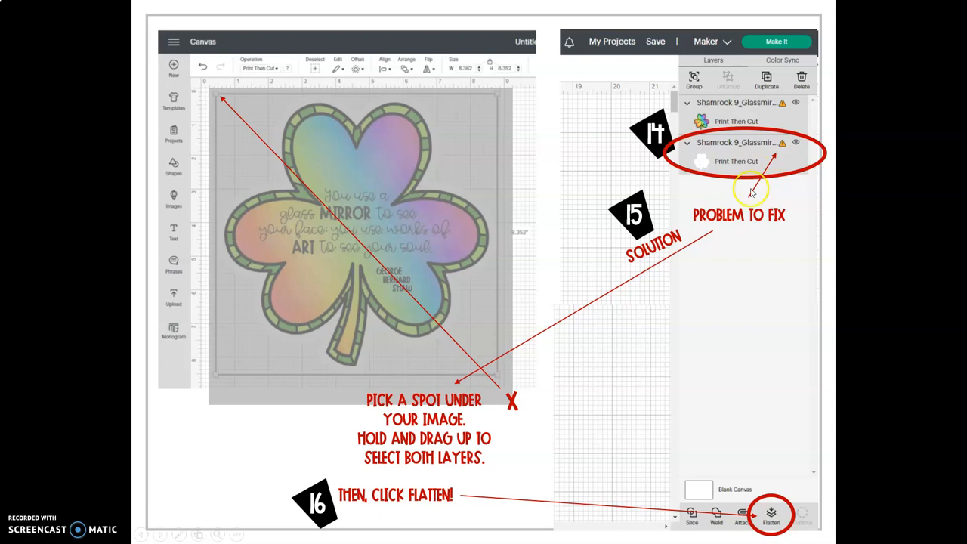
mouse_move(263, 134)
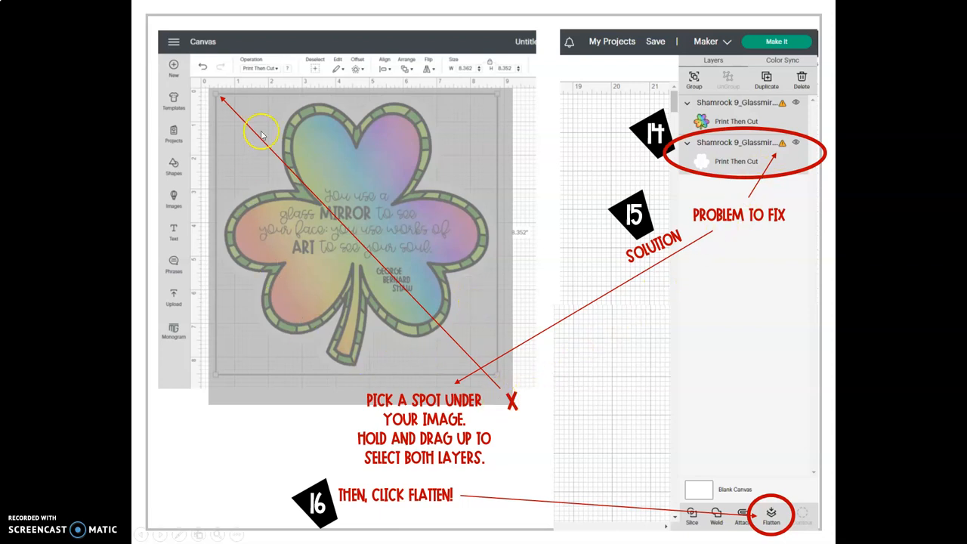
mouse_move(275, 369)
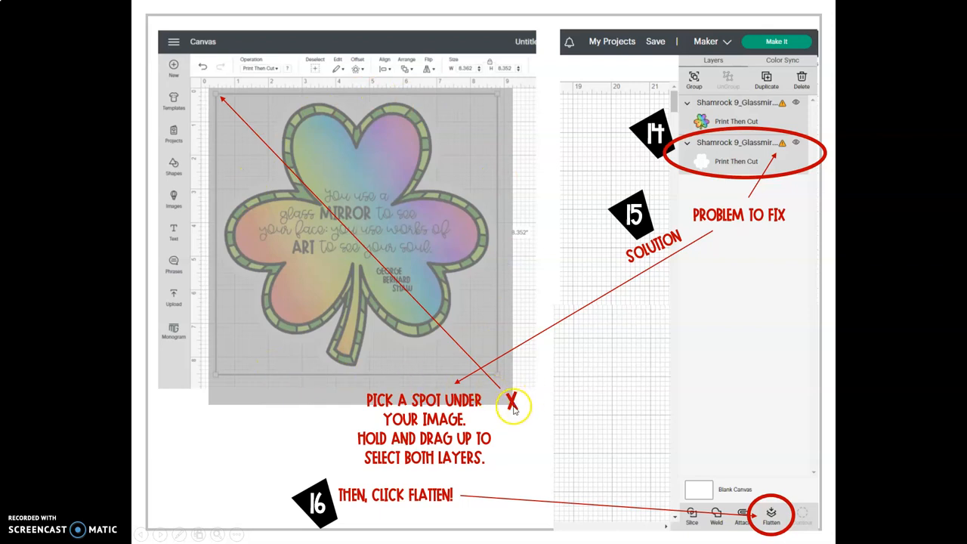
mouse_move(437, 341)
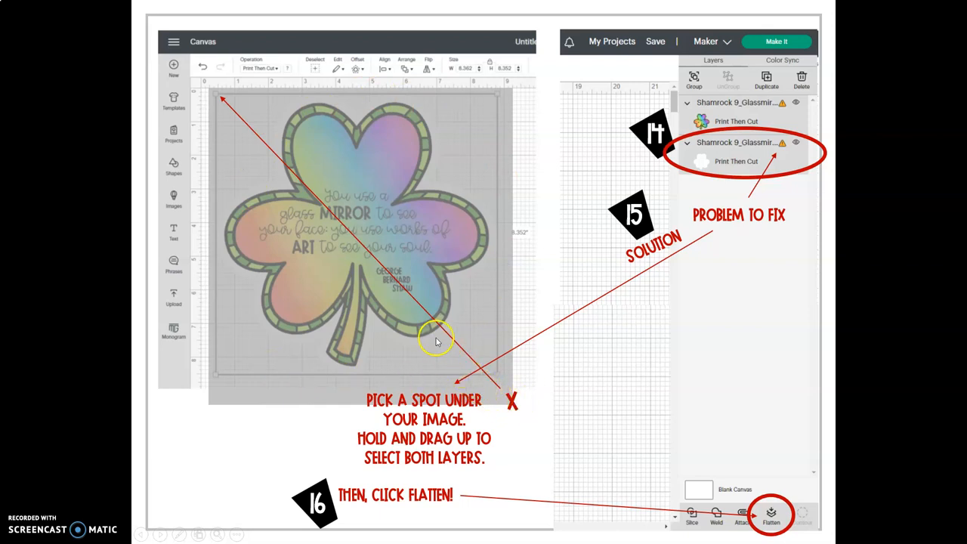
mouse_move(359, 253)
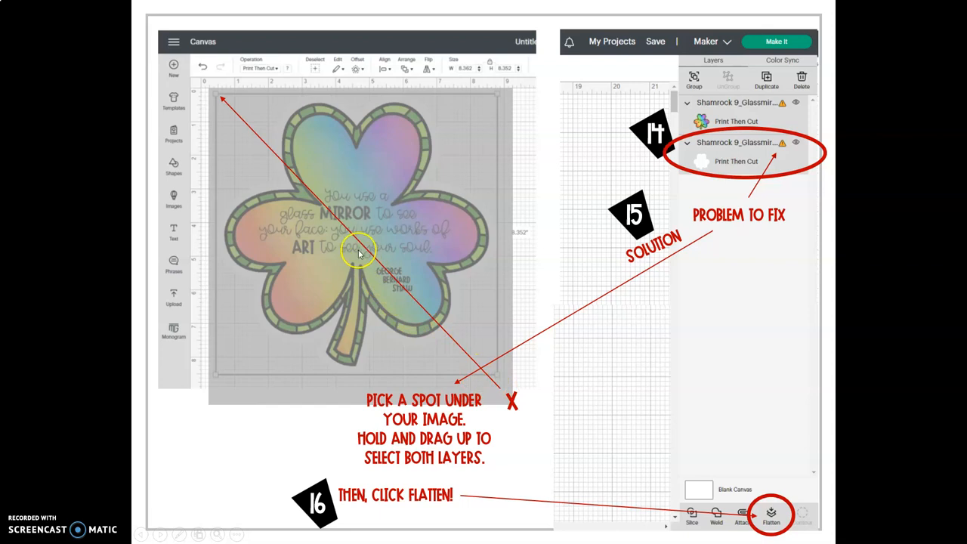
mouse_move(327, 96)
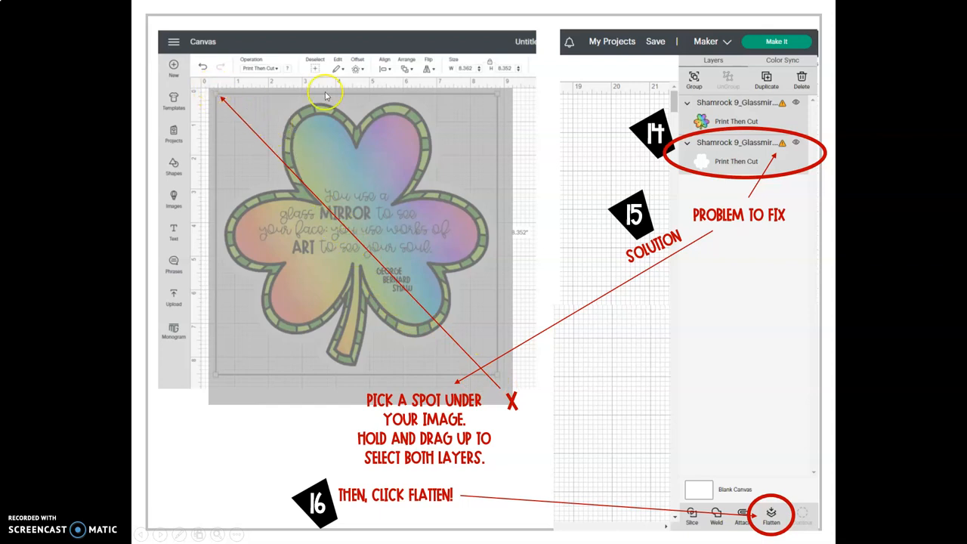
mouse_move(215, 62)
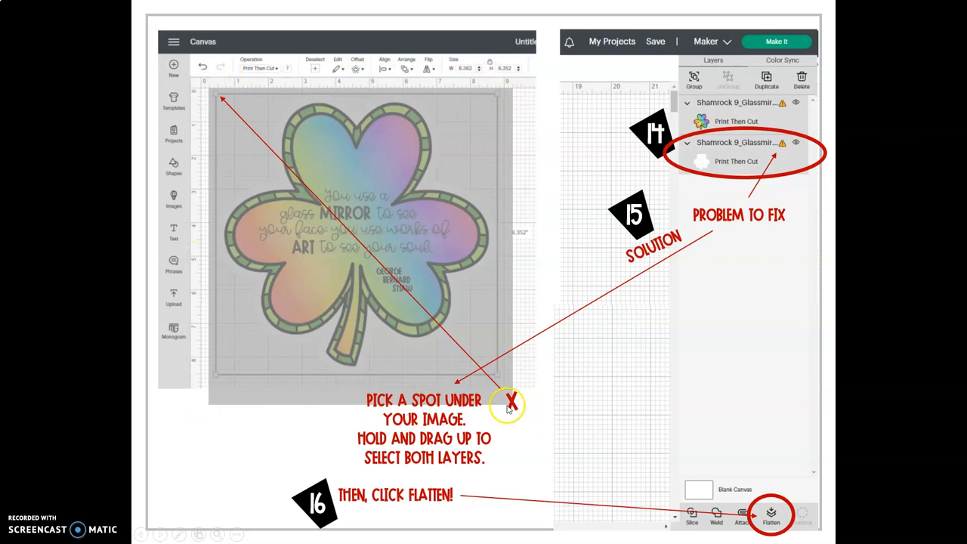
mouse_move(428, 516)
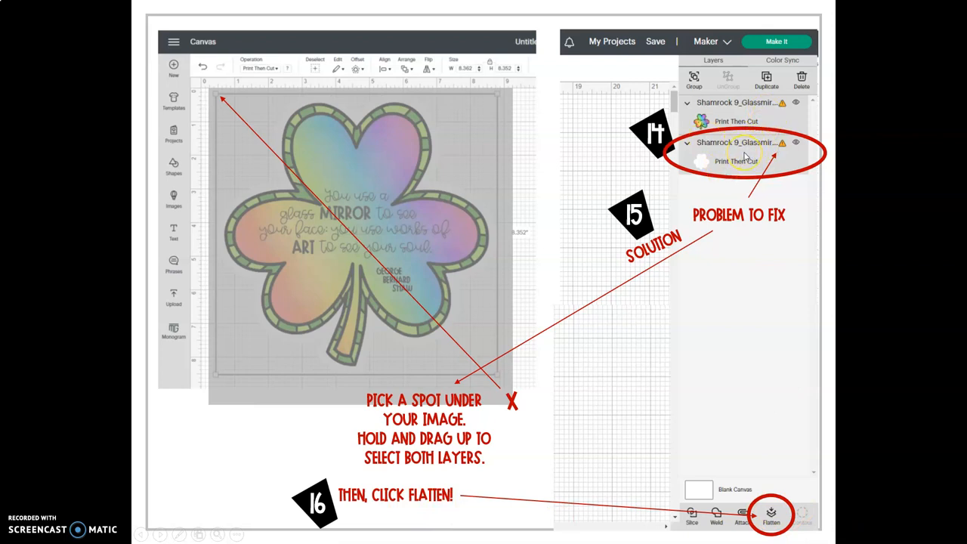
Move from the Flatten slide to the step 17 resizing slide
click(771, 516)
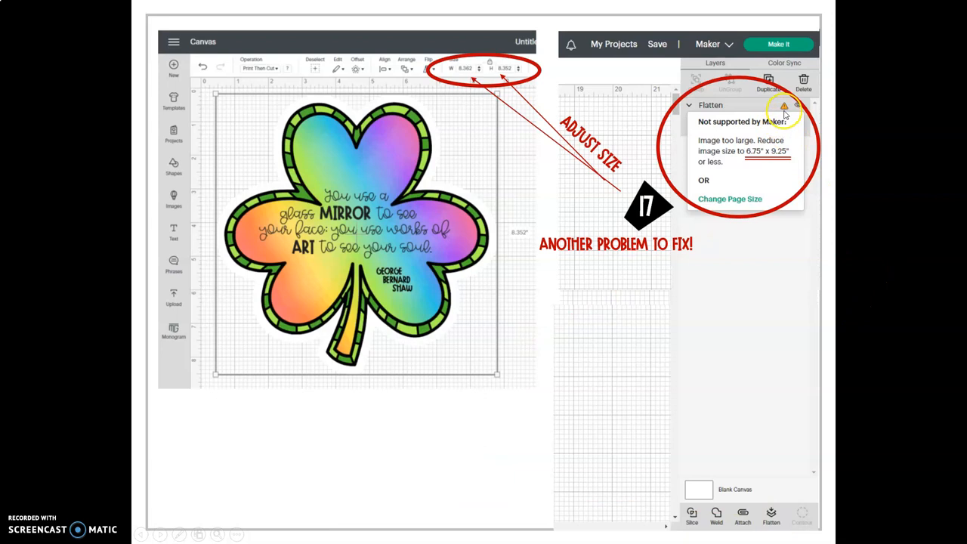
mouse_move(778, 140)
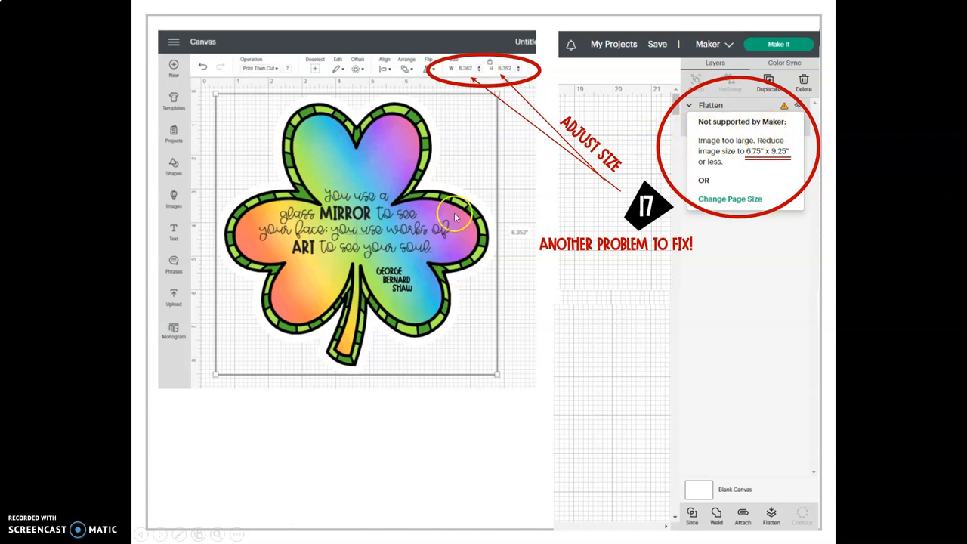
mouse_move(329, 329)
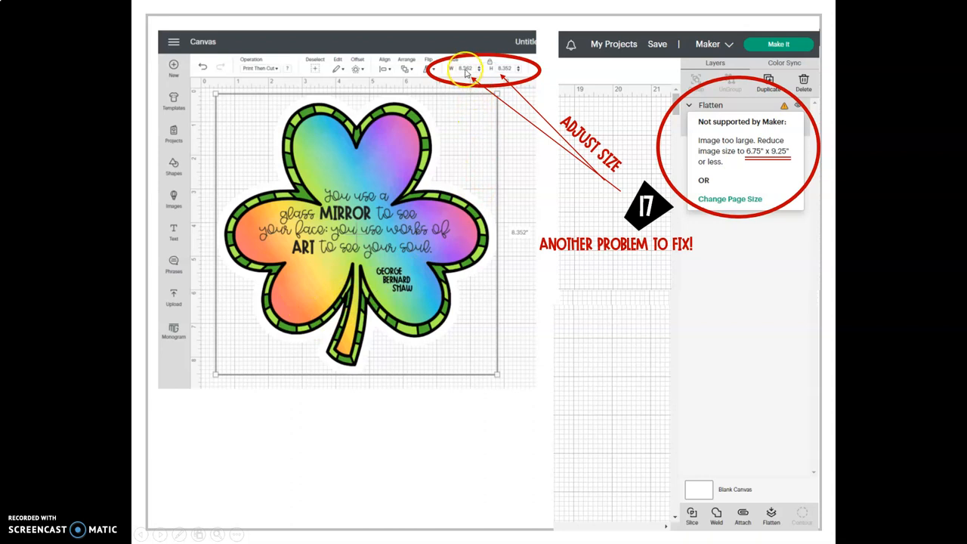
mouse_move(773, 175)
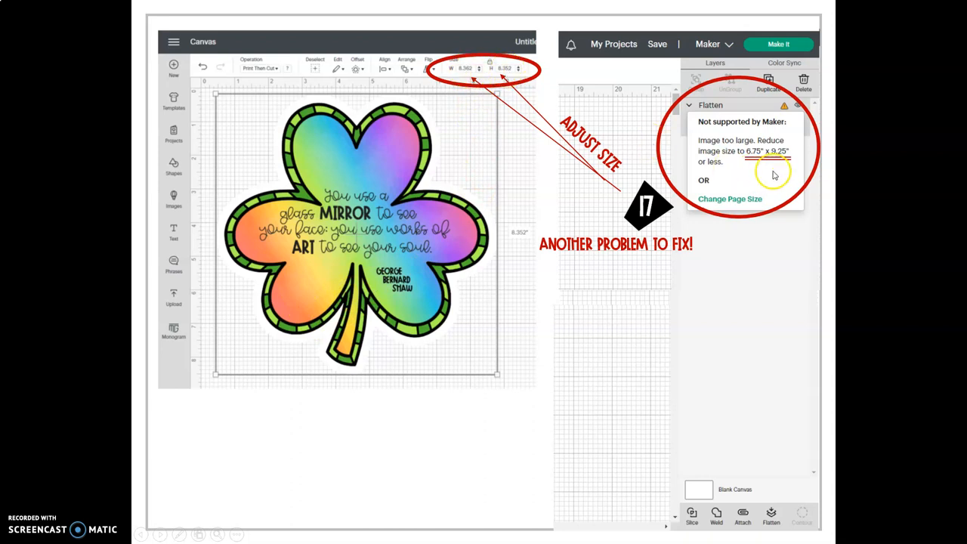
mouse_move(754, 157)
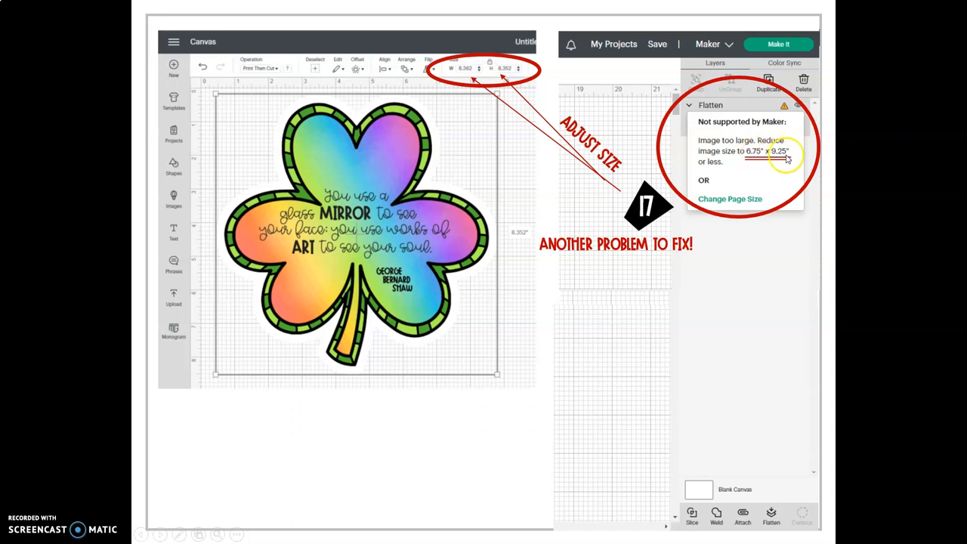
mouse_move(790, 165)
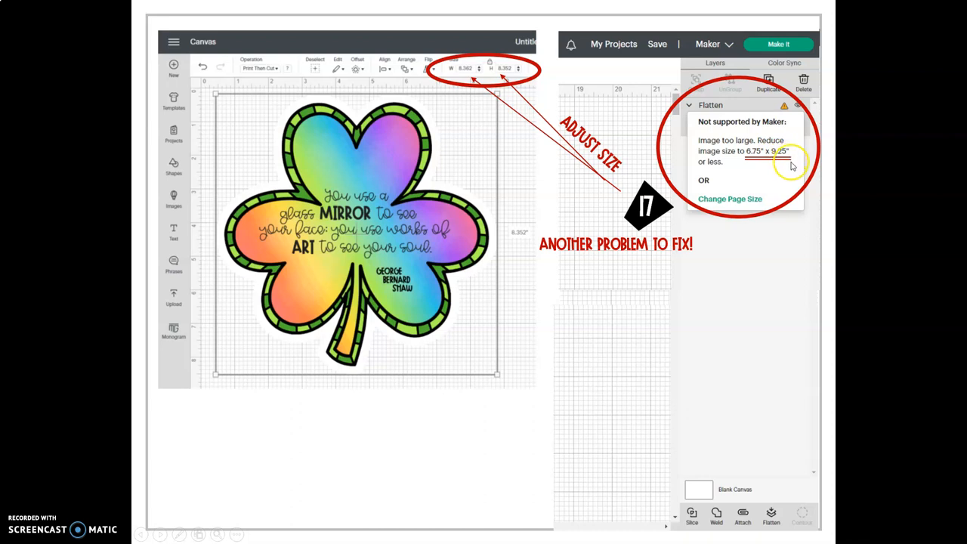
mouse_move(791, 165)
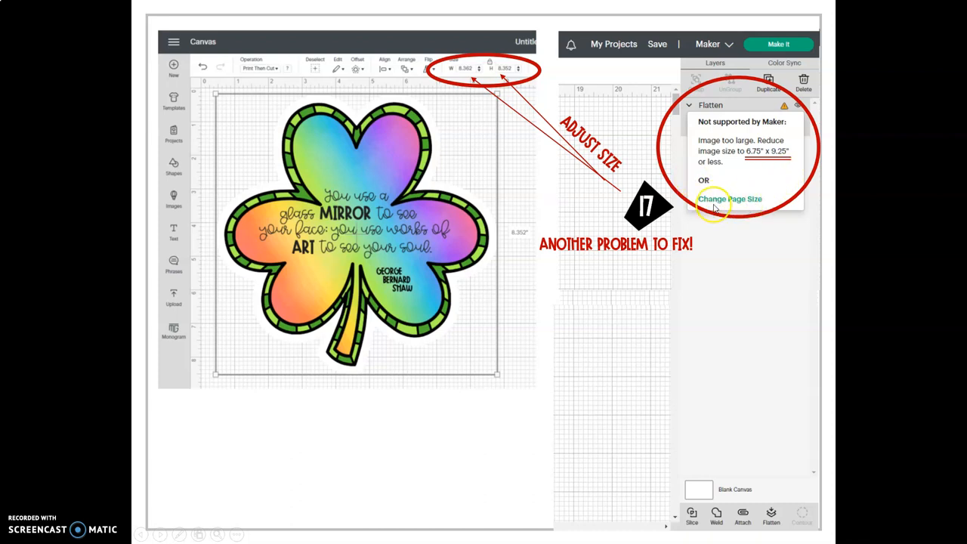
mouse_move(760, 204)
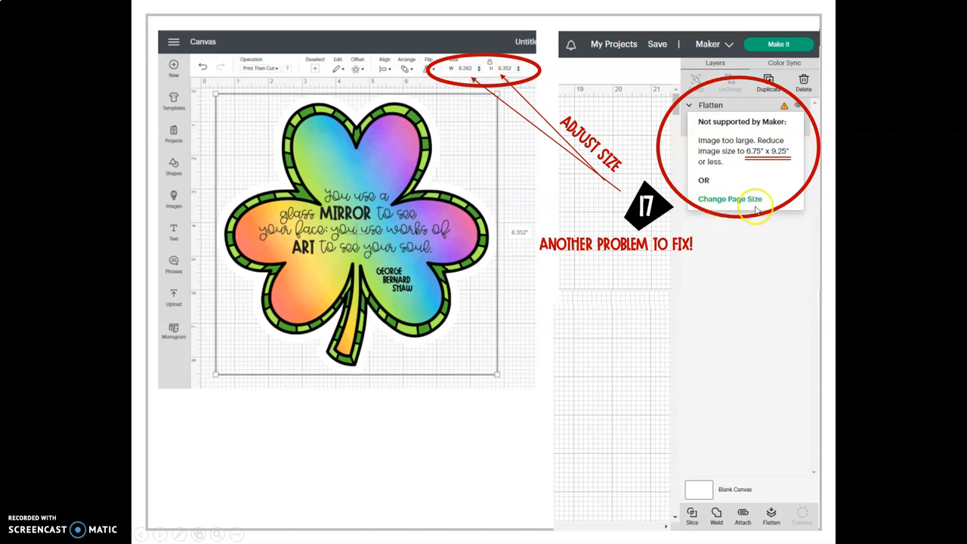
mouse_move(779, 178)
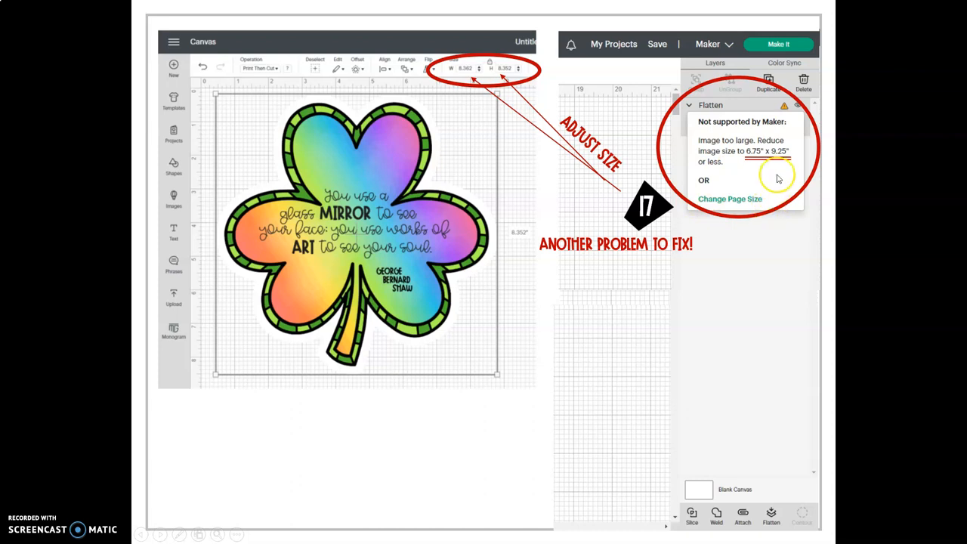
mouse_move(784, 160)
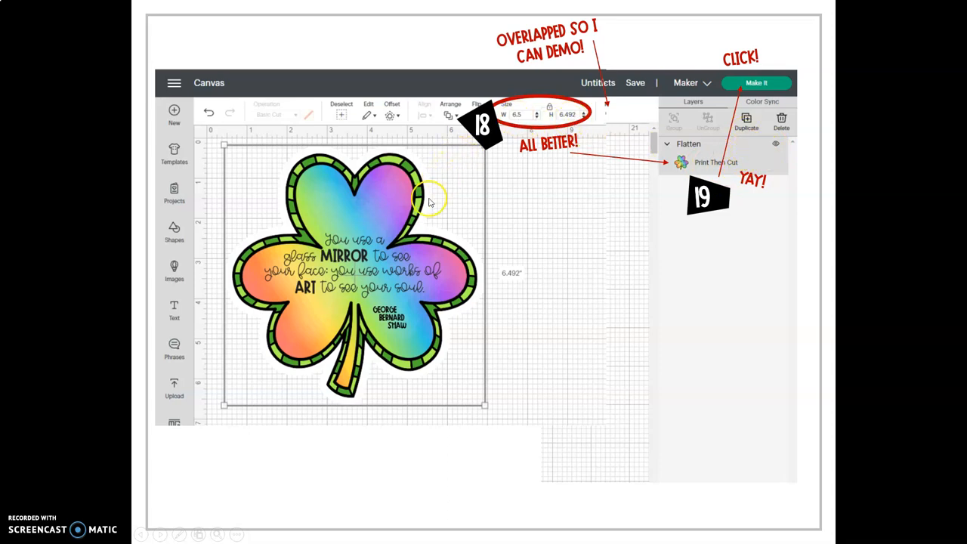
mouse_move(620, 204)
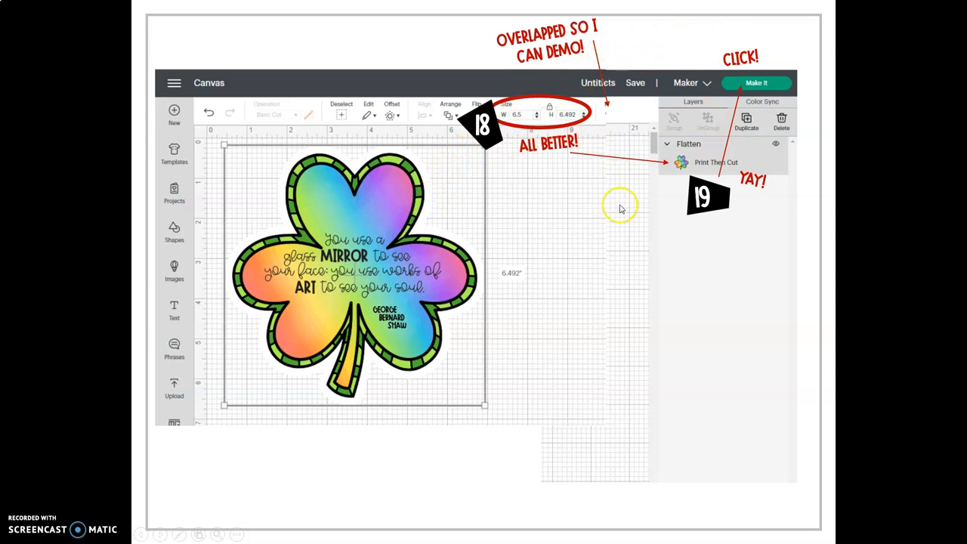
mouse_move(605, 462)
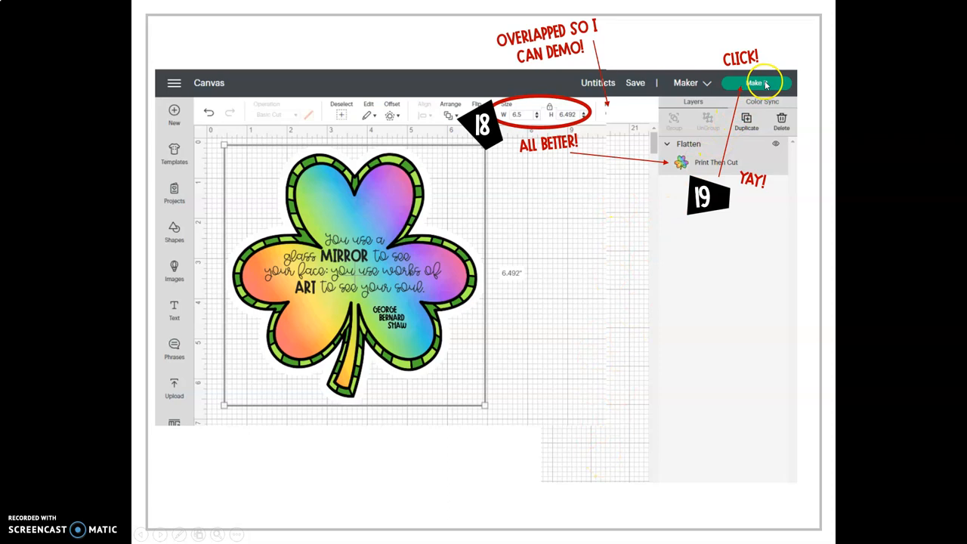
mouse_move(851, 59)
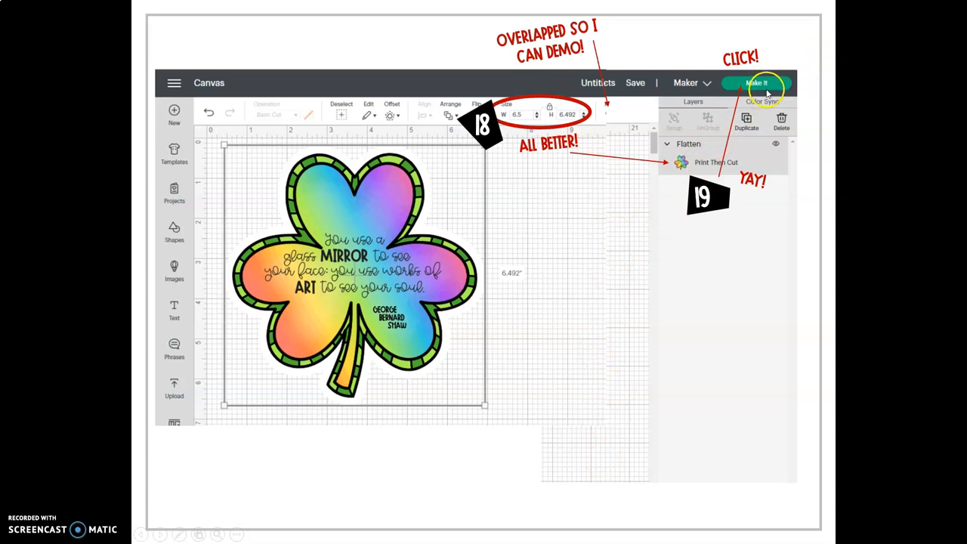
Move from the 6.5 by 6.492 shamrock slide to the step 20 mat preview
click(757, 82)
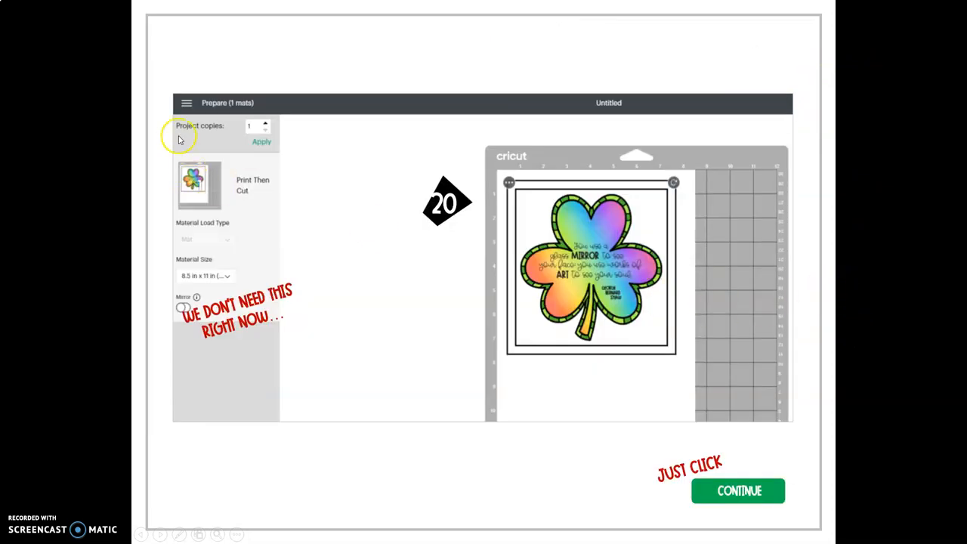
mouse_move(222, 362)
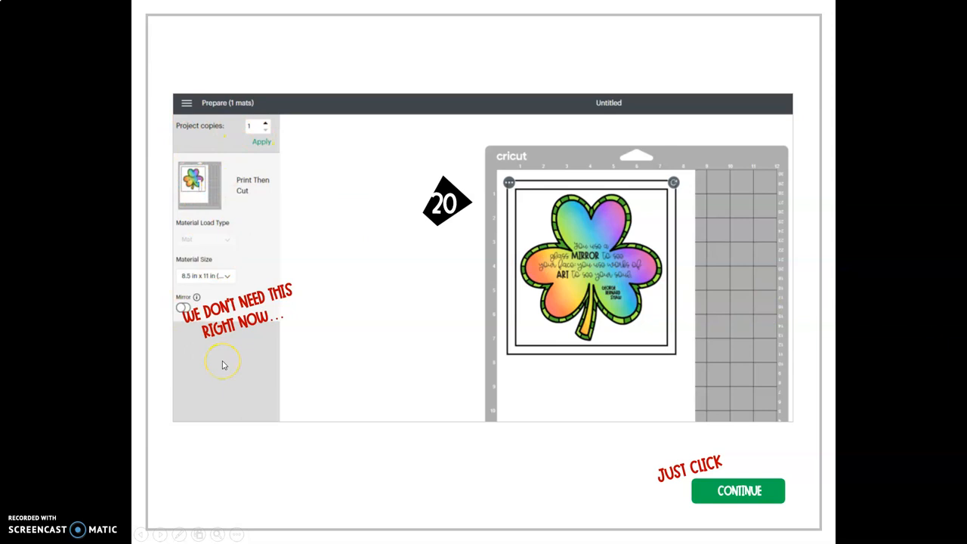
mouse_move(234, 346)
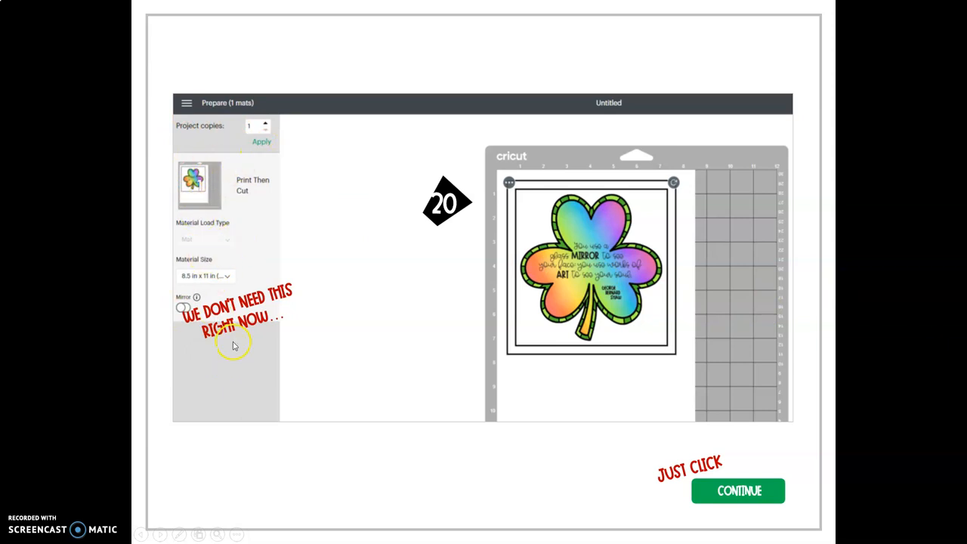
mouse_move(222, 295)
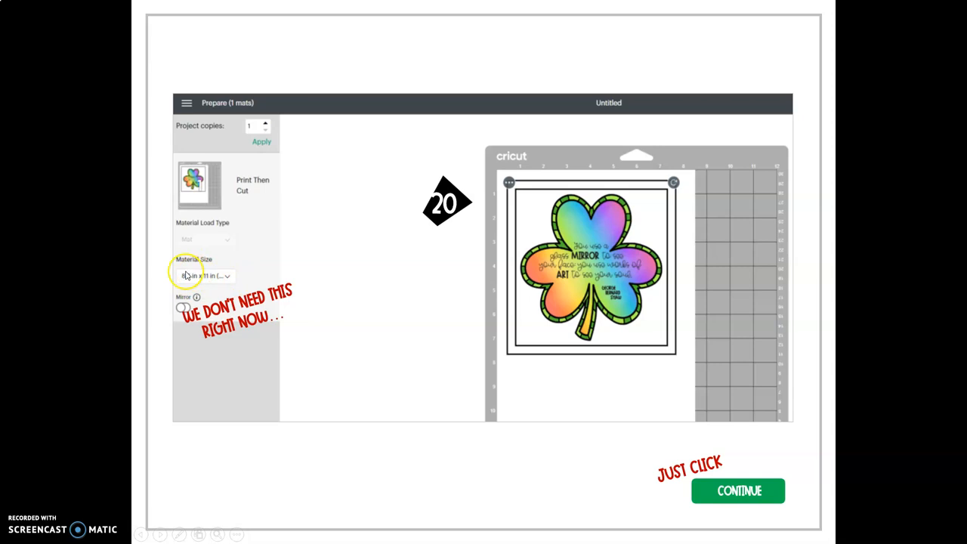
mouse_move(213, 319)
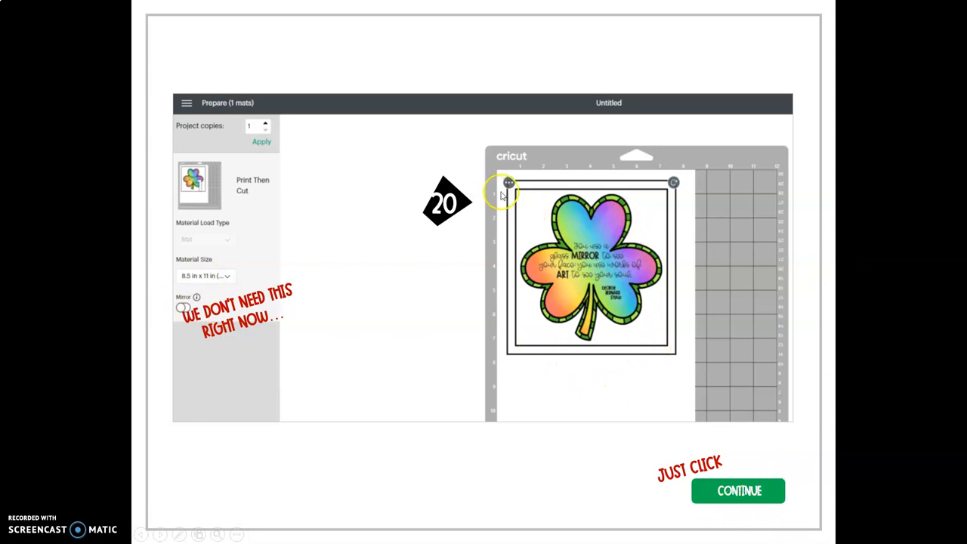
mouse_move(531, 350)
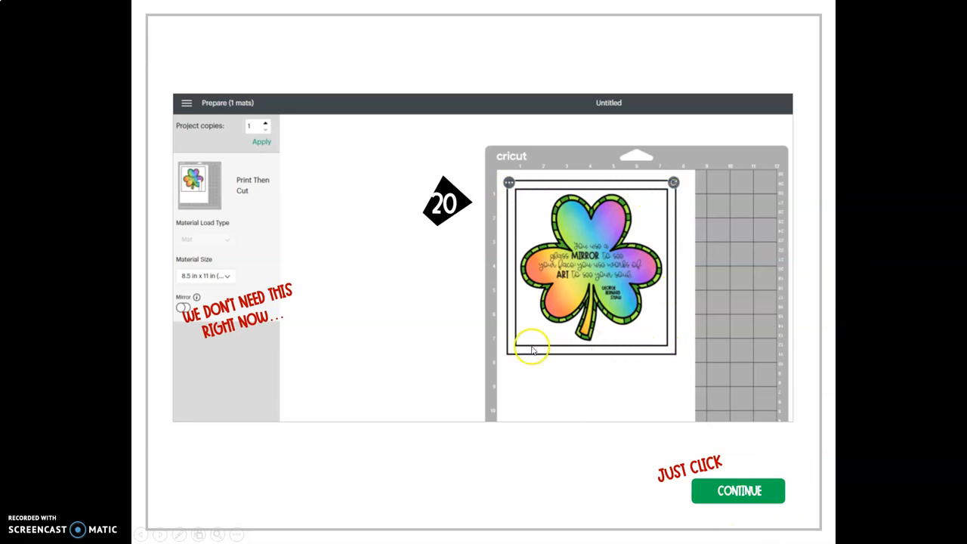
mouse_move(676, 370)
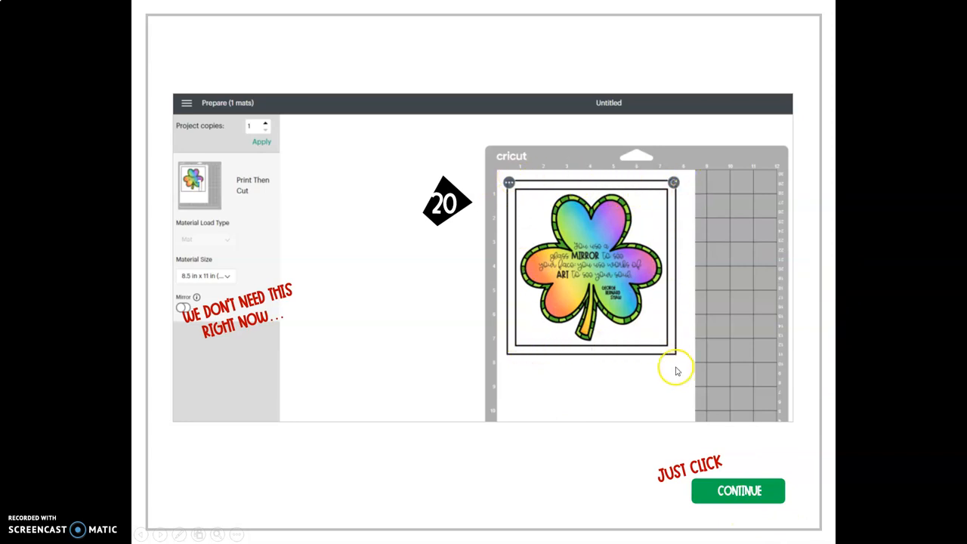
mouse_move(531, 189)
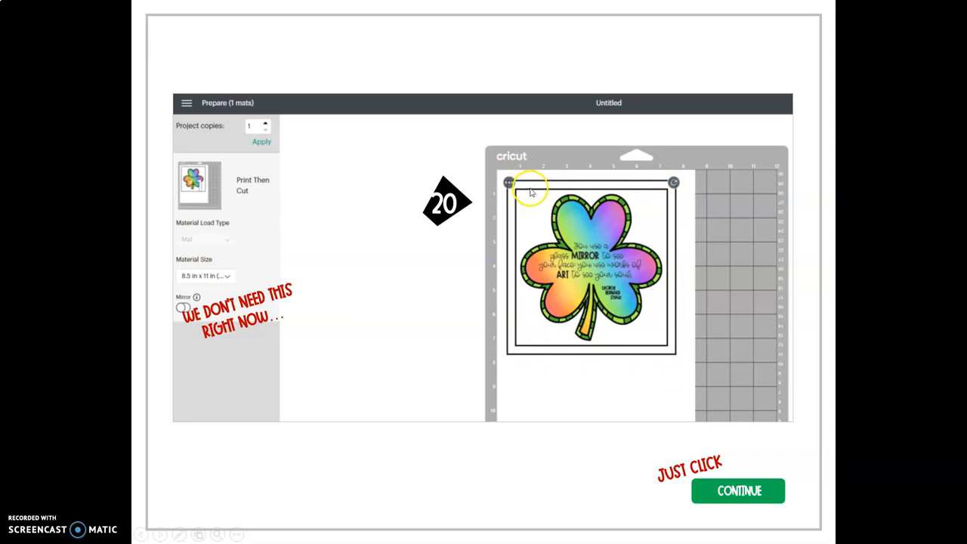
mouse_move(588, 191)
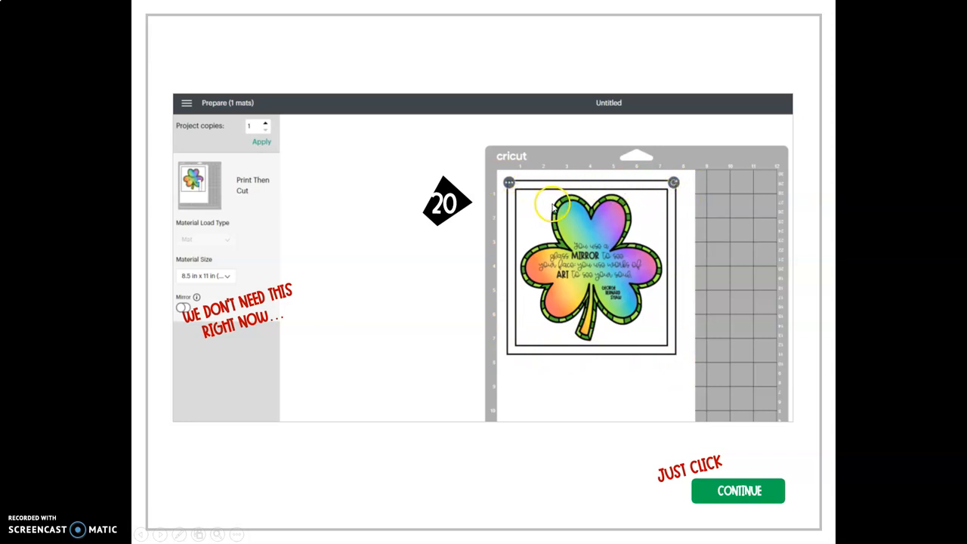
mouse_move(520, 305)
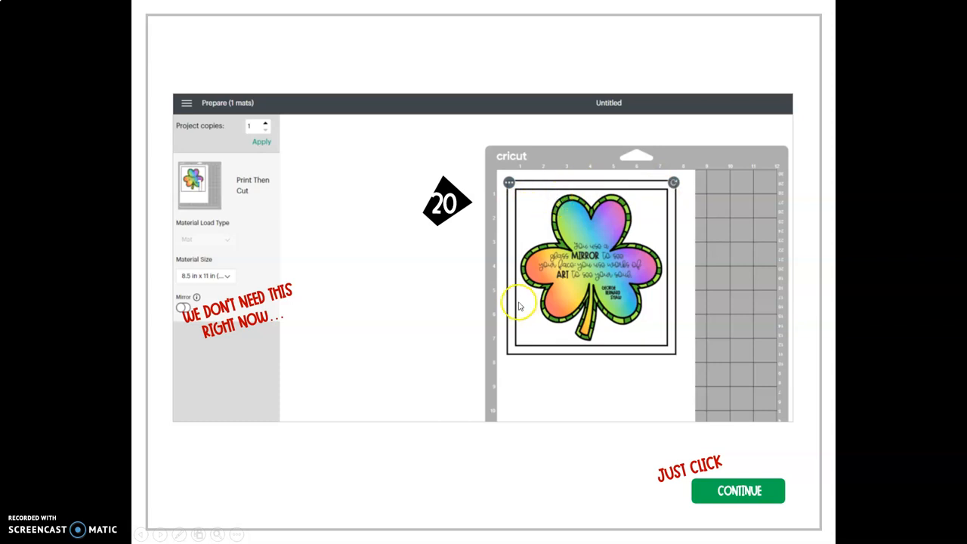
mouse_move(669, 306)
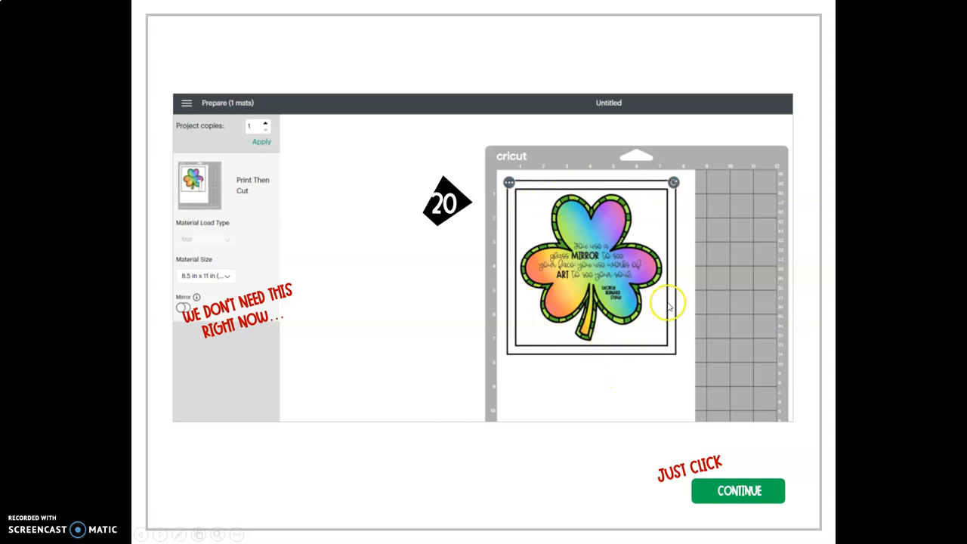
mouse_move(646, 234)
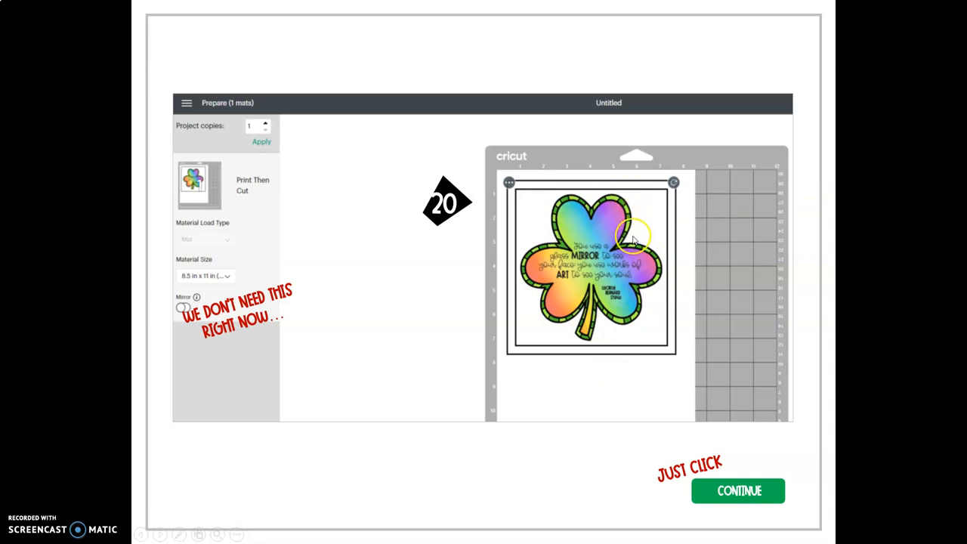
mouse_move(701, 419)
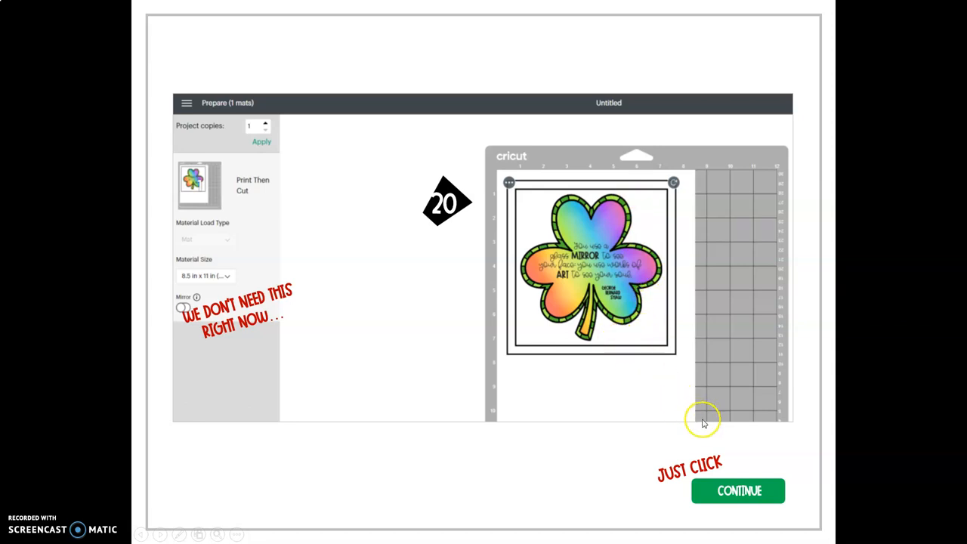
Move from the step 20 mat preview to the steps 21–23 printing slide
click(739, 490)
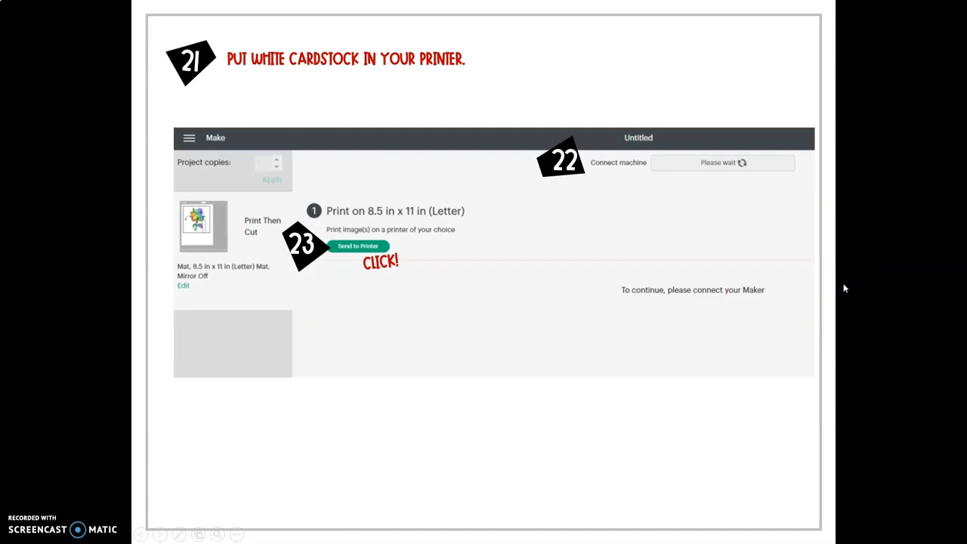
mouse_move(365, 75)
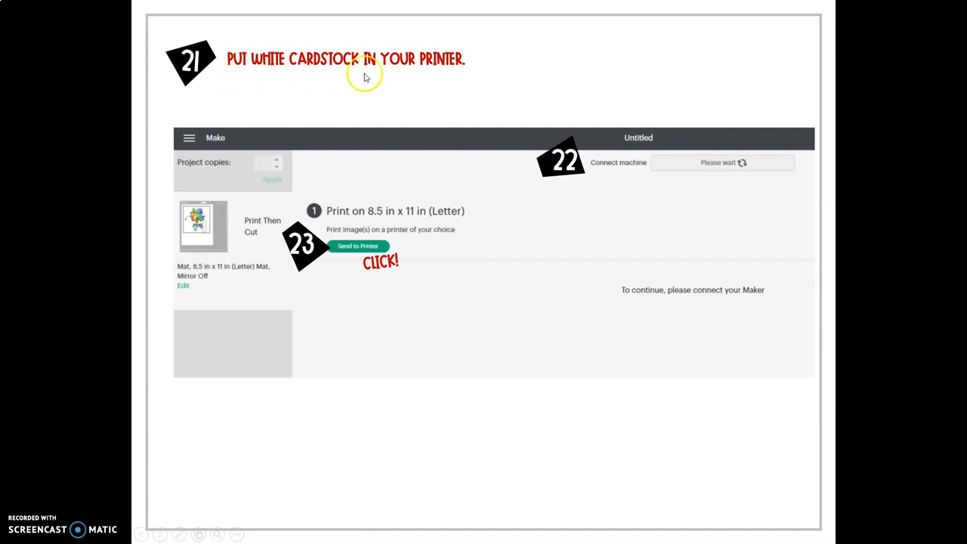
mouse_move(366, 77)
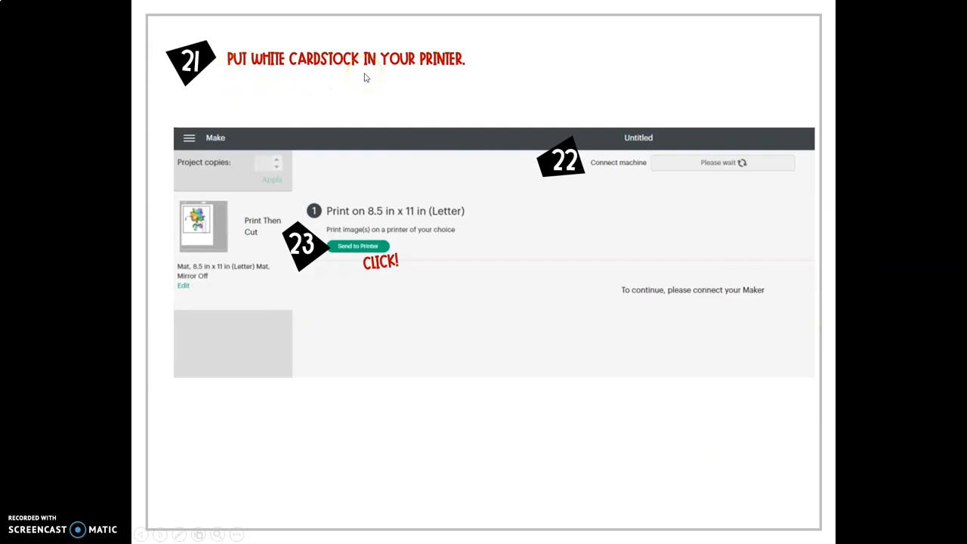
mouse_move(401, 155)
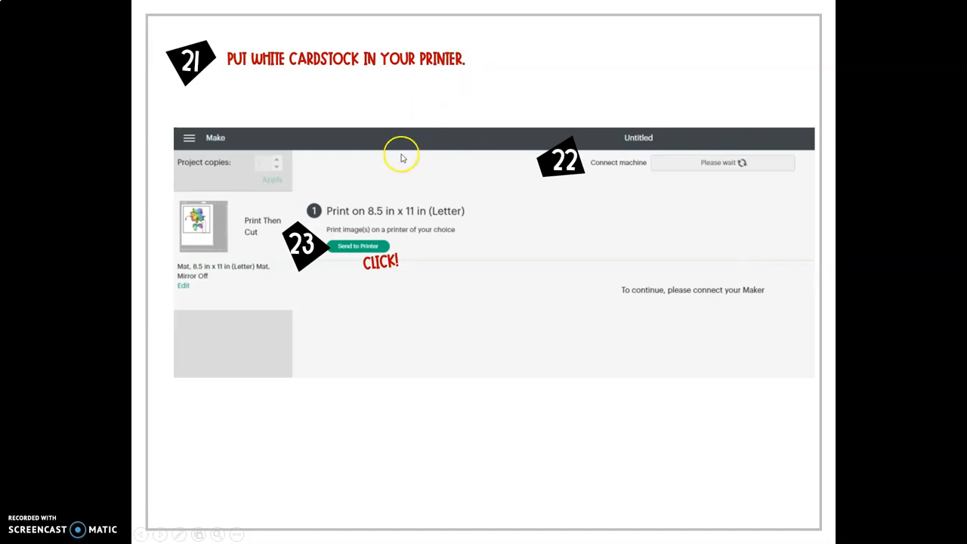
mouse_move(323, 254)
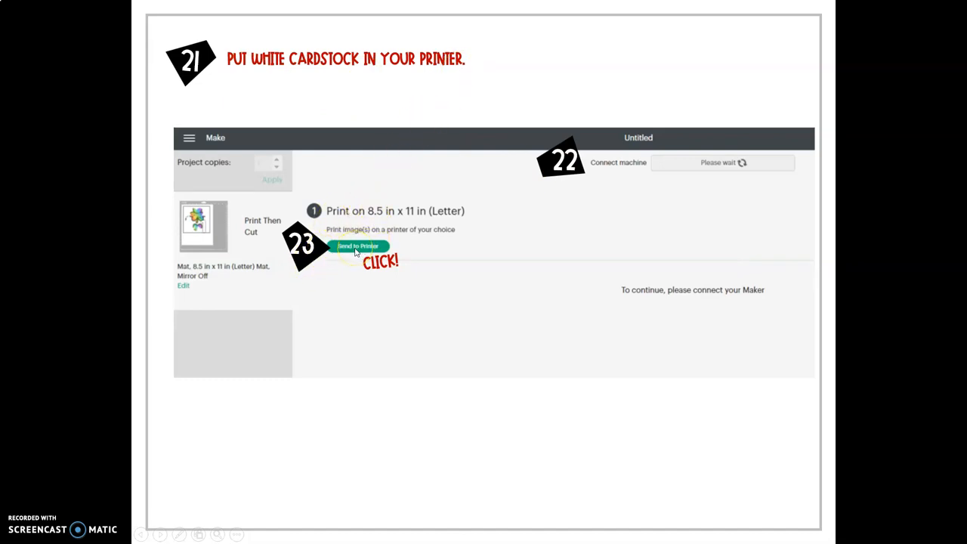
mouse_move(620, 173)
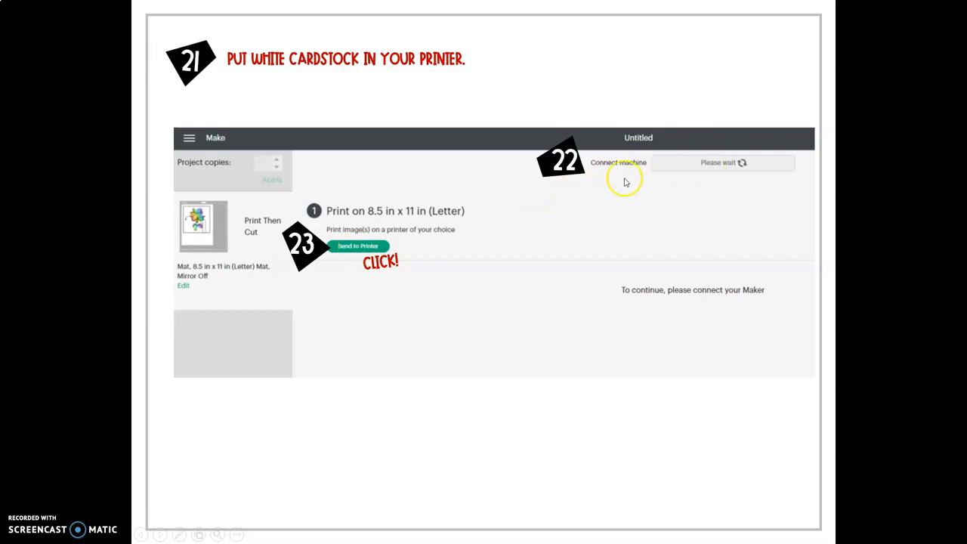
mouse_move(680, 182)
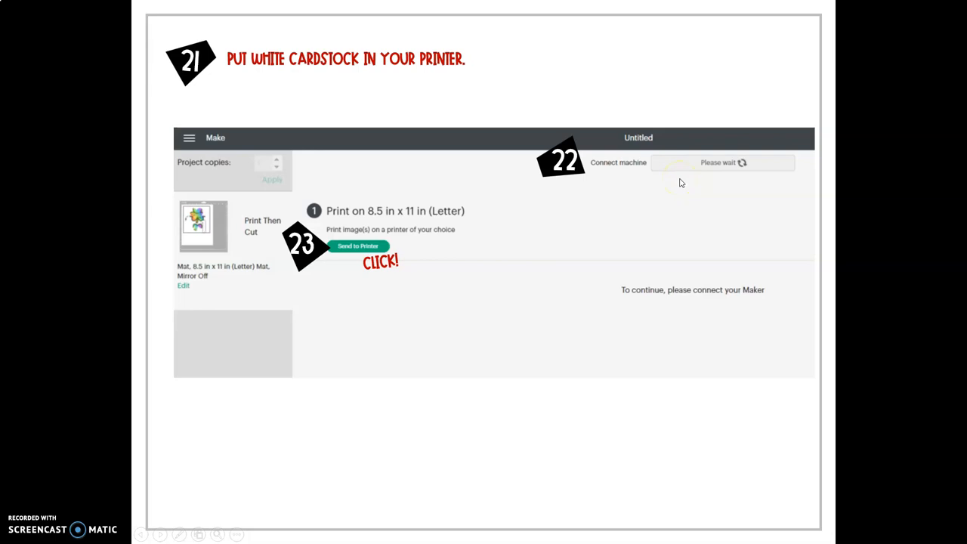
mouse_move(851, 284)
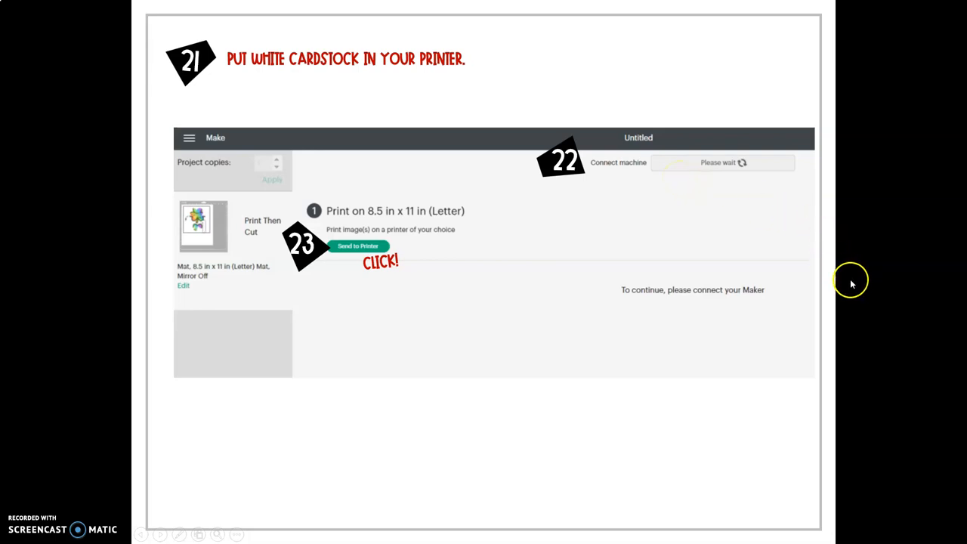
mouse_move(849, 287)
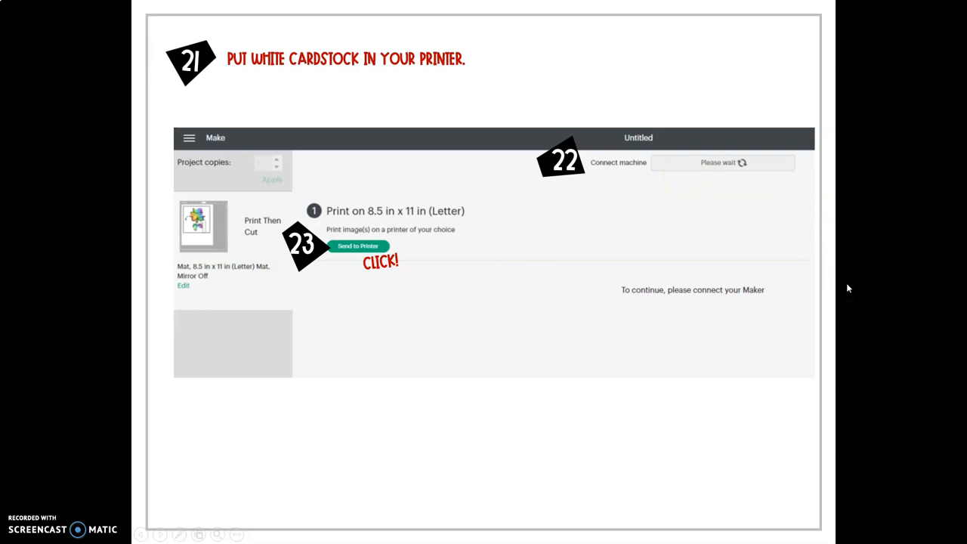
Move from the Send to Printer slide to the steps 24–27 print setup slide
click(357, 245)
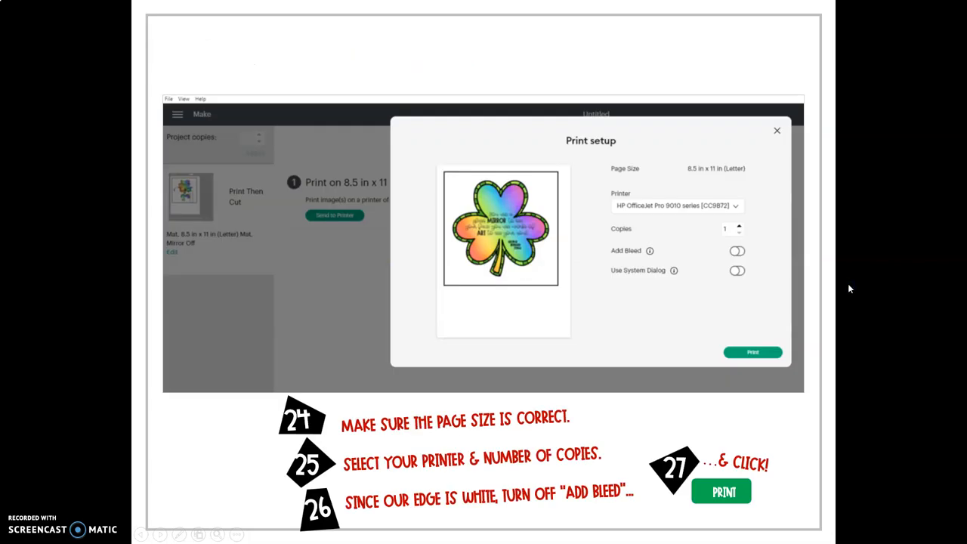
mouse_move(623, 211)
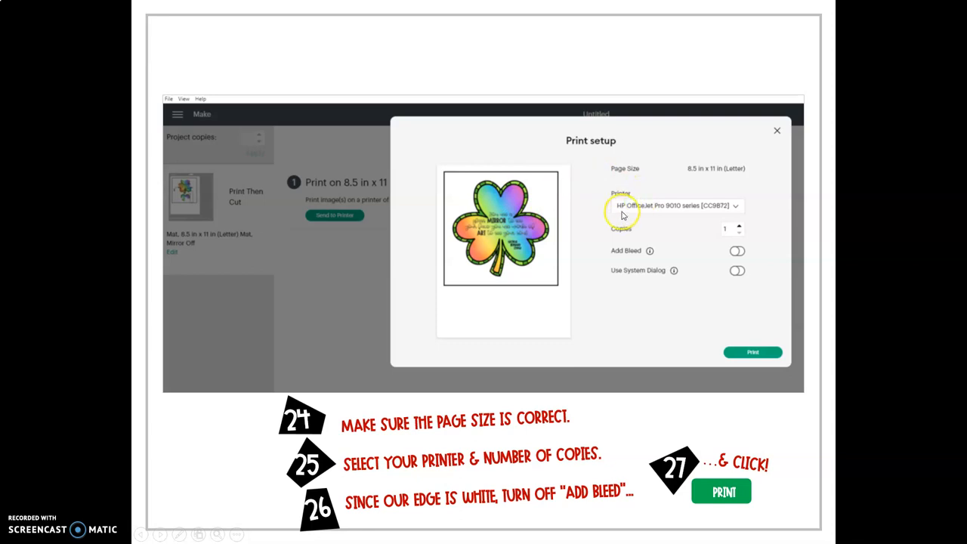
mouse_move(762, 209)
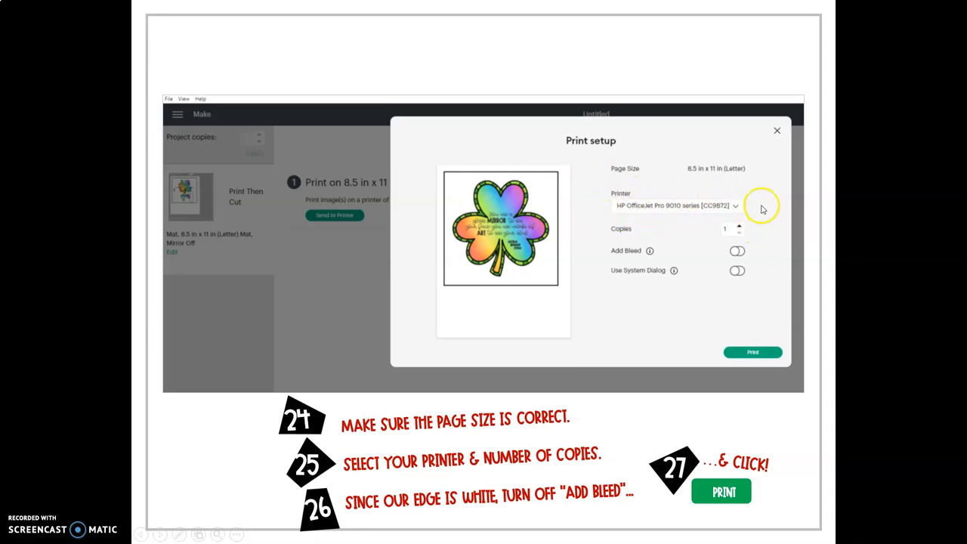
mouse_move(672, 252)
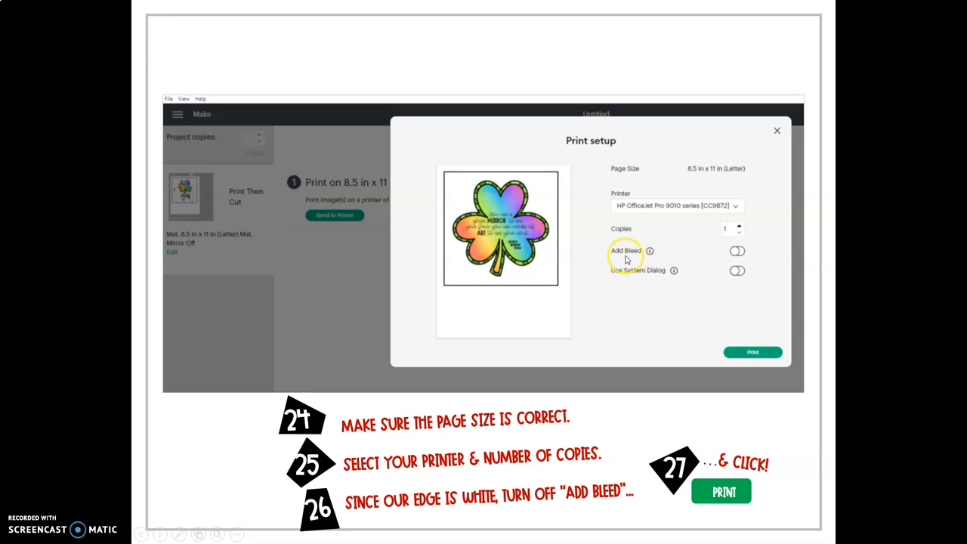
mouse_move(746, 260)
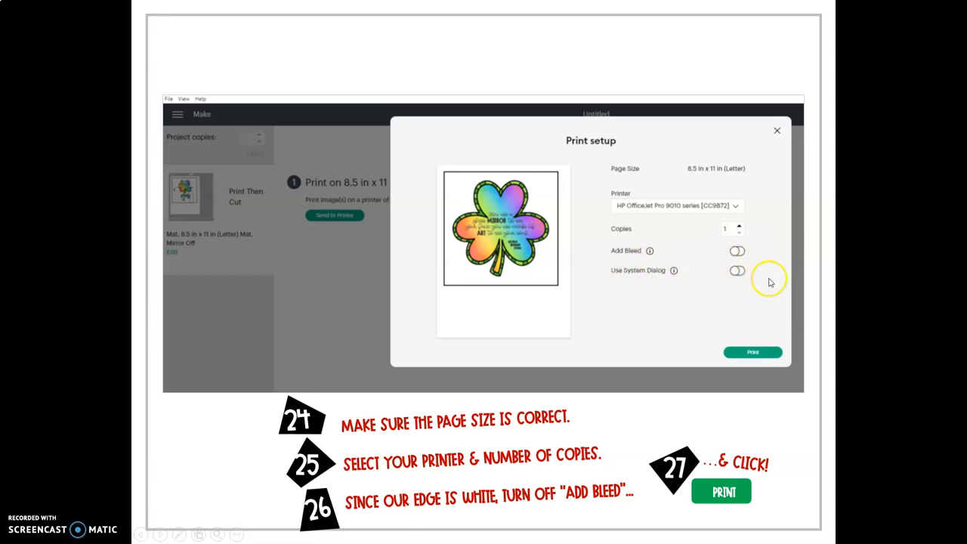
mouse_move(768, 281)
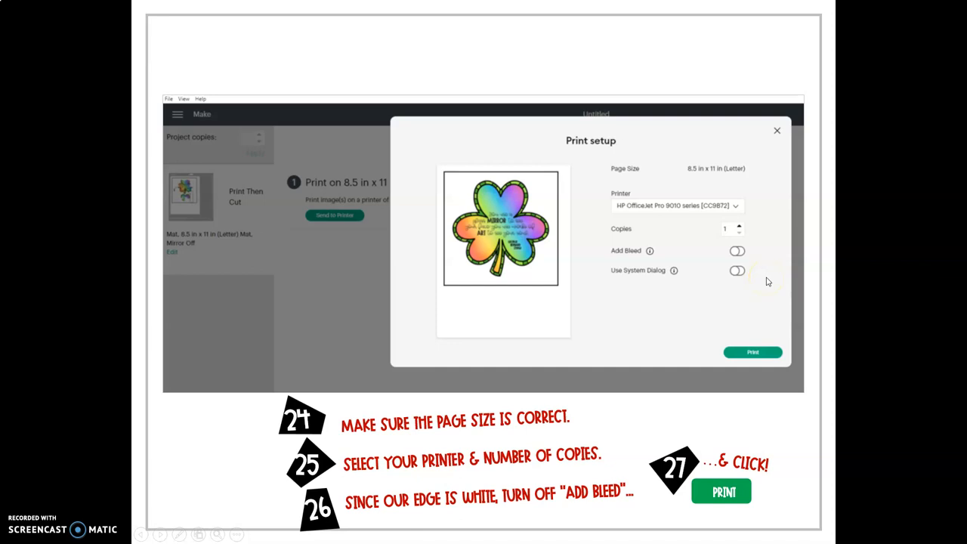
mouse_move(819, 313)
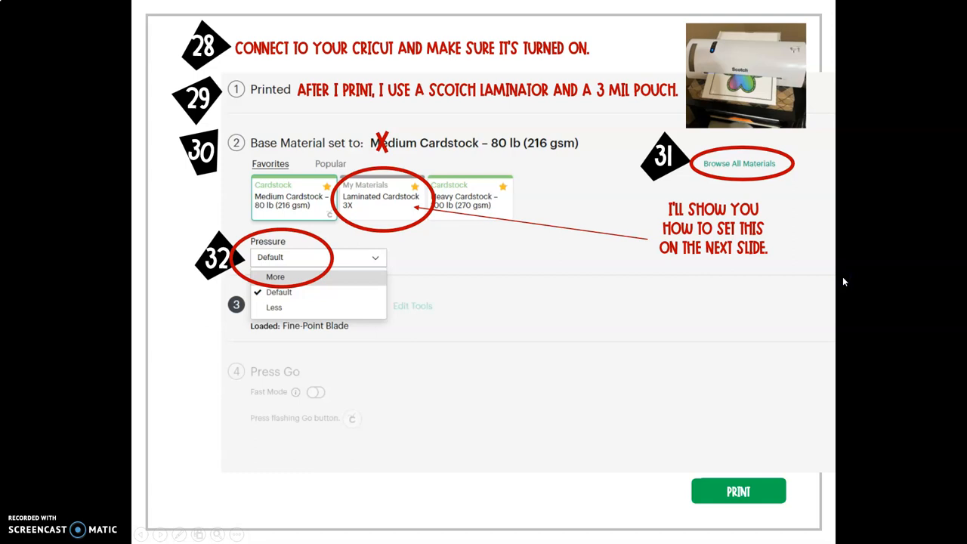
mouse_move(743, 55)
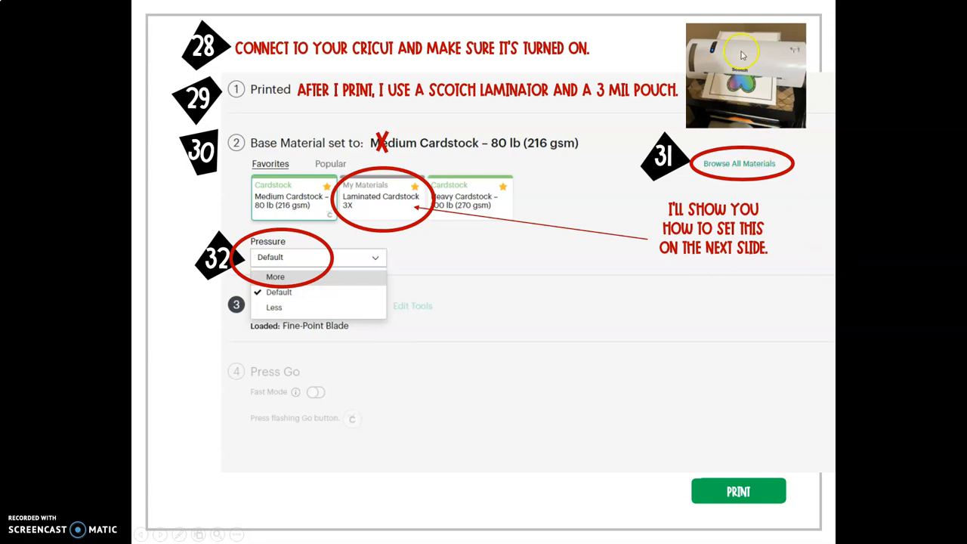
mouse_move(765, 82)
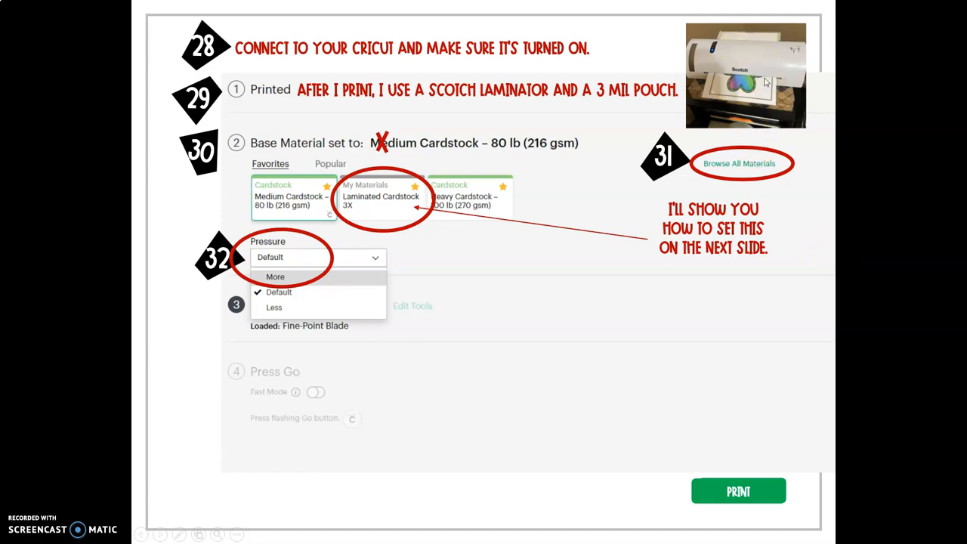
mouse_move(701, 67)
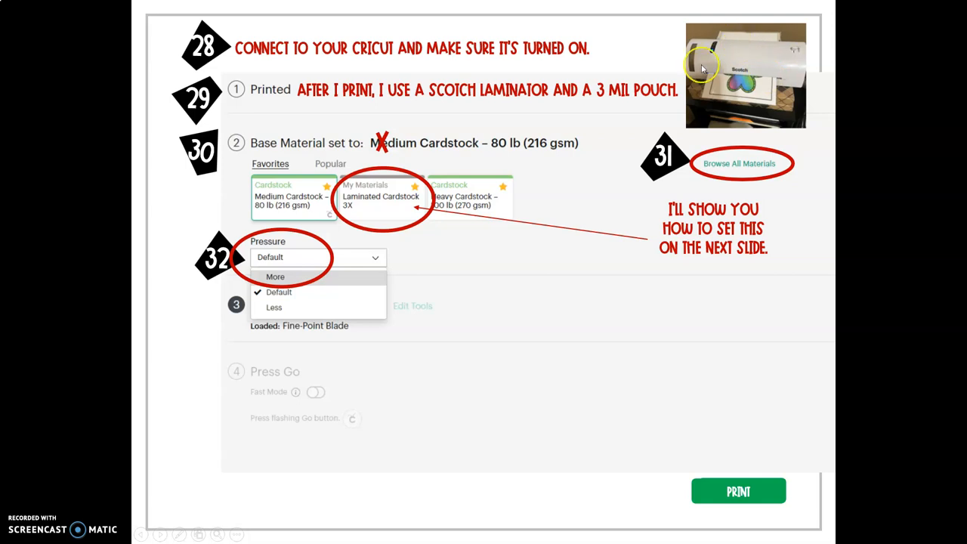
mouse_move(742, 59)
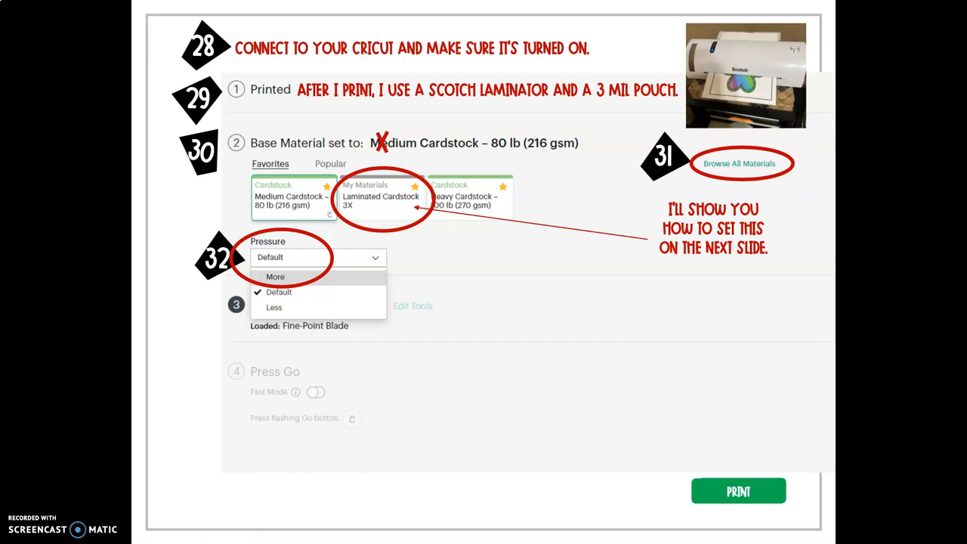
mouse_move(766, 53)
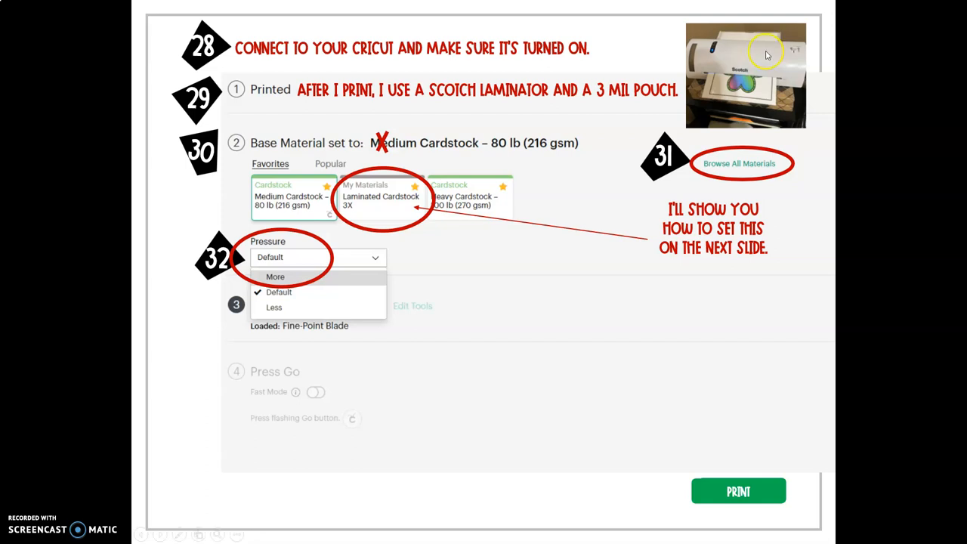
mouse_move(714, 83)
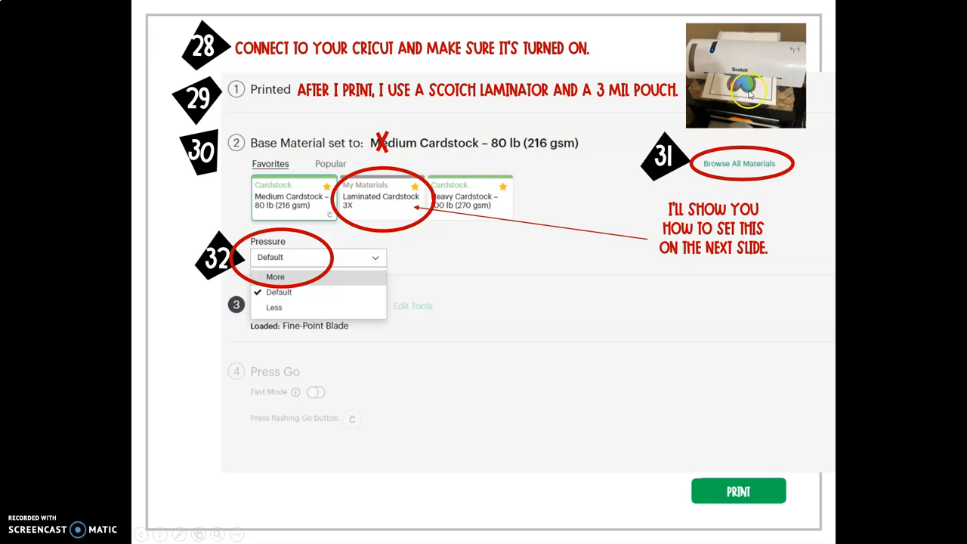
mouse_move(384, 165)
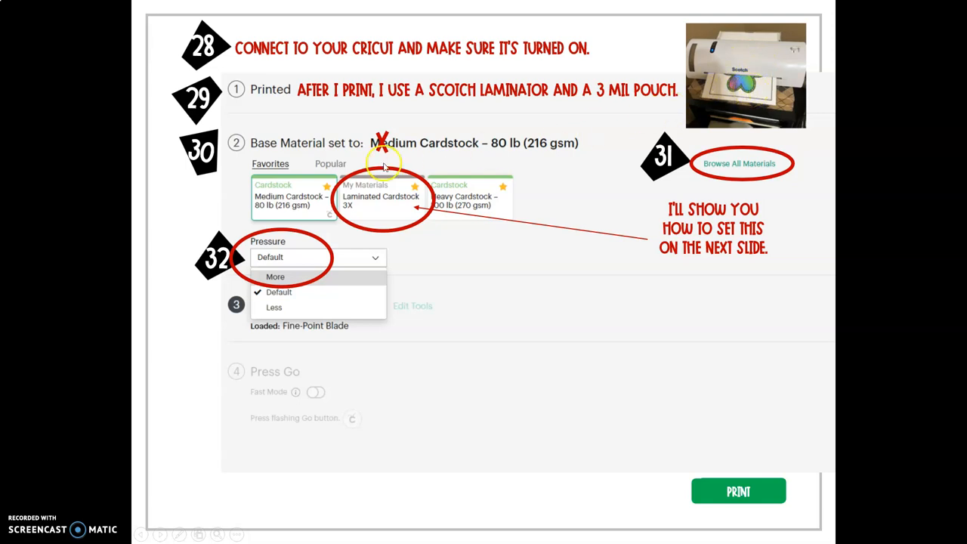
mouse_move(357, 148)
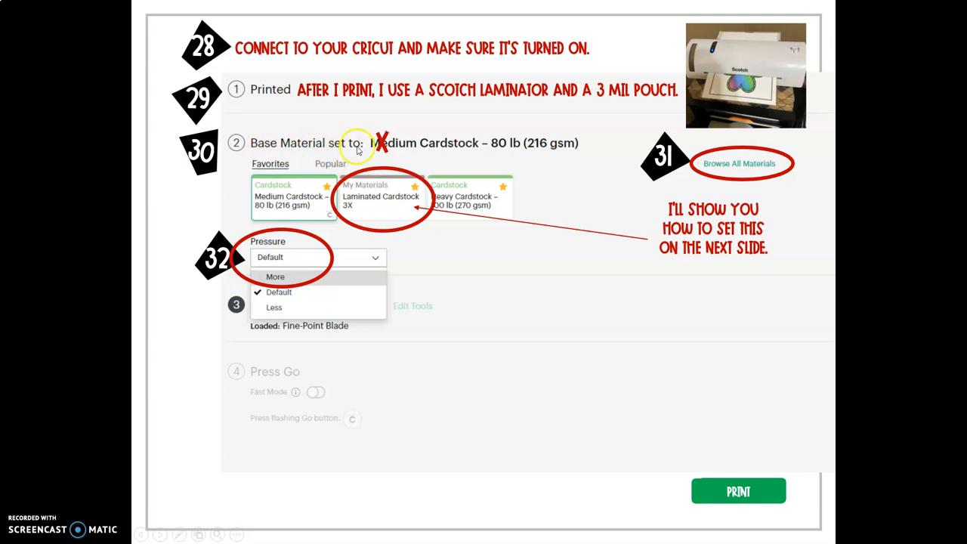
mouse_move(271, 202)
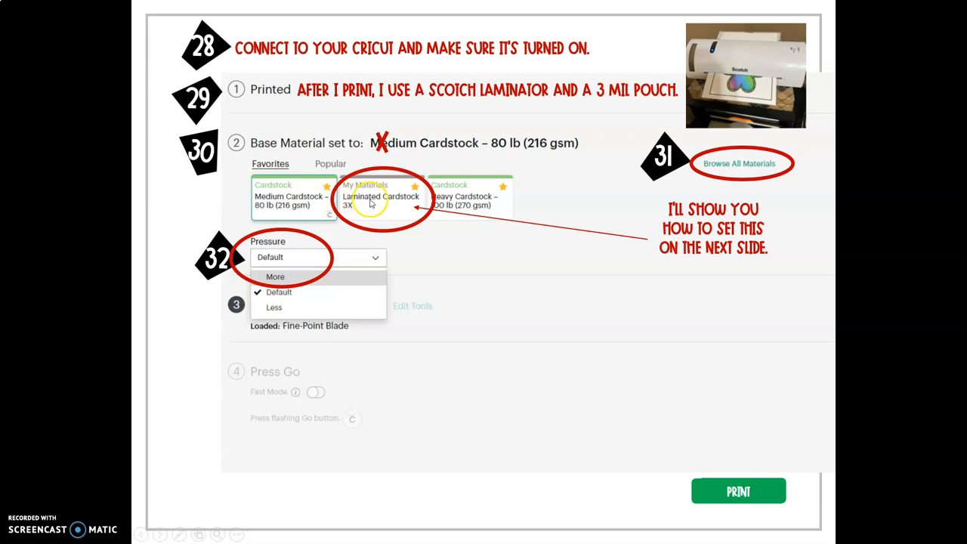
mouse_move(457, 202)
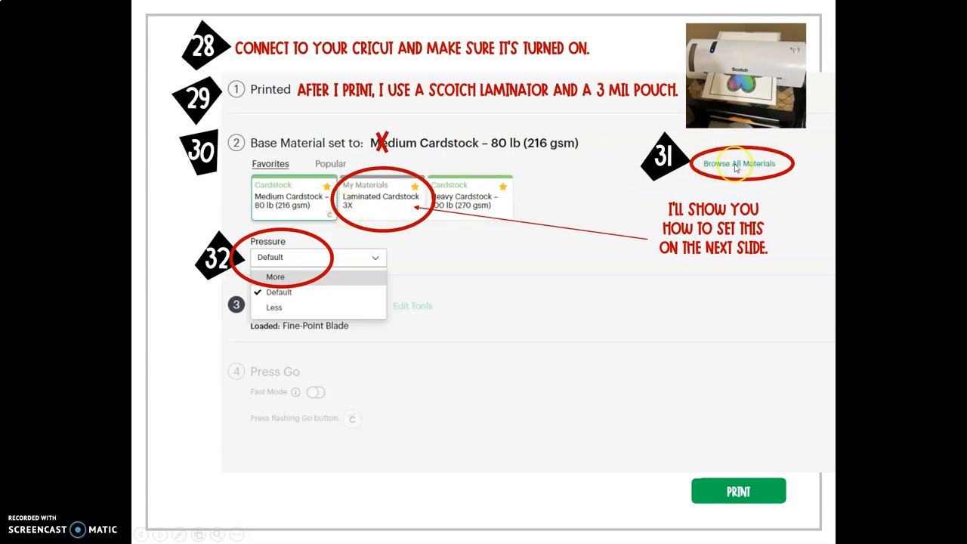
mouse_move(763, 168)
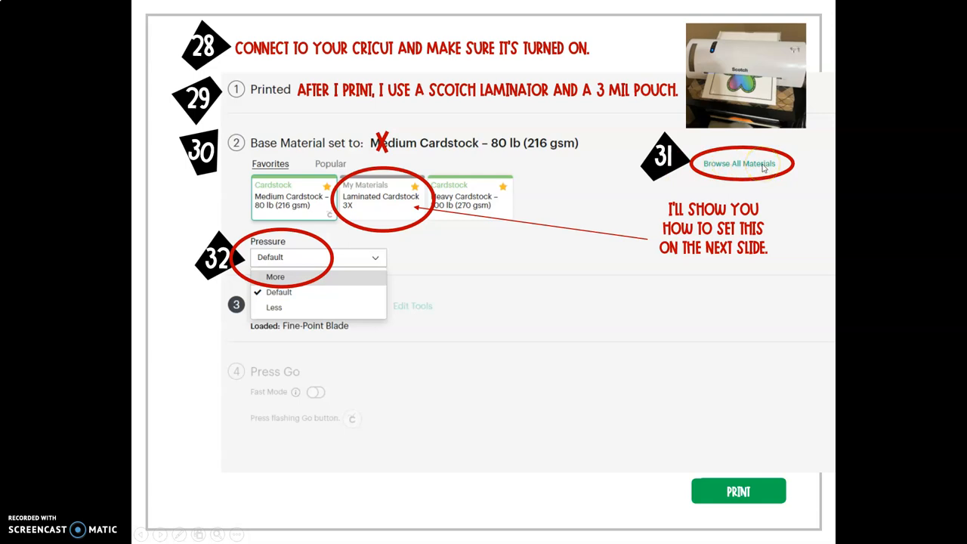
mouse_move(520, 240)
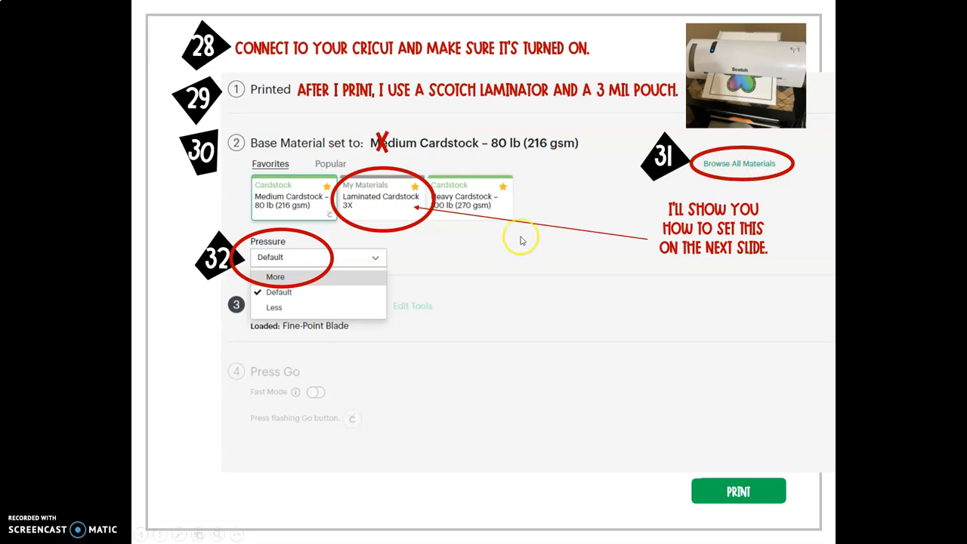
mouse_move(266, 248)
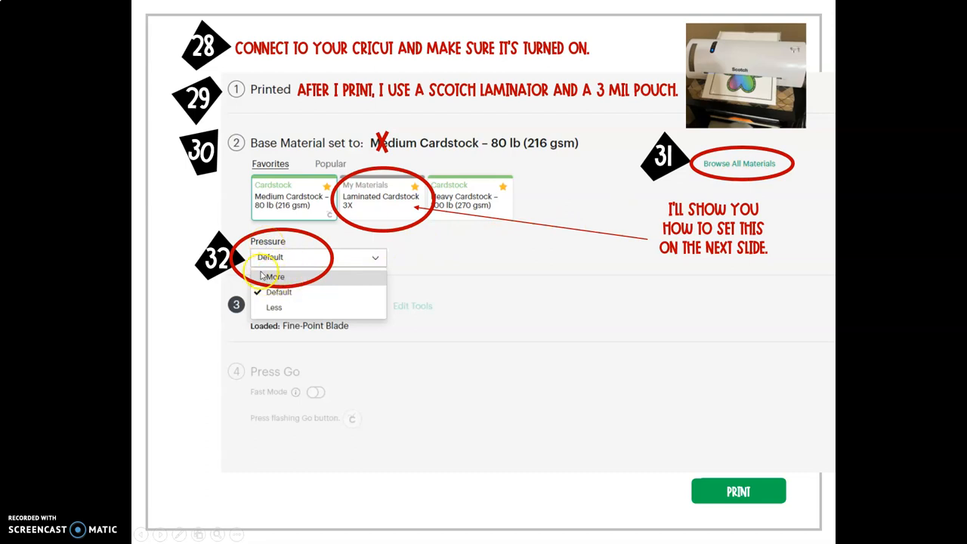
mouse_move(355, 286)
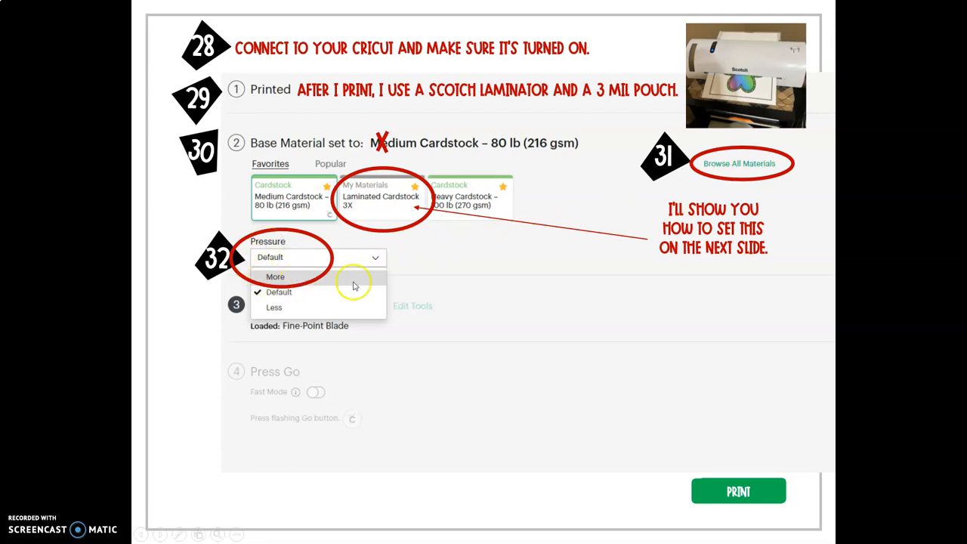
mouse_move(738, 492)
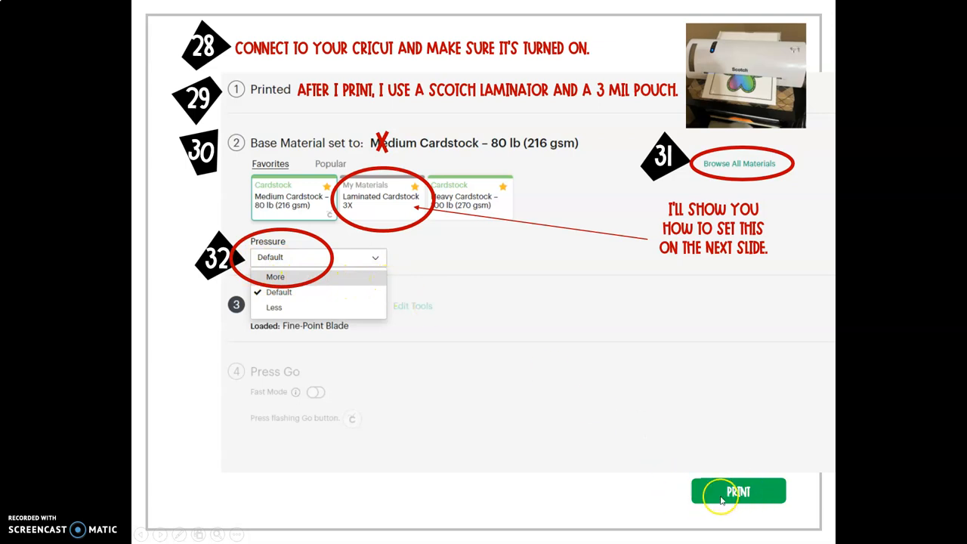
mouse_move(848, 310)
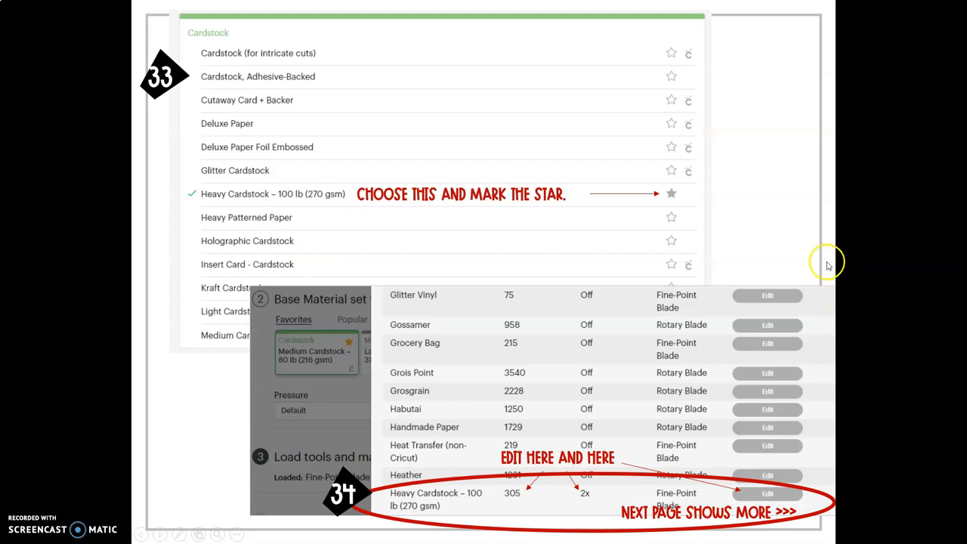
mouse_move(254, 113)
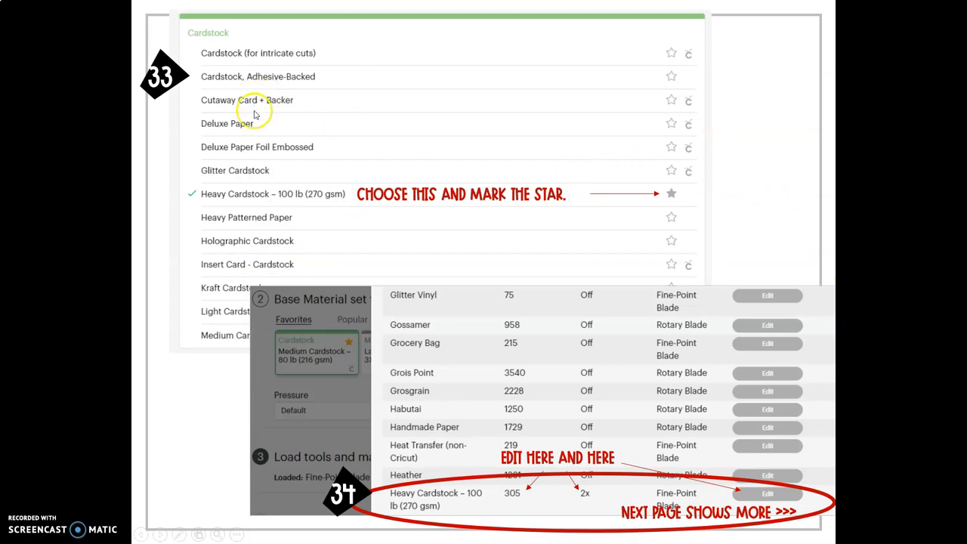
mouse_move(200, 195)
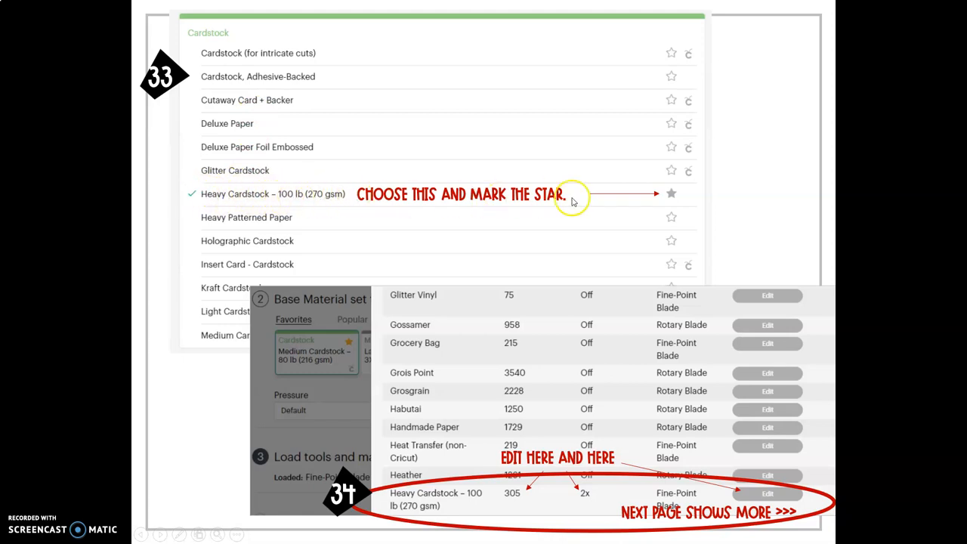
mouse_move(665, 196)
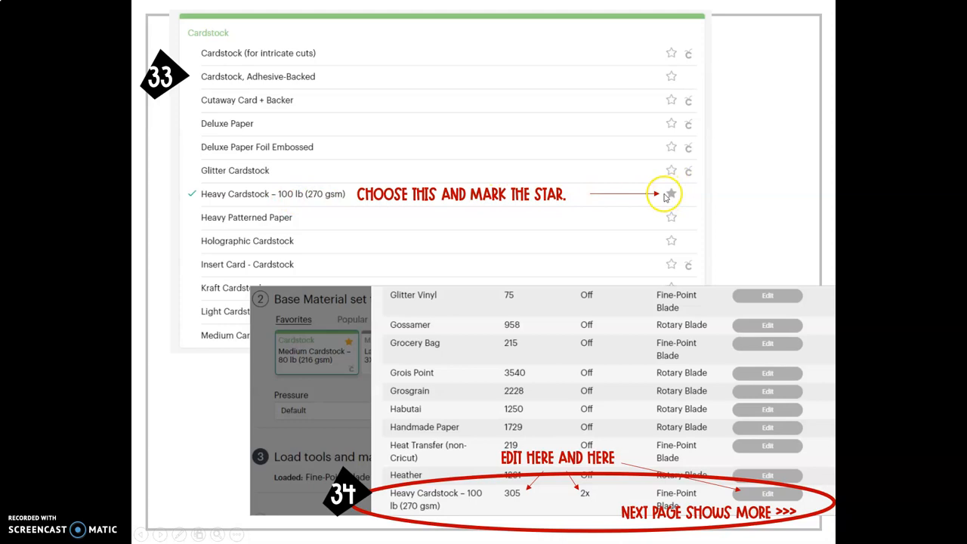
Stay on the steps 33–34 slide about starring and editing Heavy Cardstock
click(671, 193)
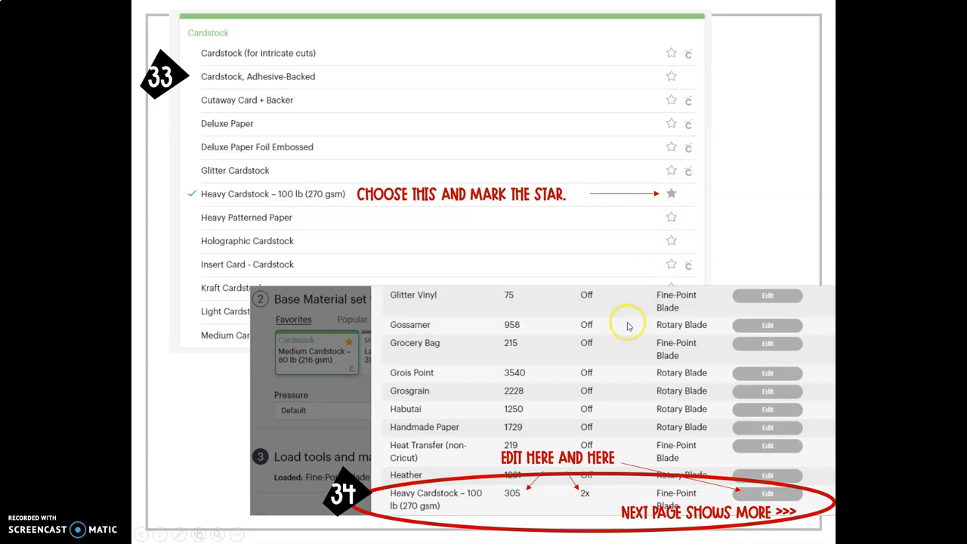
mouse_move(770, 490)
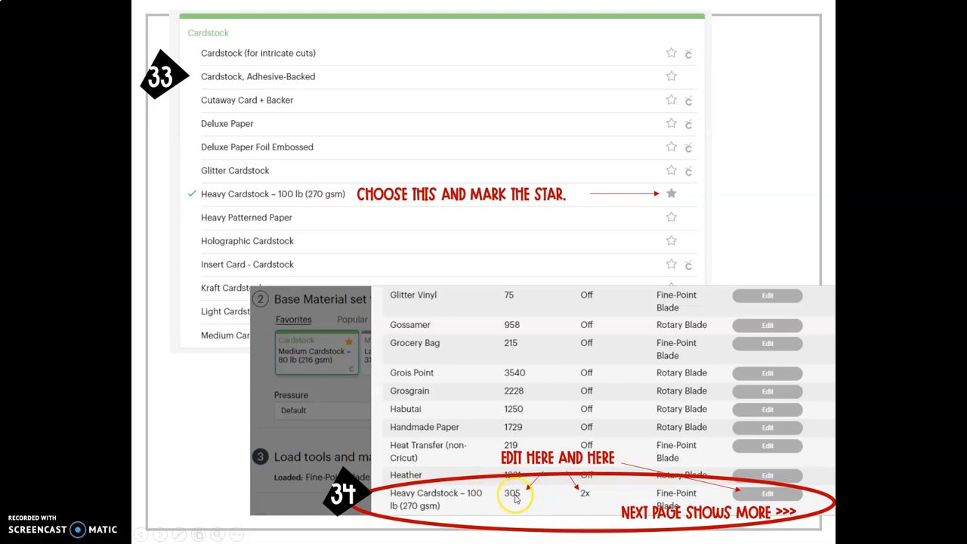
mouse_move(580, 495)
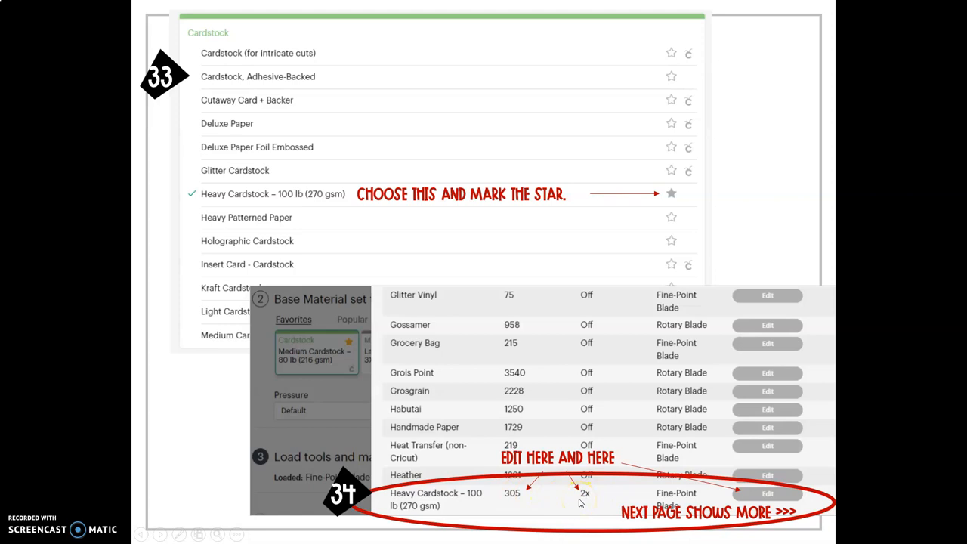
mouse_move(844, 452)
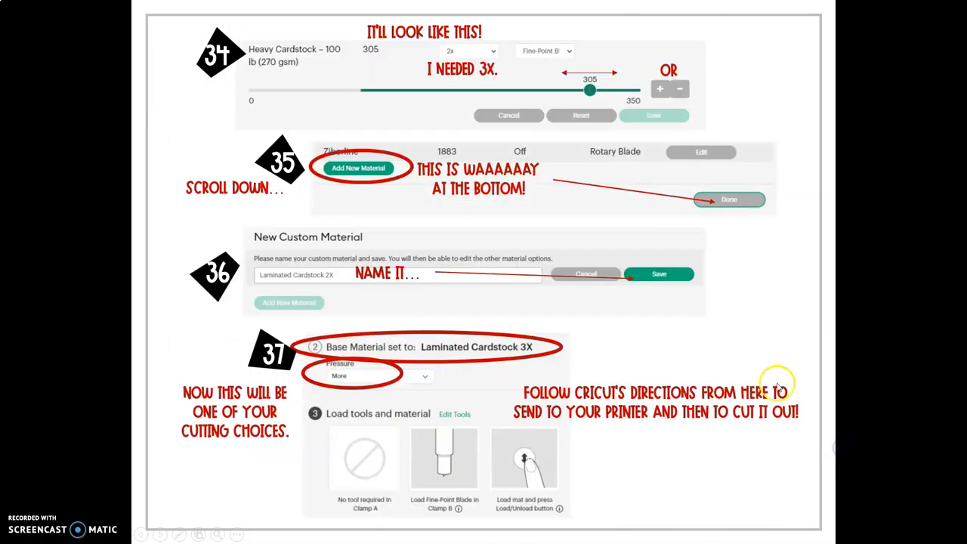
mouse_move(261, 57)
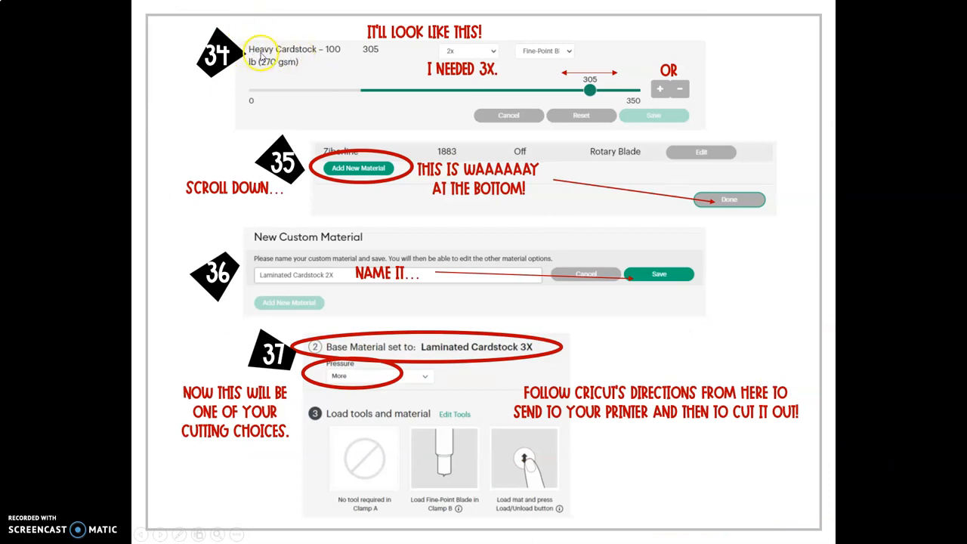
mouse_move(335, 54)
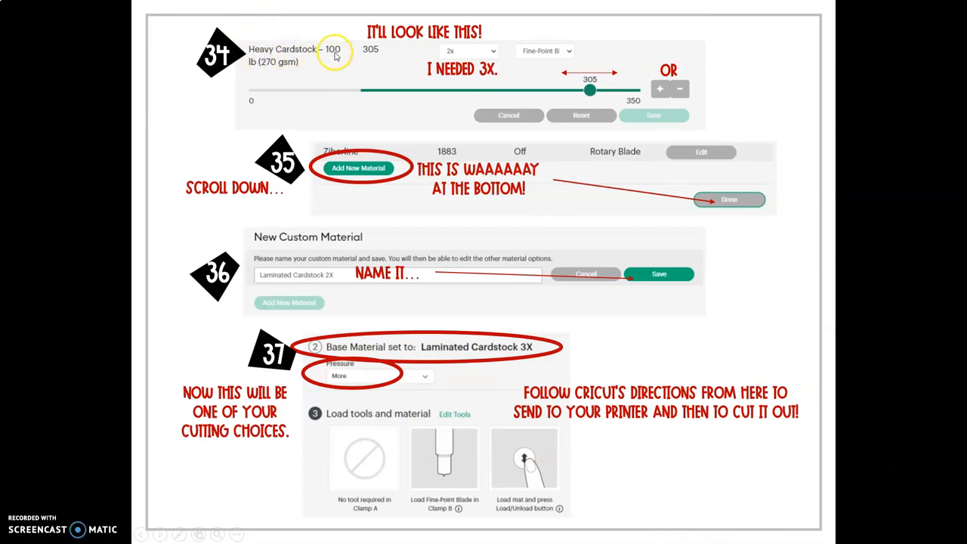
mouse_move(670, 88)
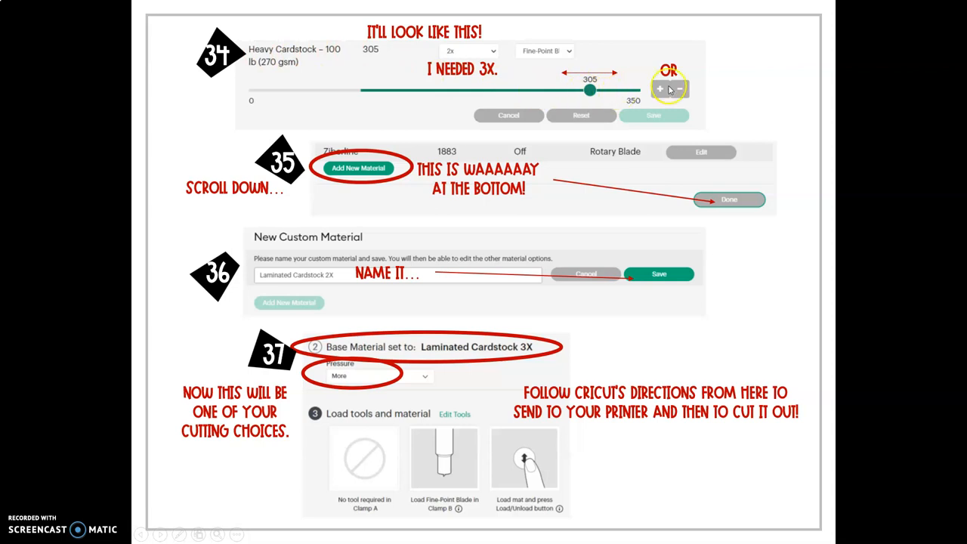
mouse_move(378, 50)
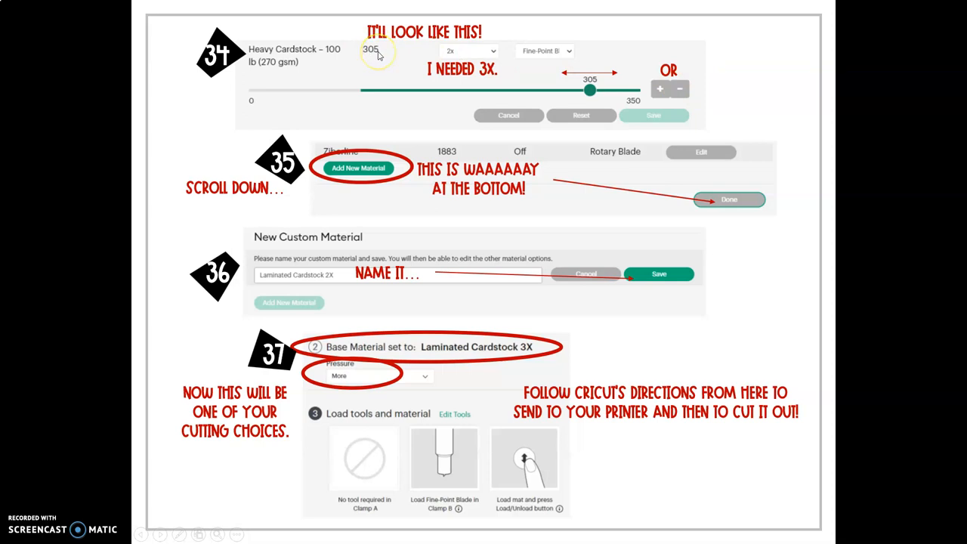
mouse_move(468, 55)
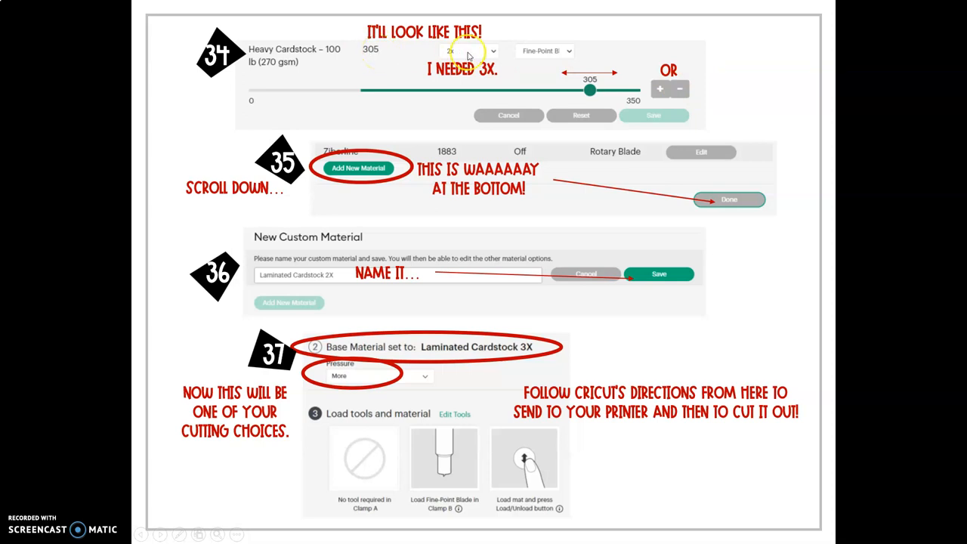
mouse_move(448, 51)
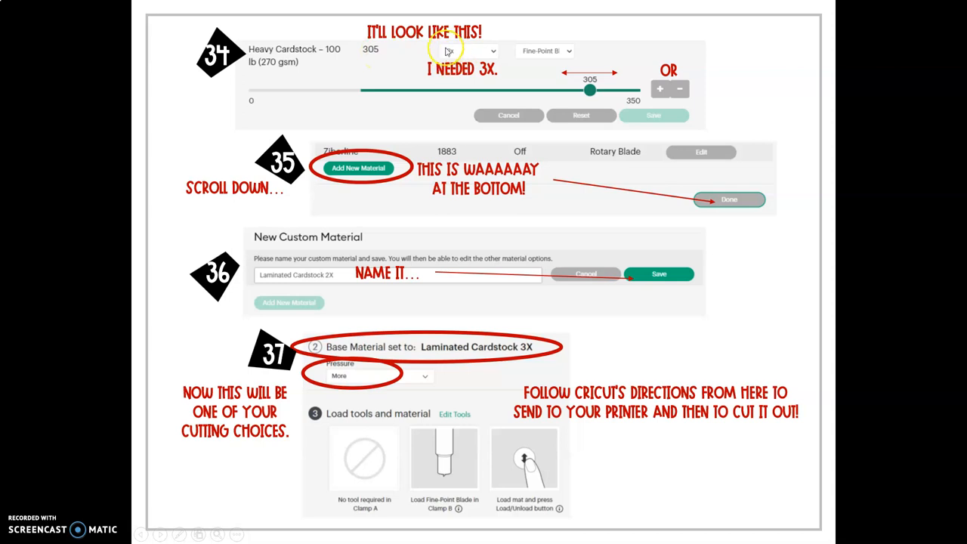
click(468, 50)
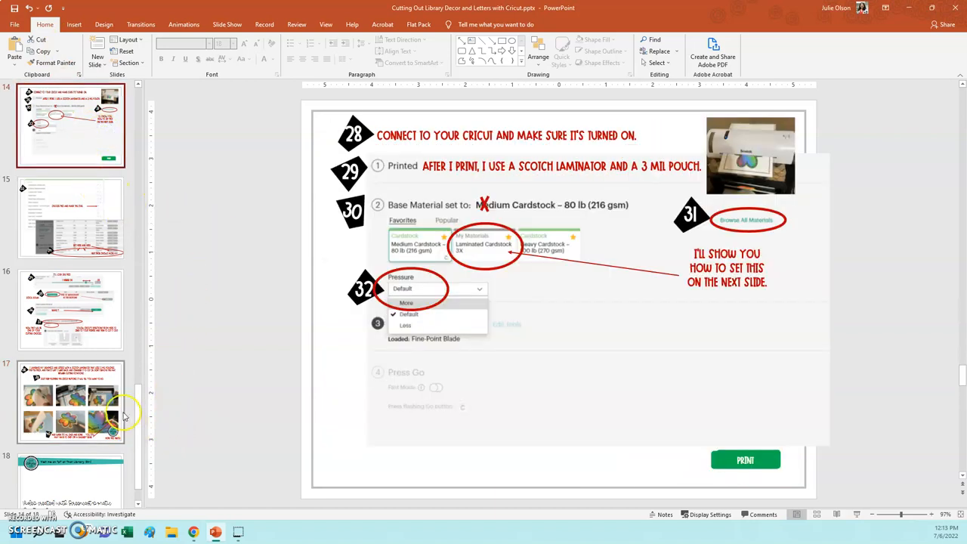
click(70, 310)
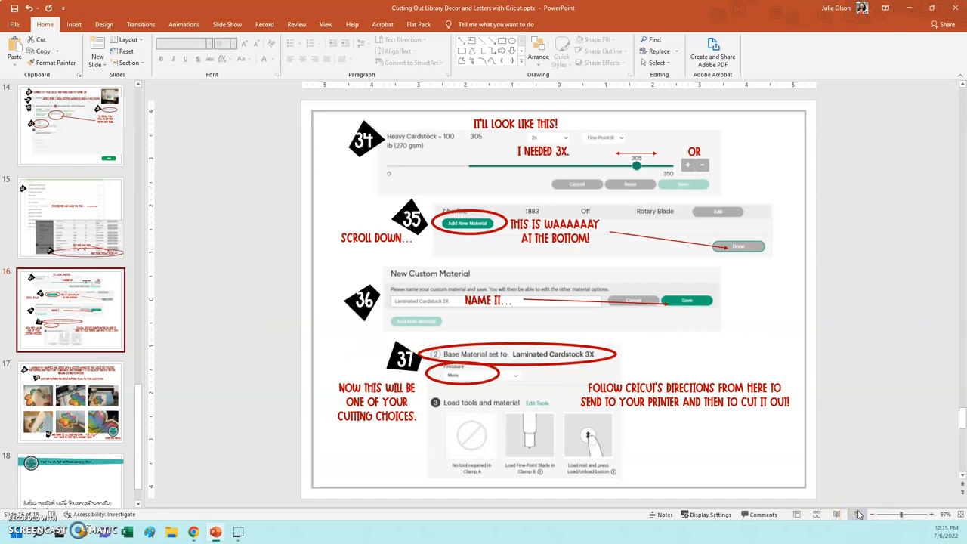
click(858, 515)
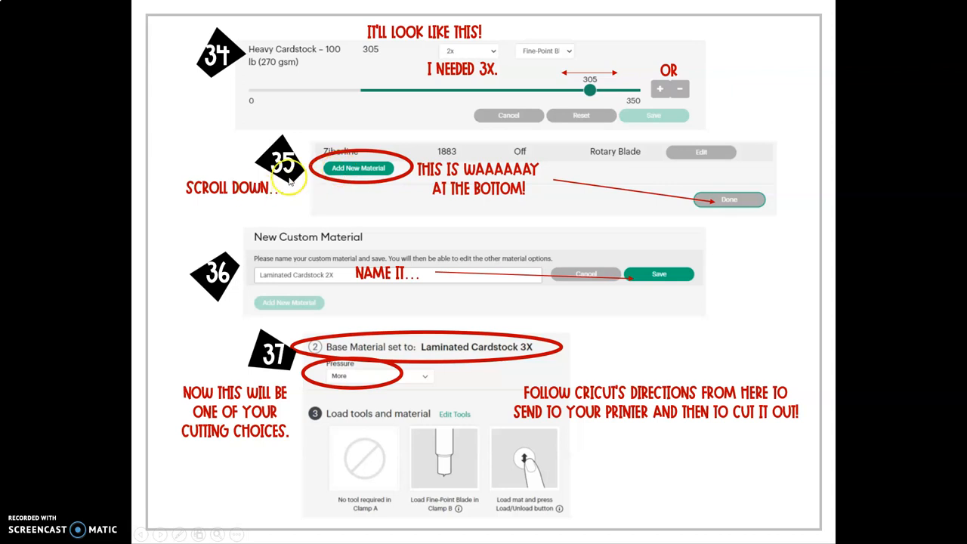
mouse_move(618, 127)
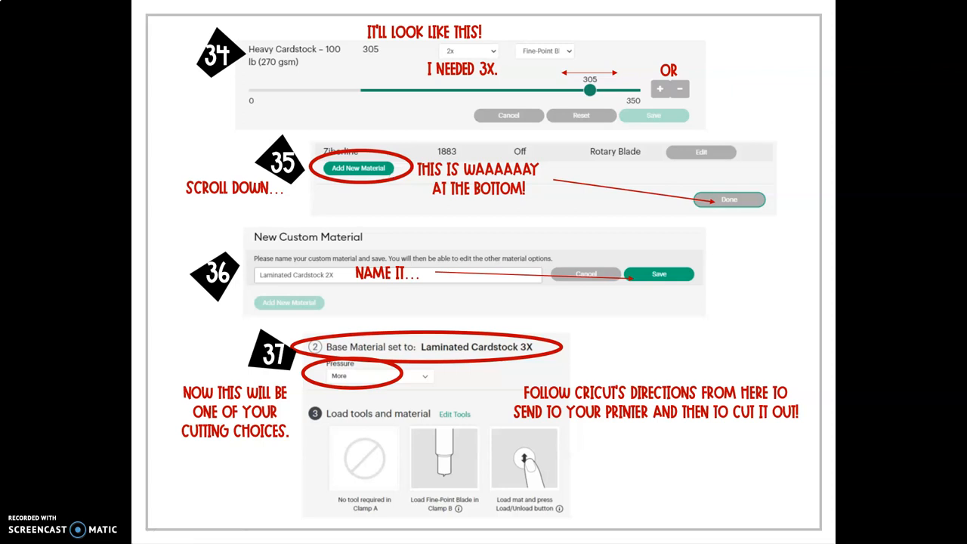
mouse_move(623, 179)
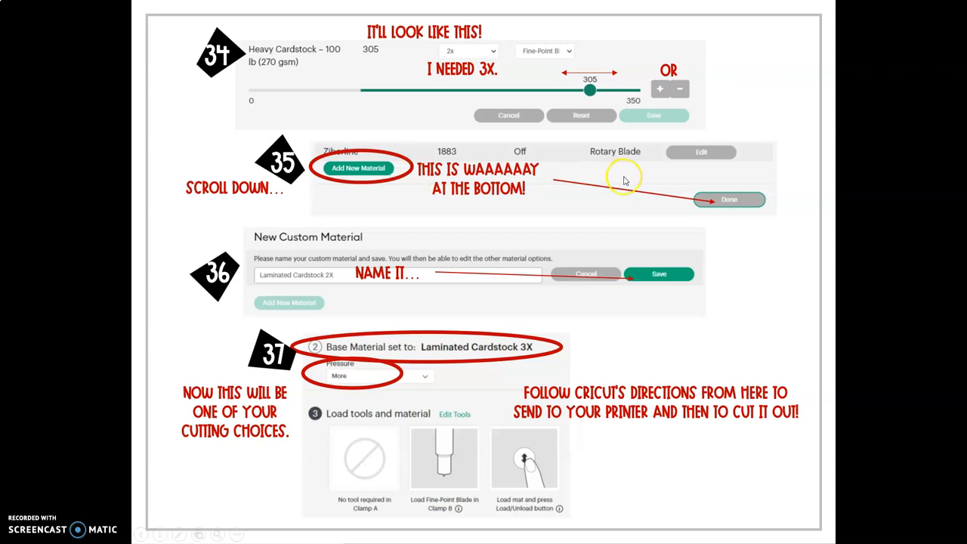
mouse_move(278, 277)
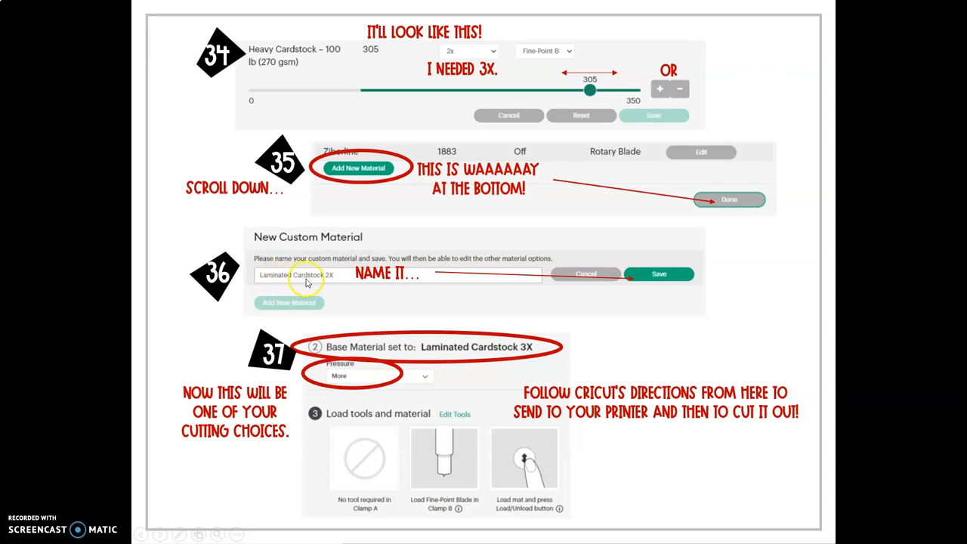
mouse_move(334, 284)
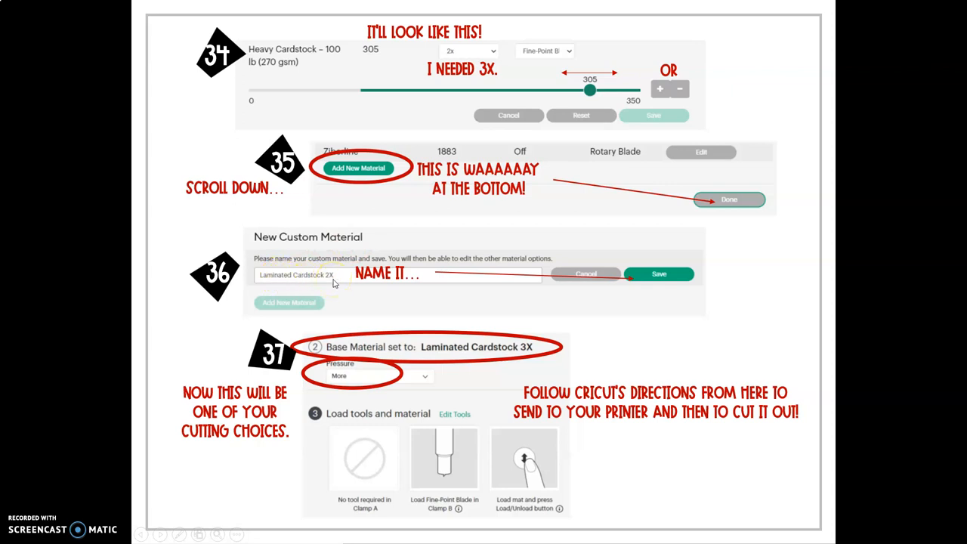
mouse_move(560, 356)
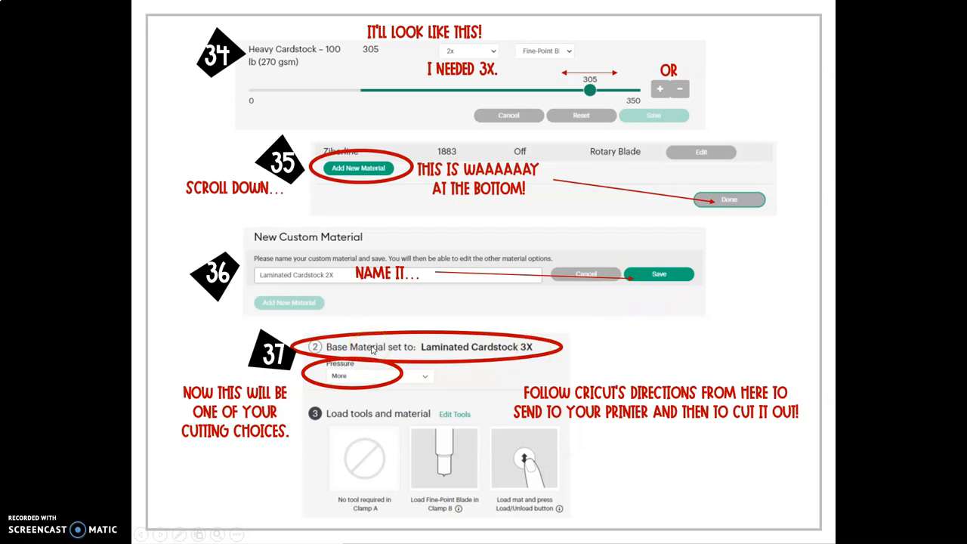
mouse_move(398, 354)
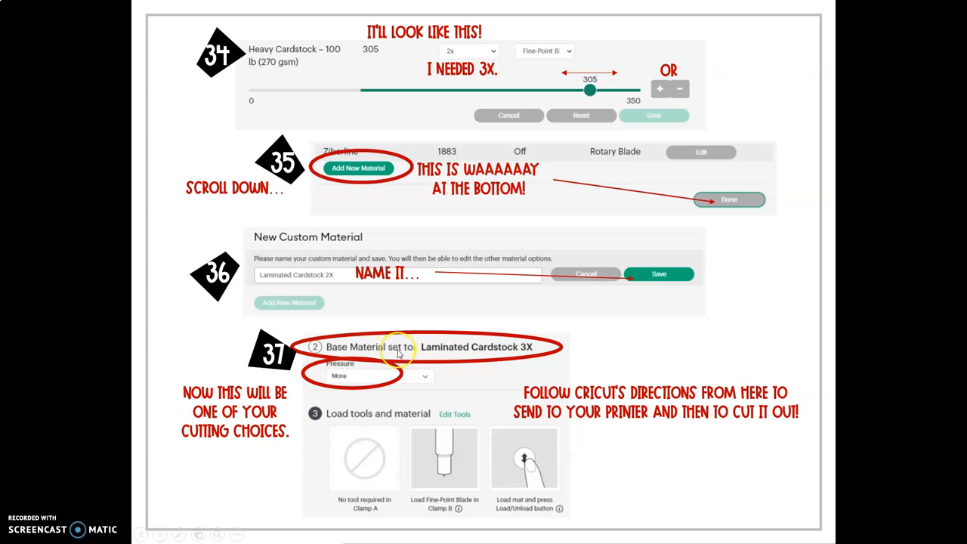
mouse_move(342, 385)
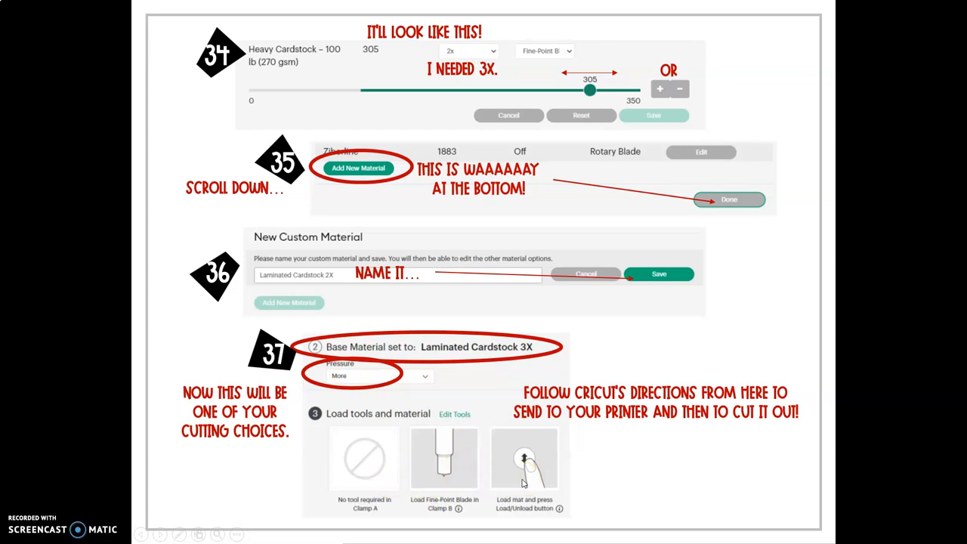
mouse_move(831, 316)
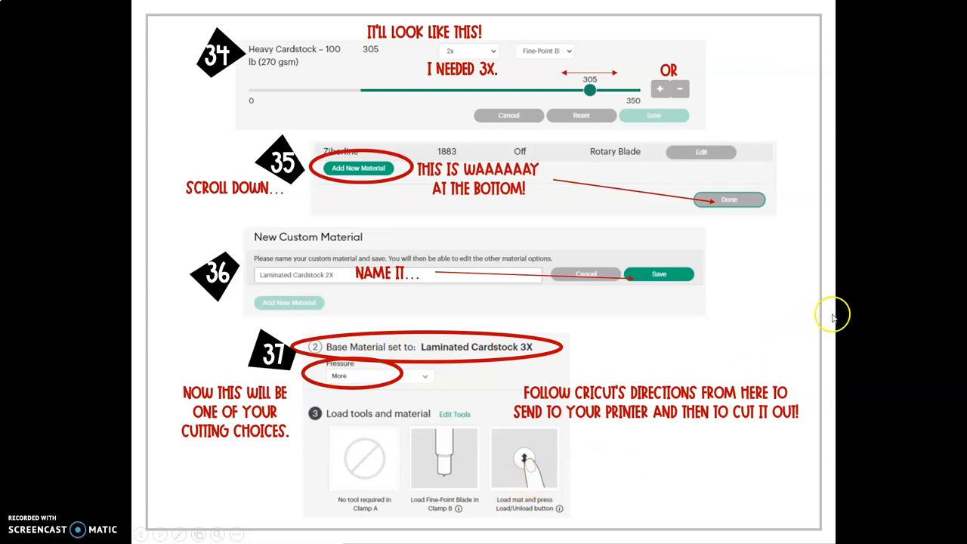
mouse_move(834, 322)
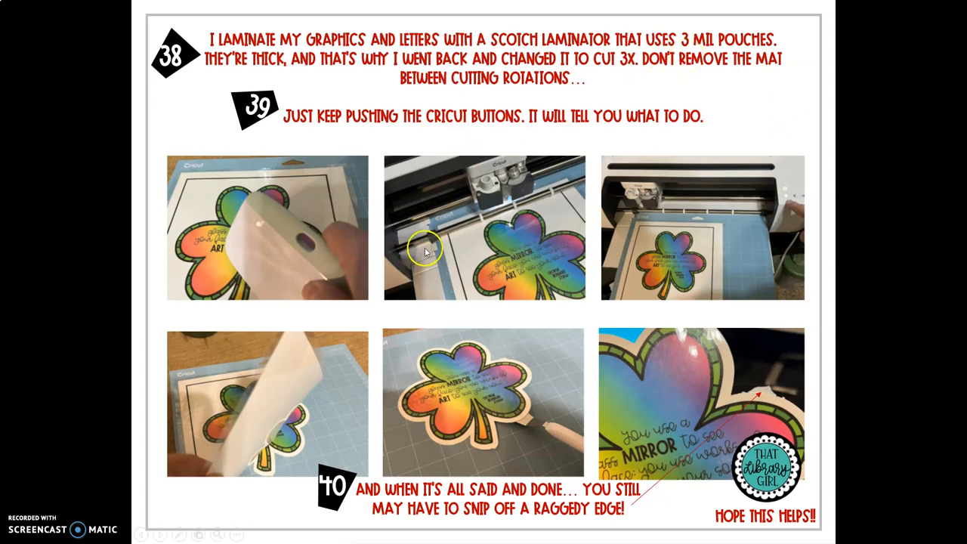
mouse_move(174, 203)
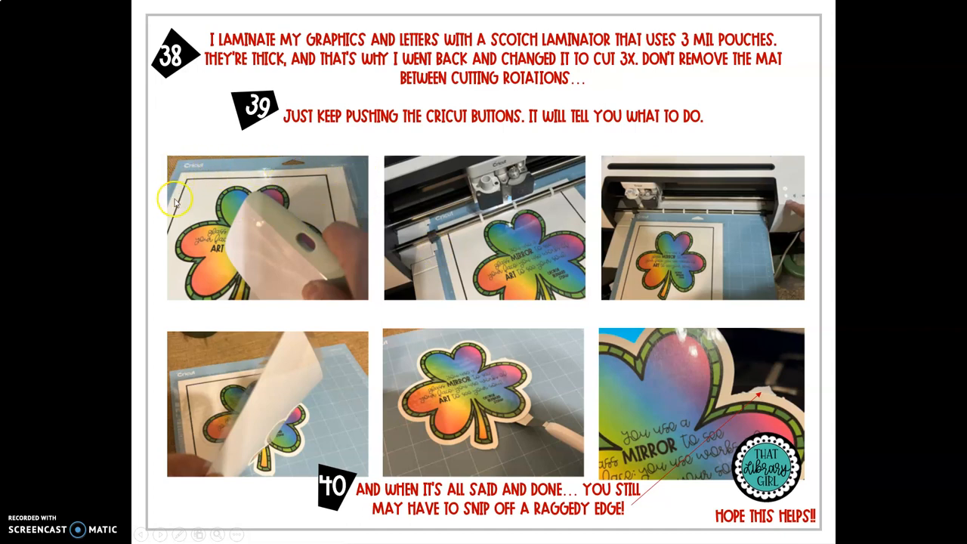
mouse_move(277, 231)
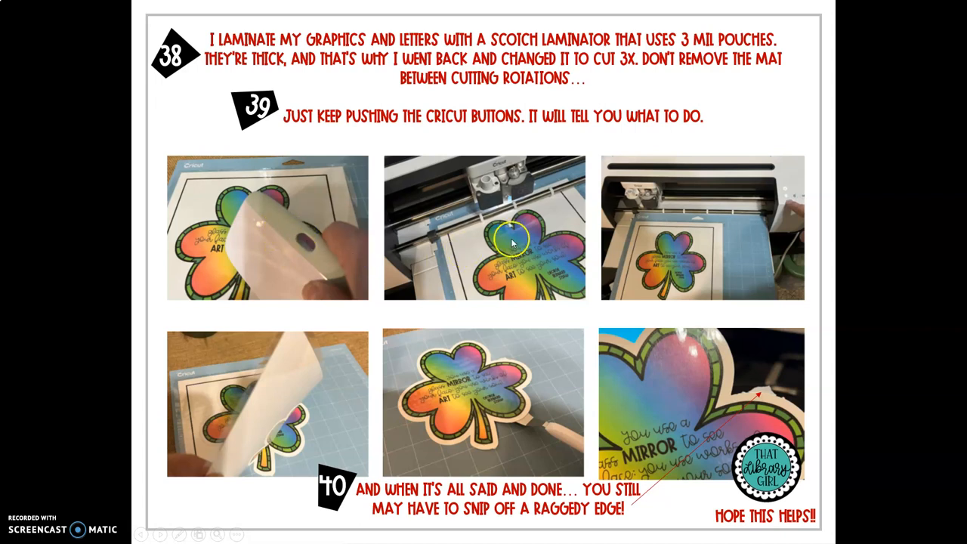
mouse_move(695, 253)
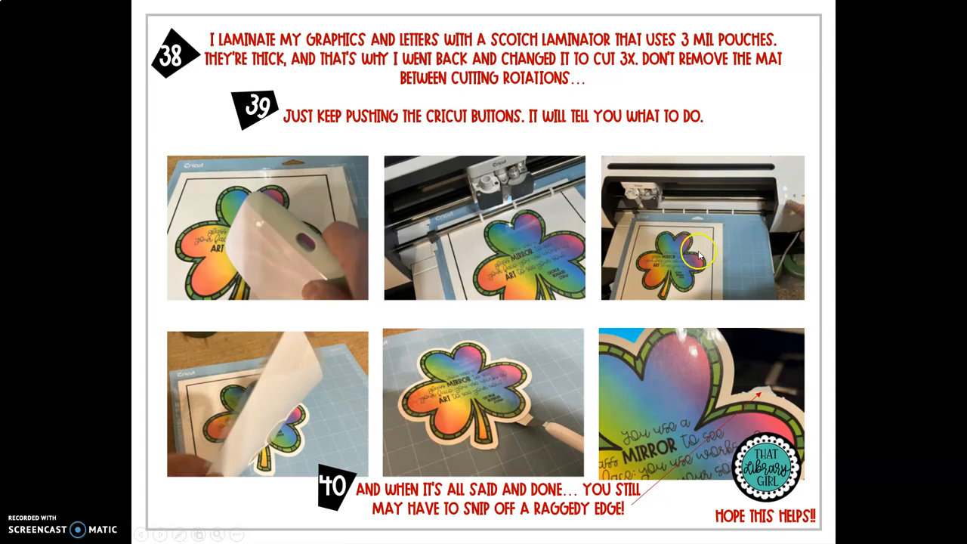
mouse_move(227, 412)
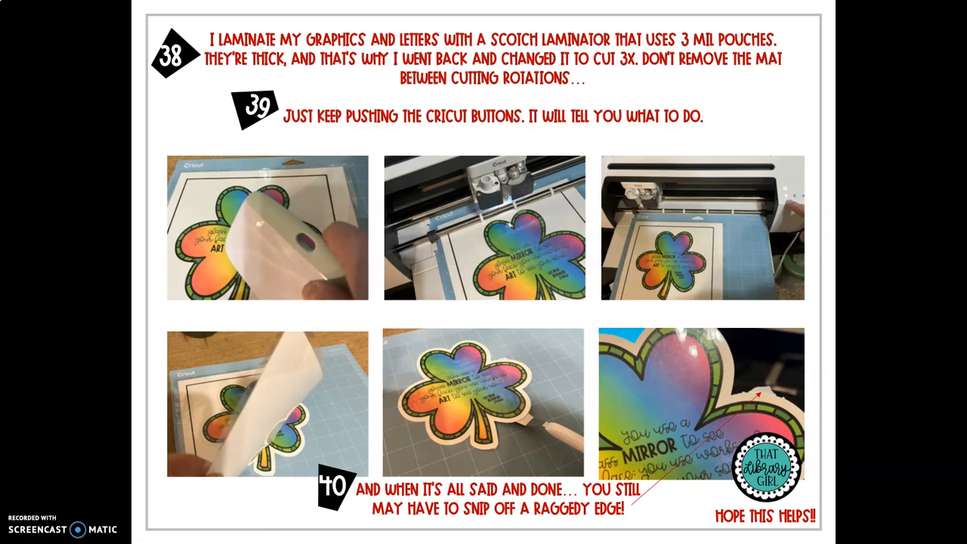
mouse_move(826, 369)
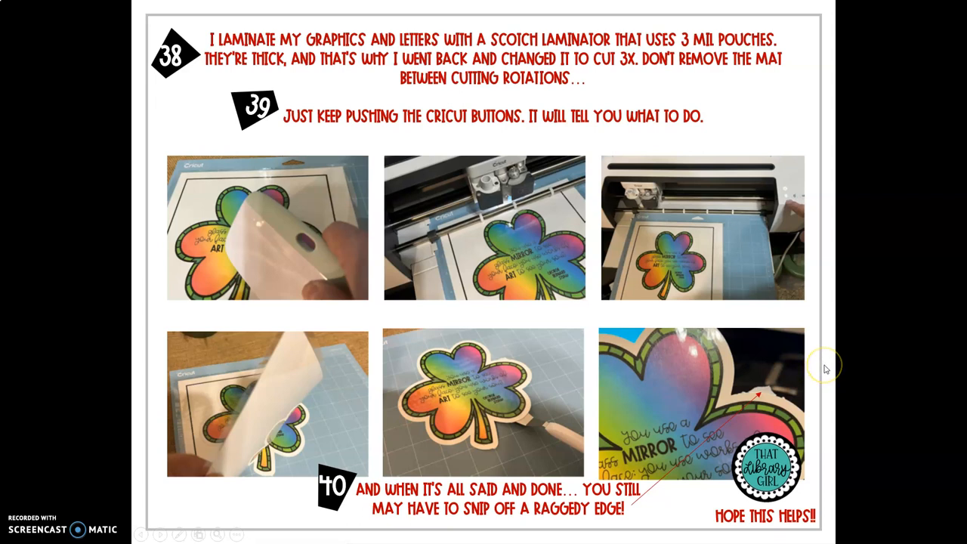
mouse_move(827, 366)
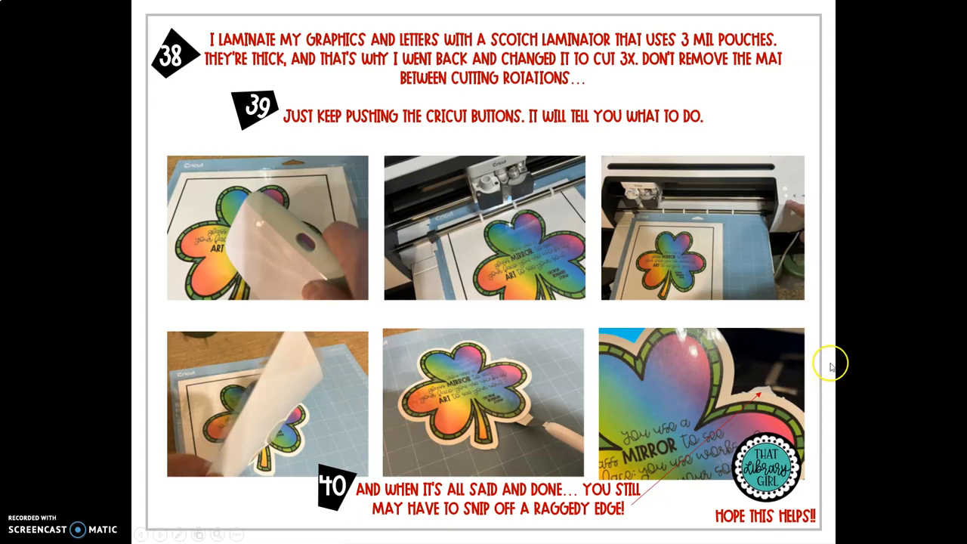